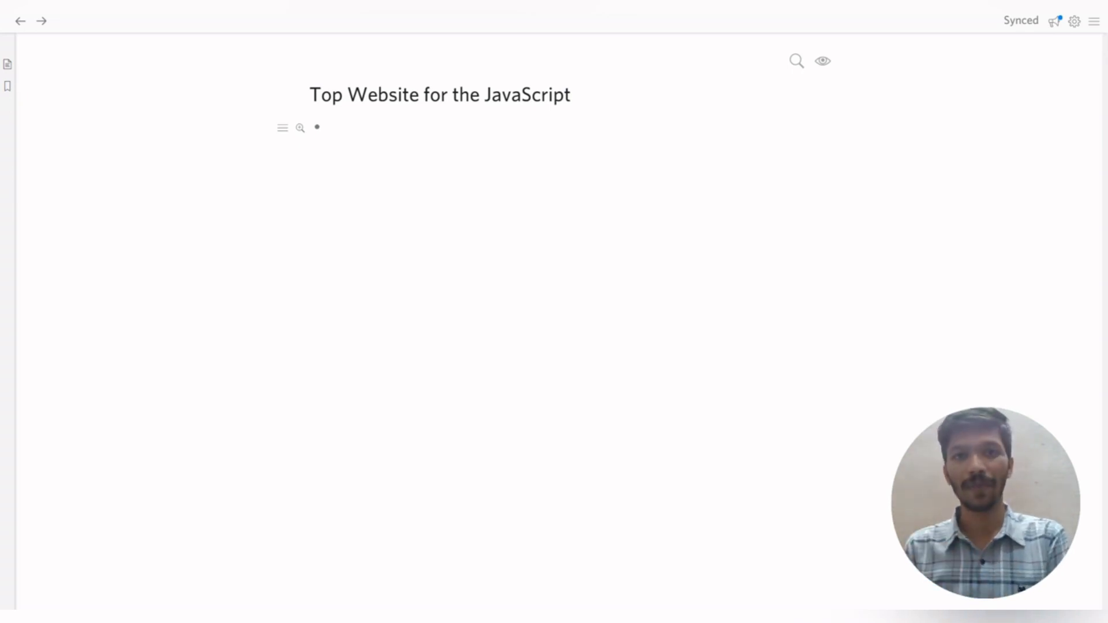
Add four bullet points under the title about why the JavaScript practice sites are useful
click(327, 127)
text(Wandering were I can get basic questions to practise JS)
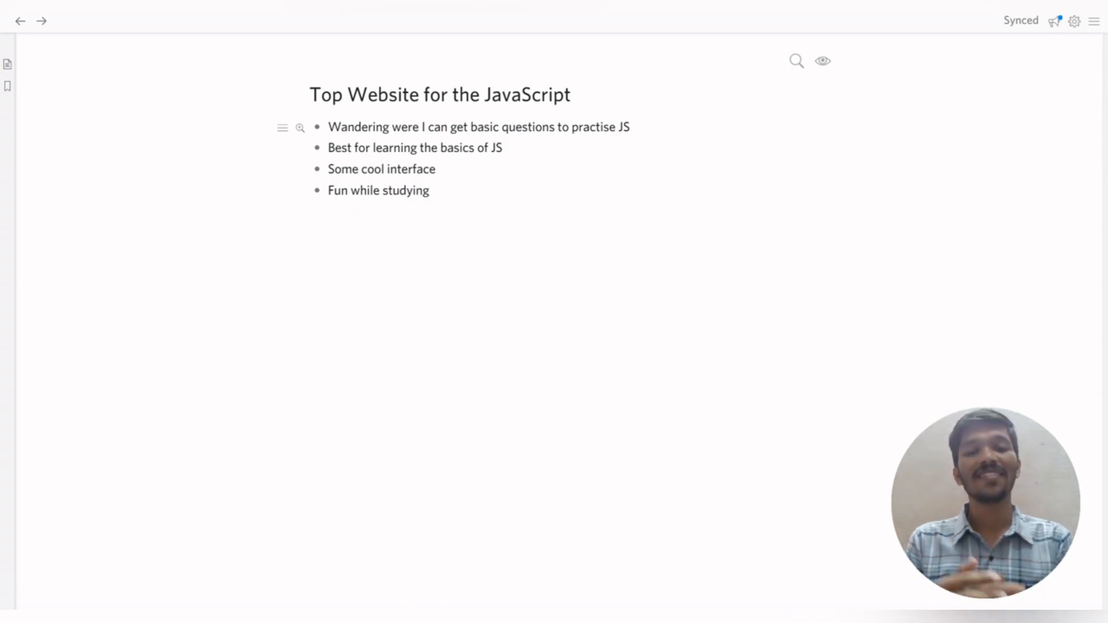
click(428, 190)
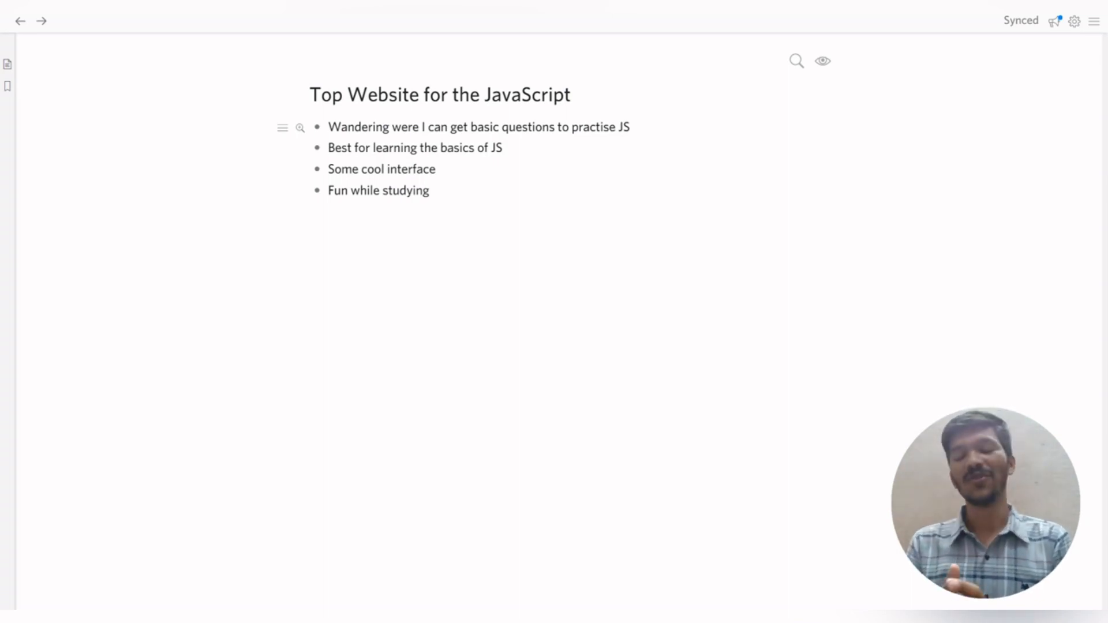
click(428, 191)
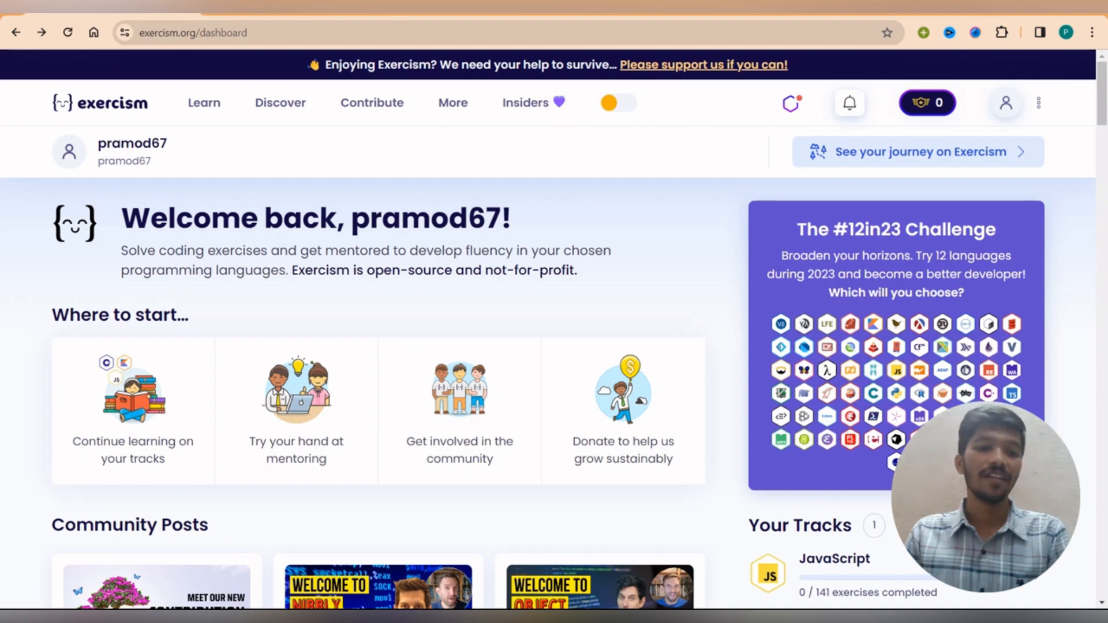
mouse_move(132, 409)
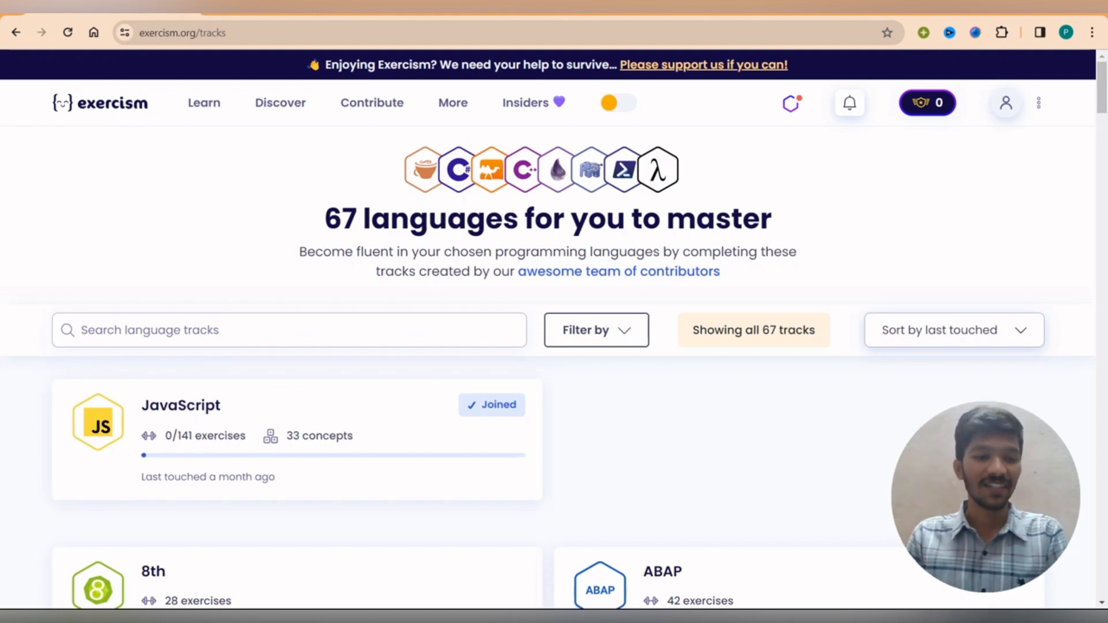
Scroll through the list of all 67 language tracks, including the joined JavaScript track
scroll(down, 3)
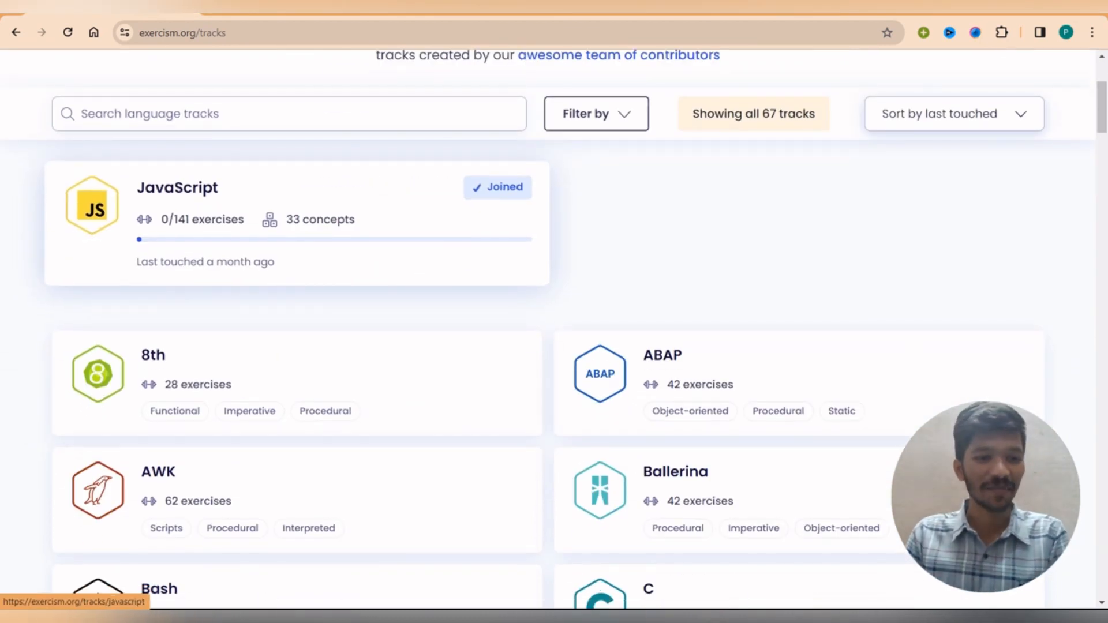
scroll(down, 3)
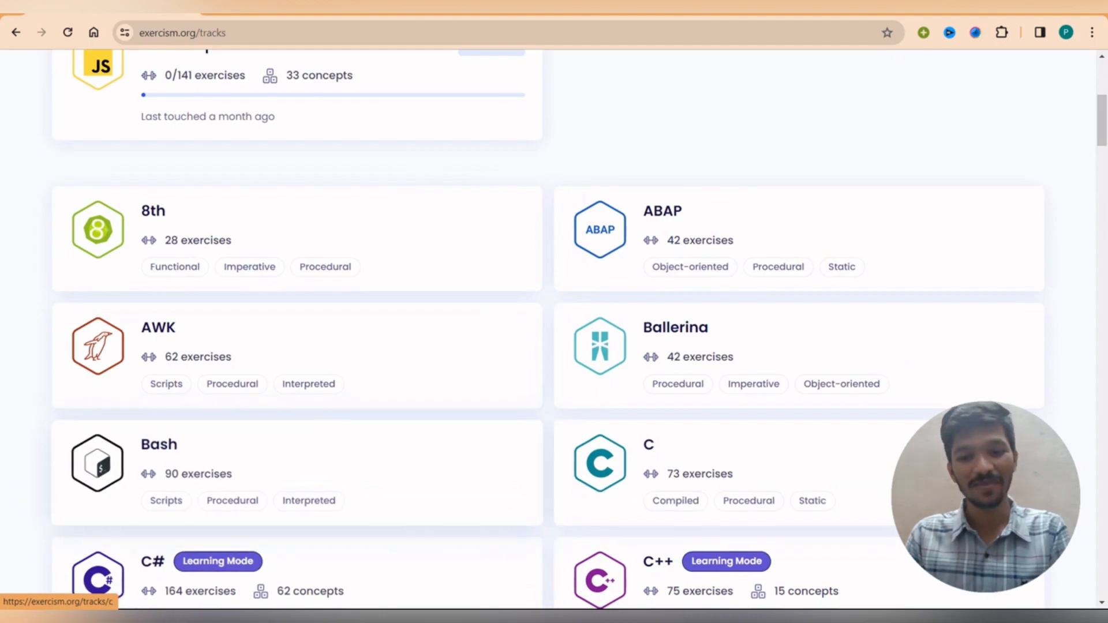
scroll(down, 3)
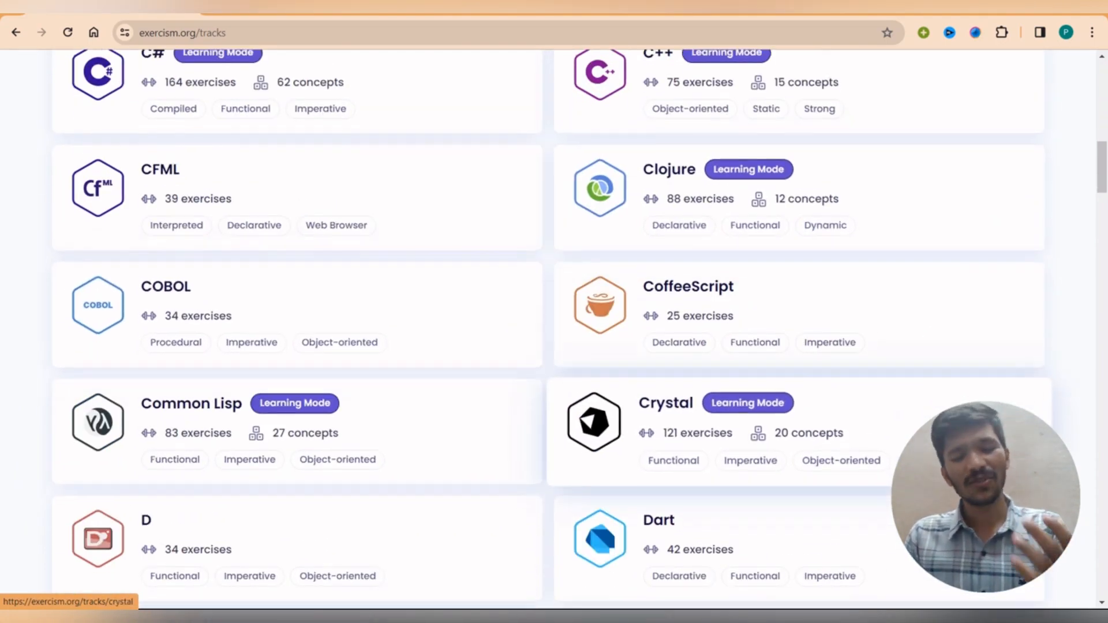
scroll(down, 3)
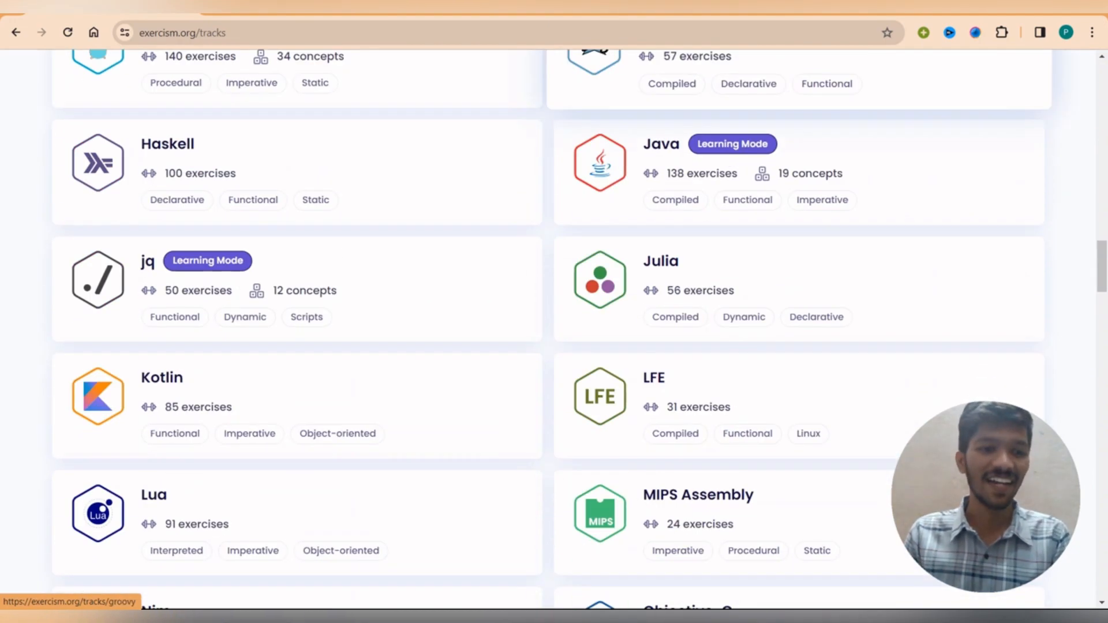
scroll(up, 3)
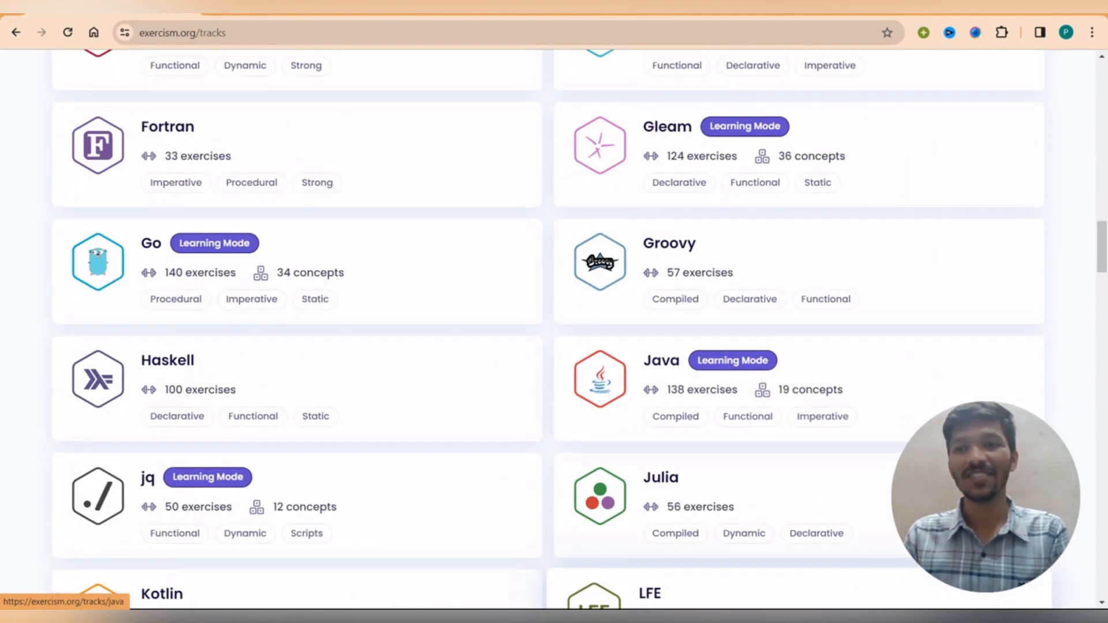
scroll(up, 3)
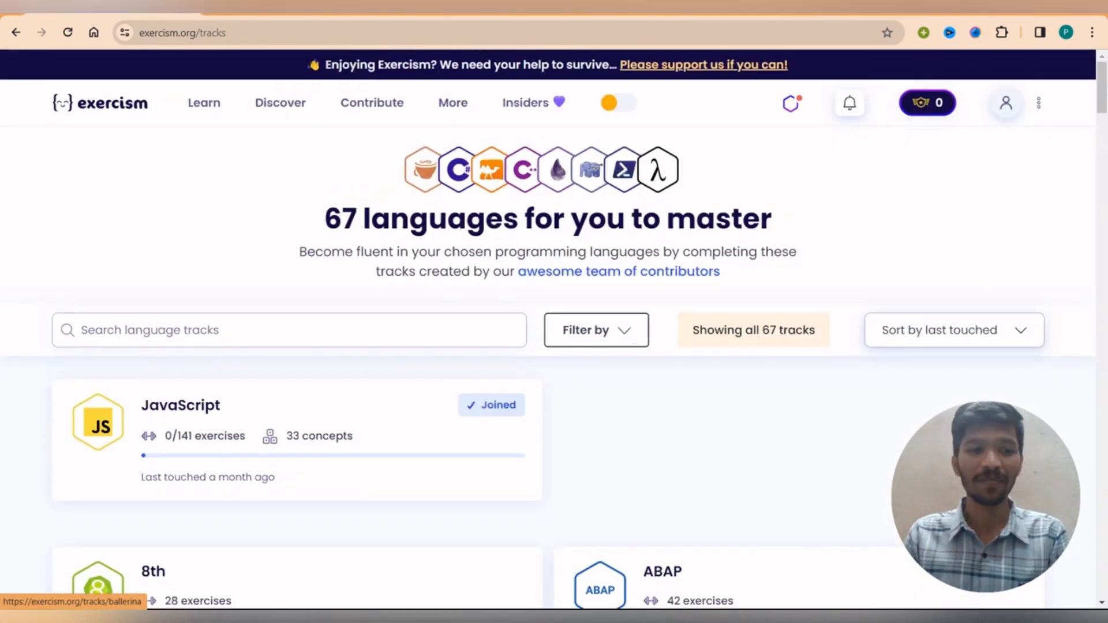
scroll(down, 3)
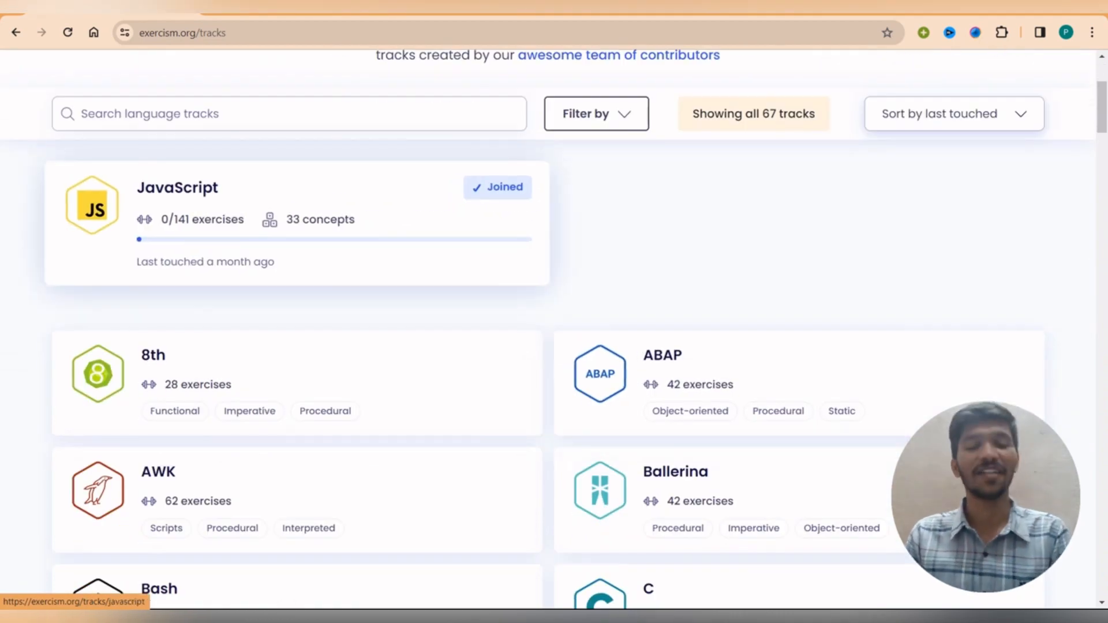
Go from the JavaScript track card to its Hello, World! exercise page
click(178, 187)
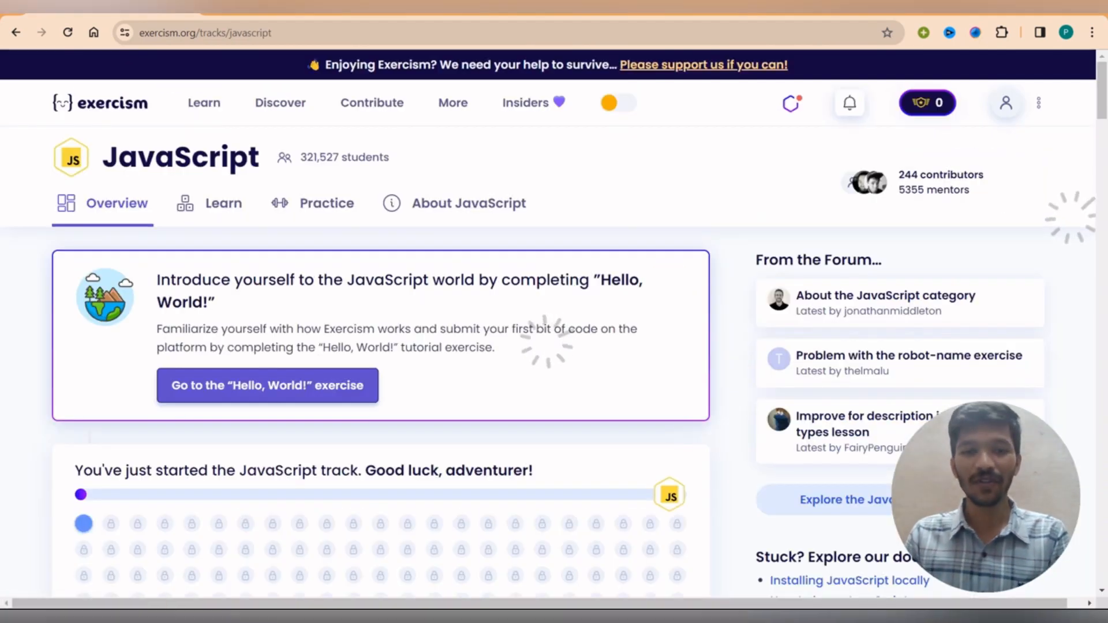
scroll(down, 3)
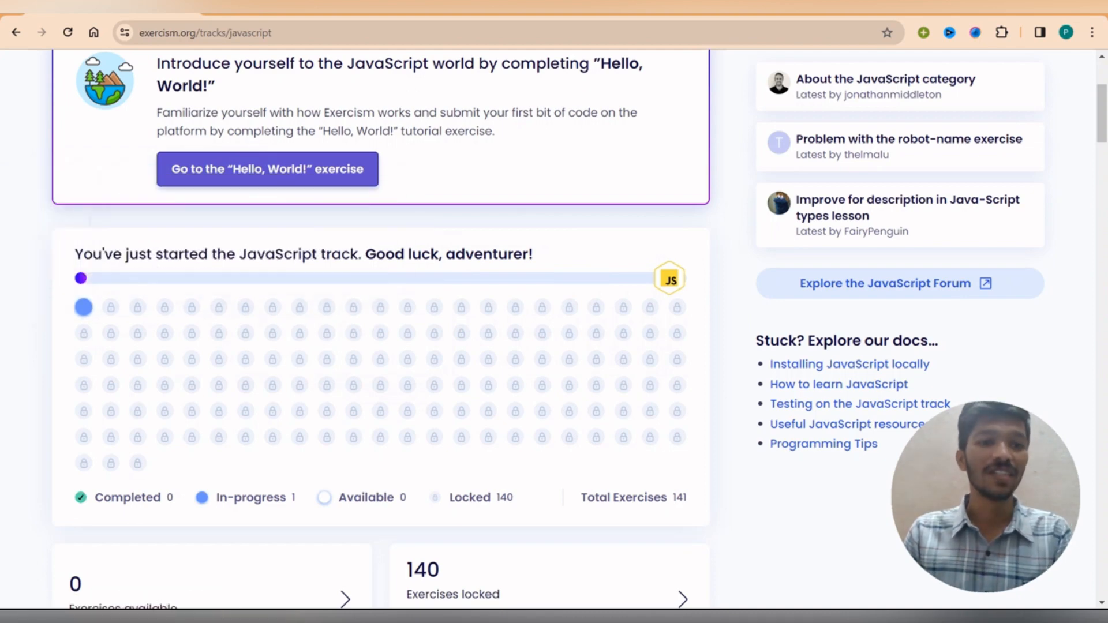
scroll(up, 3)
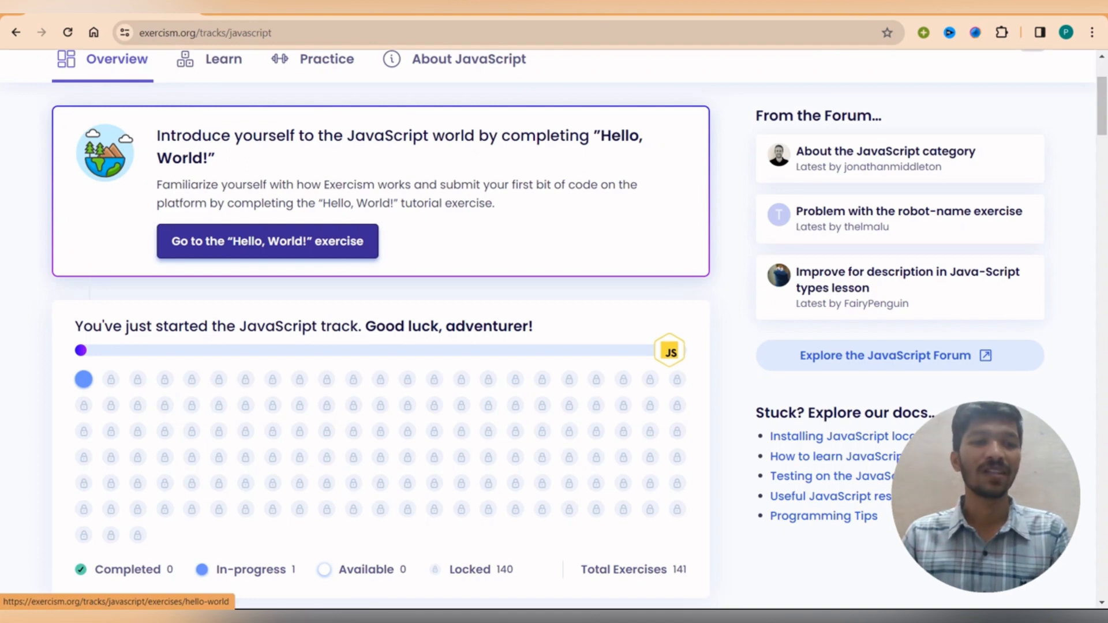
click(266, 241)
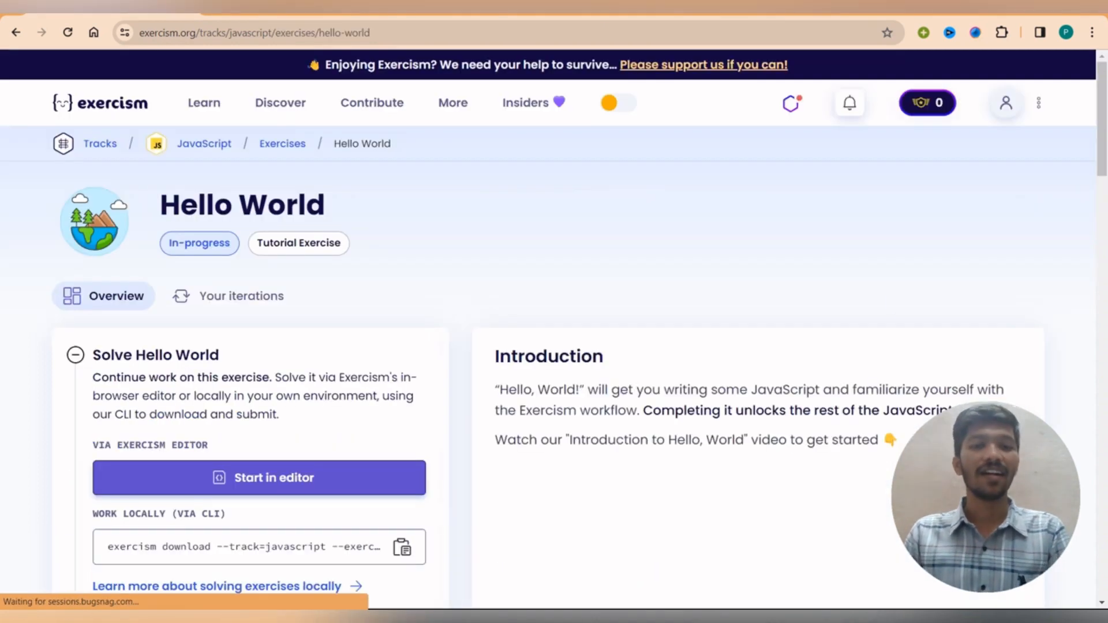
scroll(down, 3)
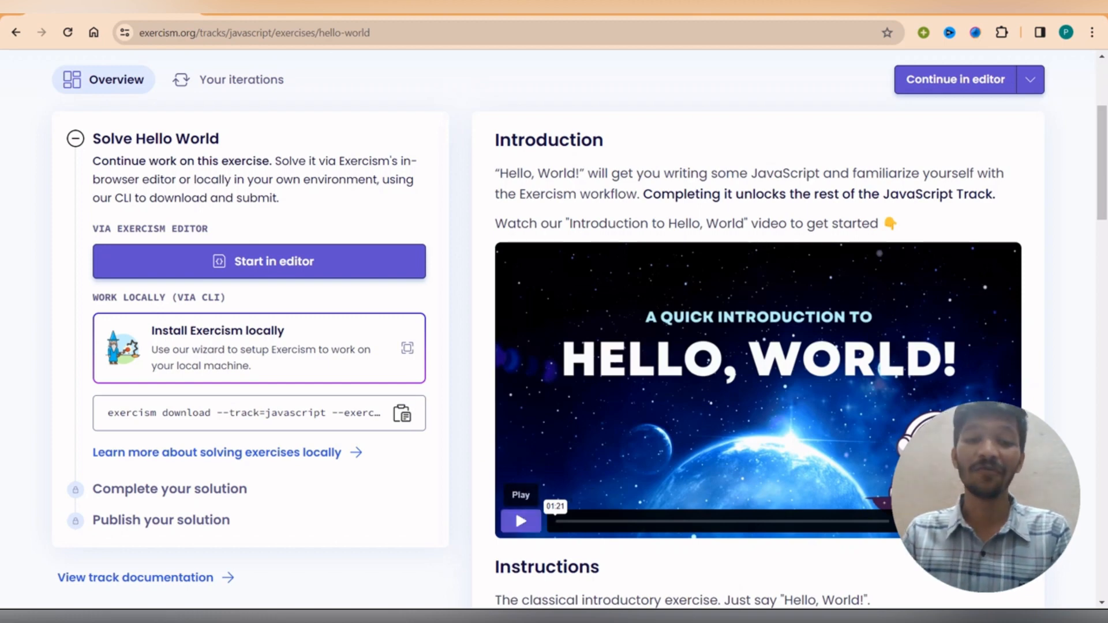
Play the Hello, World introduction video and start the exercise in the online editor
click(521, 521)
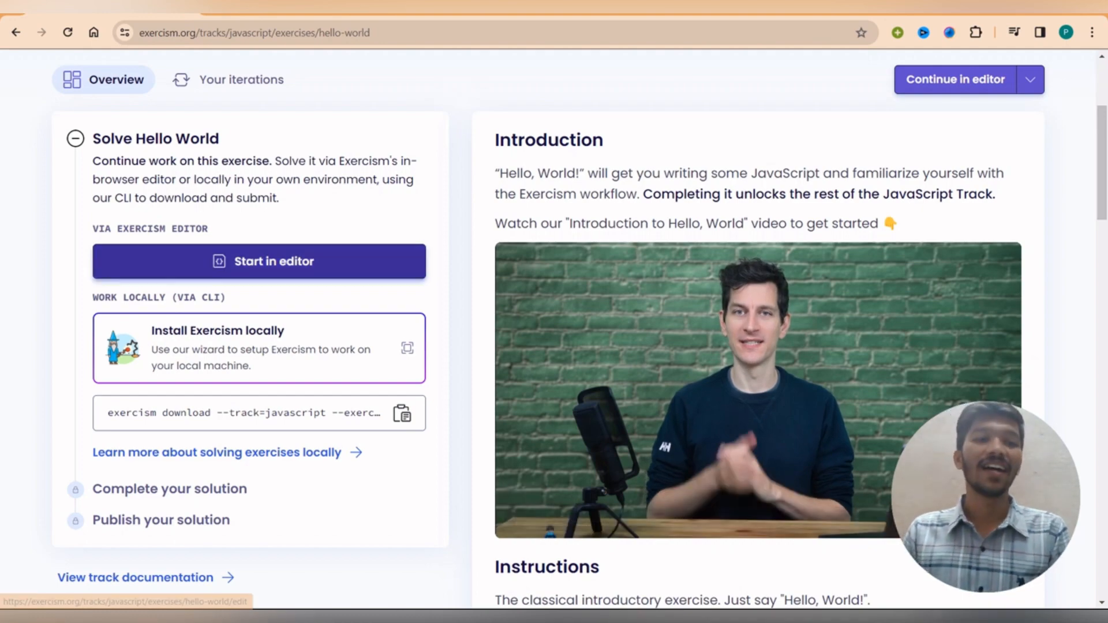
scroll(down, 3)
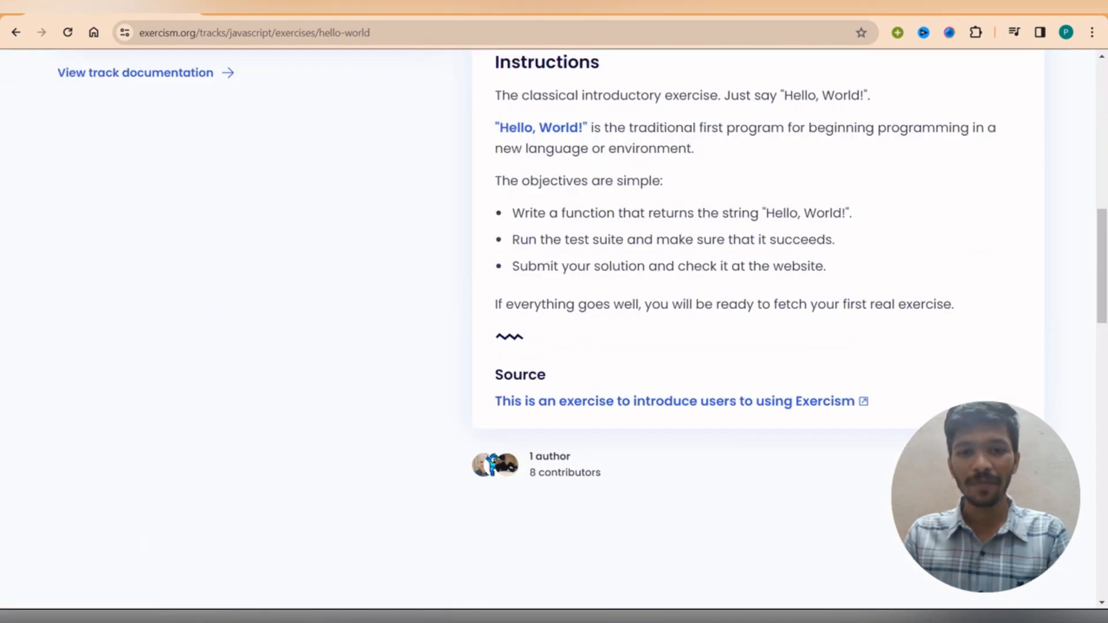
scroll(up, 3)
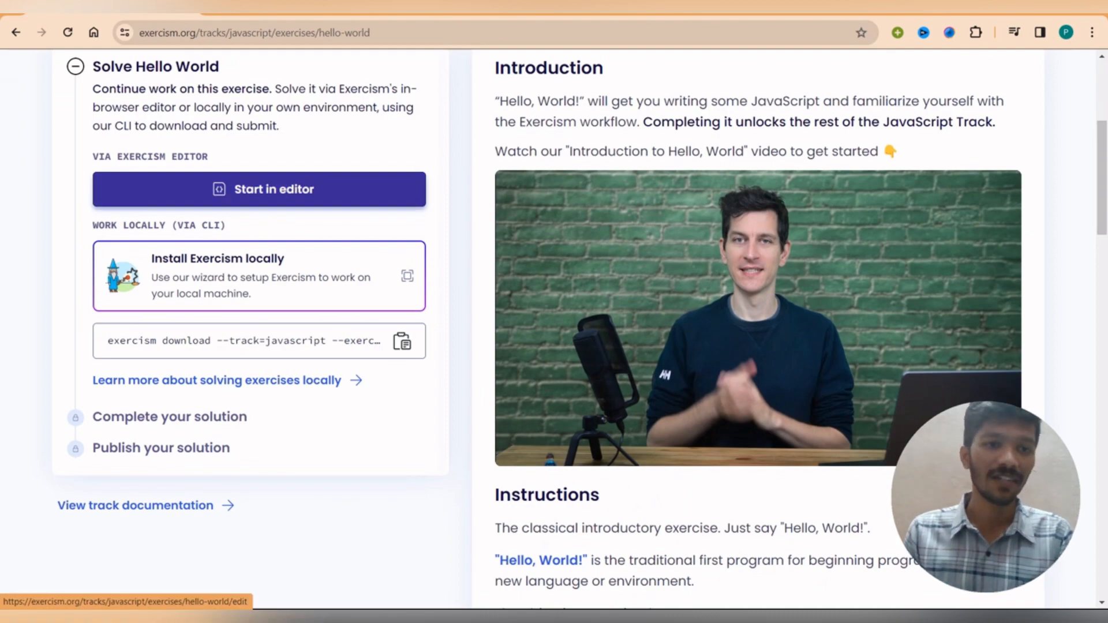
click(259, 188)
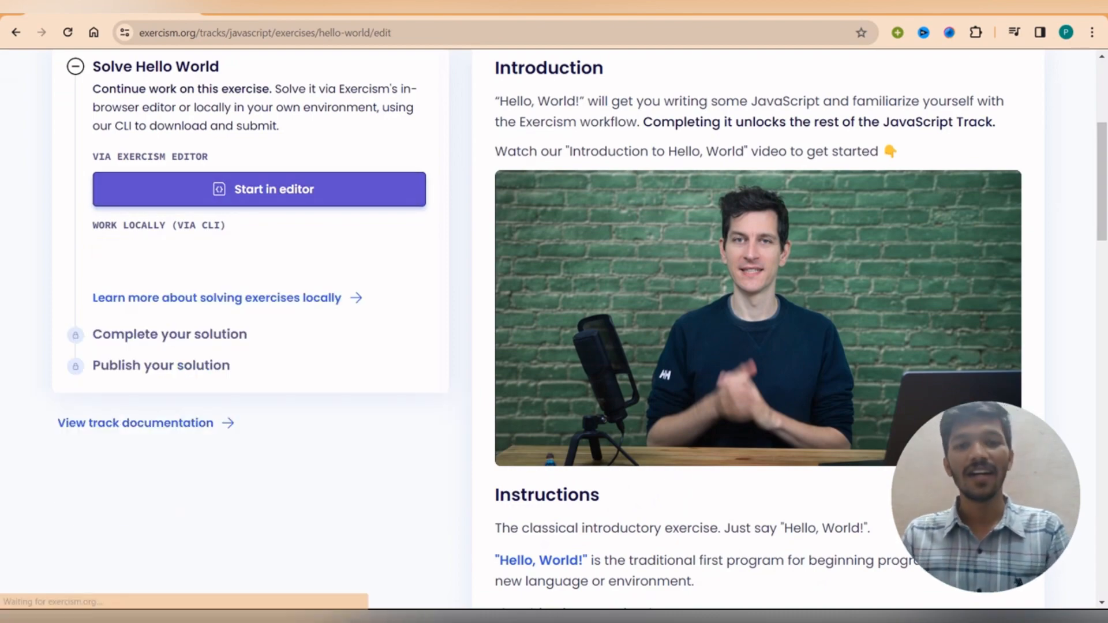
Show the 'Stuck? Get help' resources beside the Hello World code and scroll through them
click(258, 188)
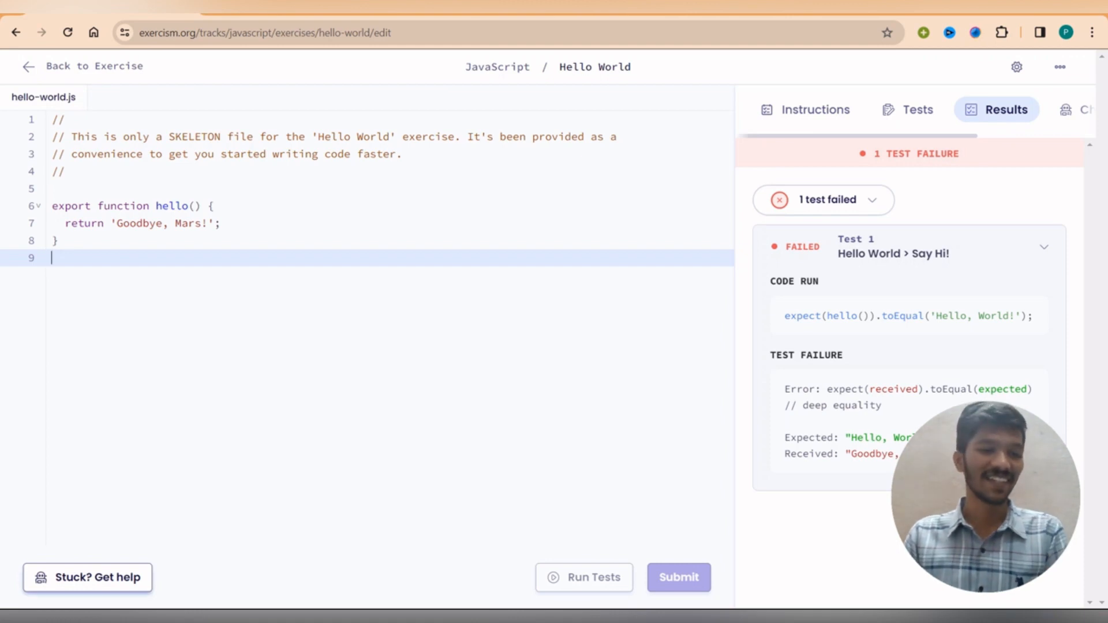
click(86, 577)
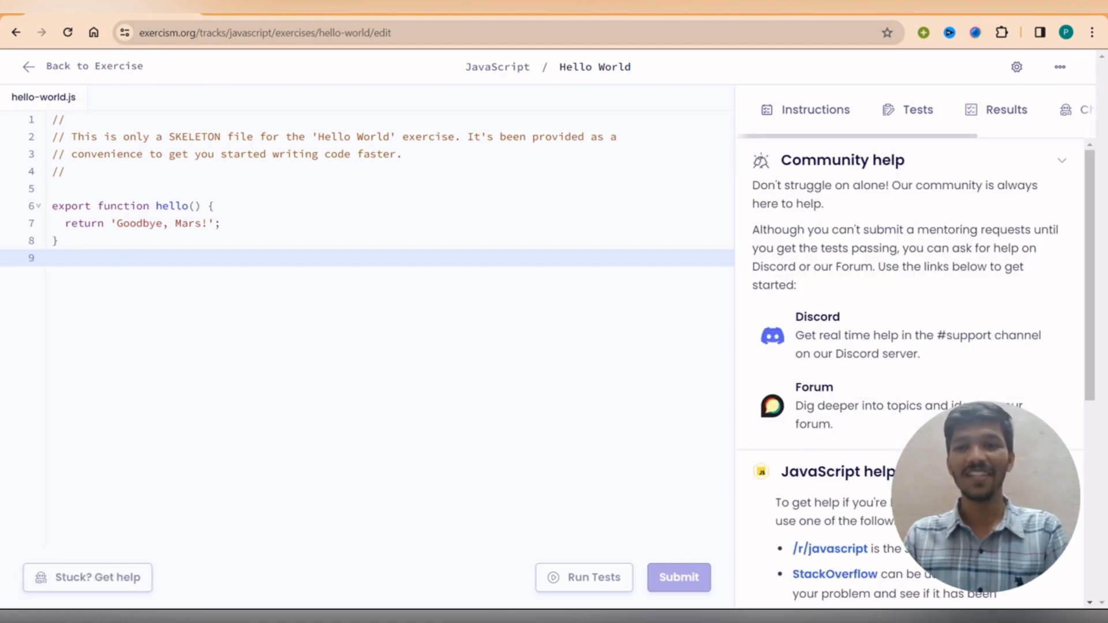
scroll(down, 3)
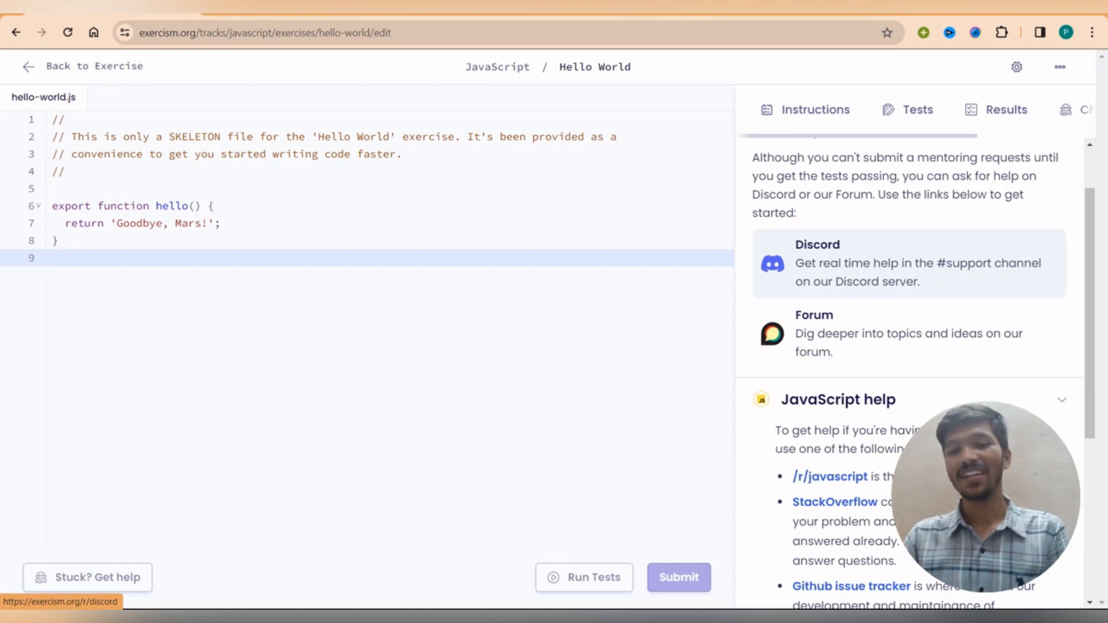
scroll(down, 3)
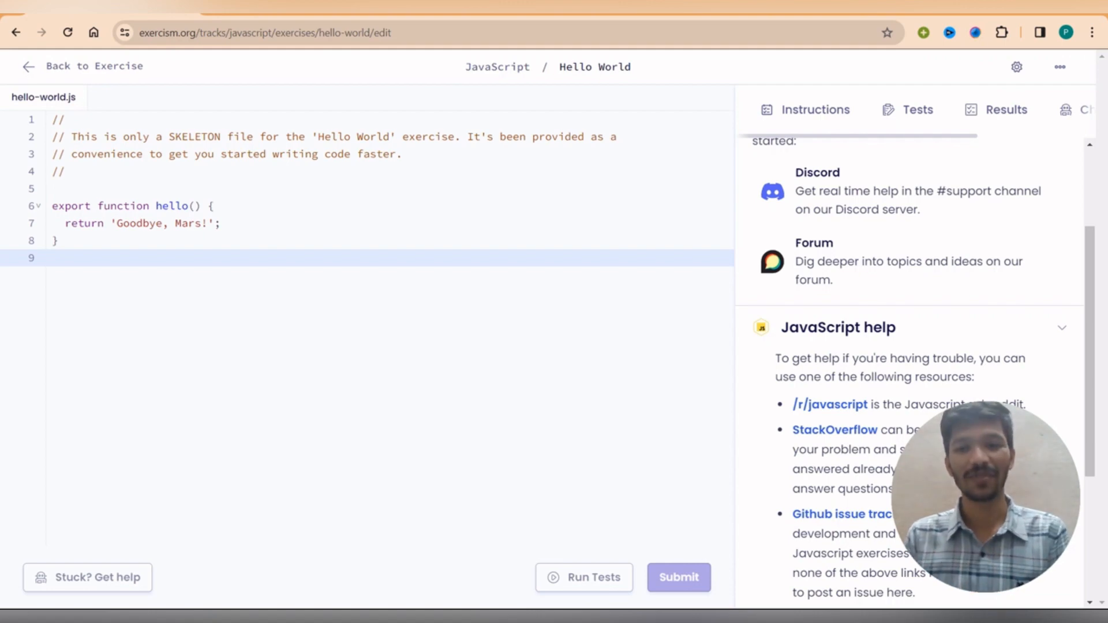
scroll(up, 3)
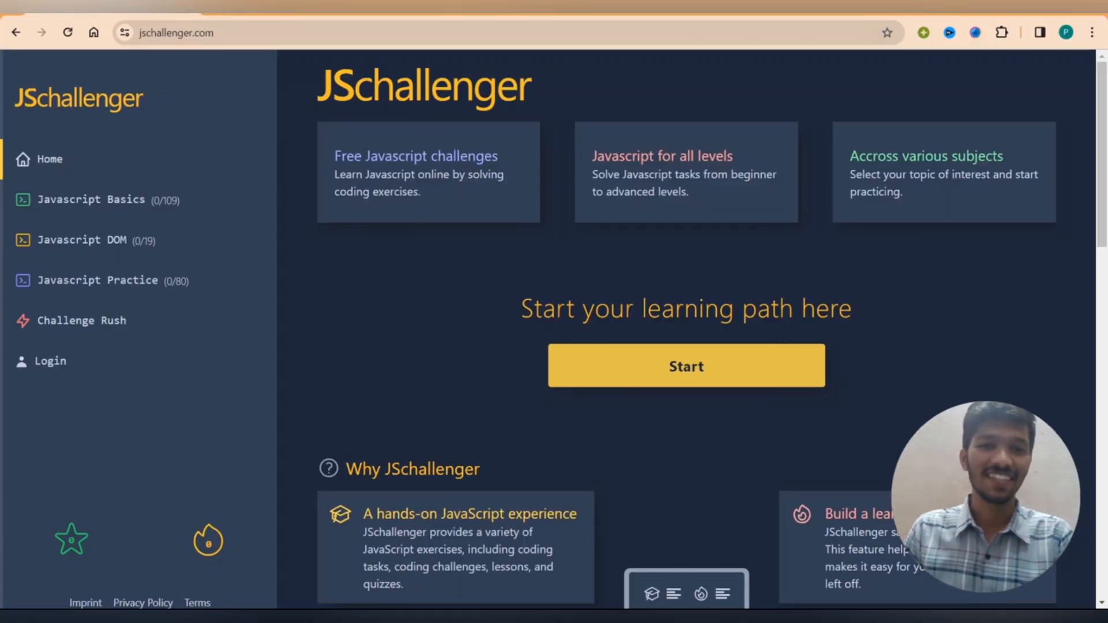
Load jschallenger.com and begin choosing a learning-path starting point
double_click(423, 84)
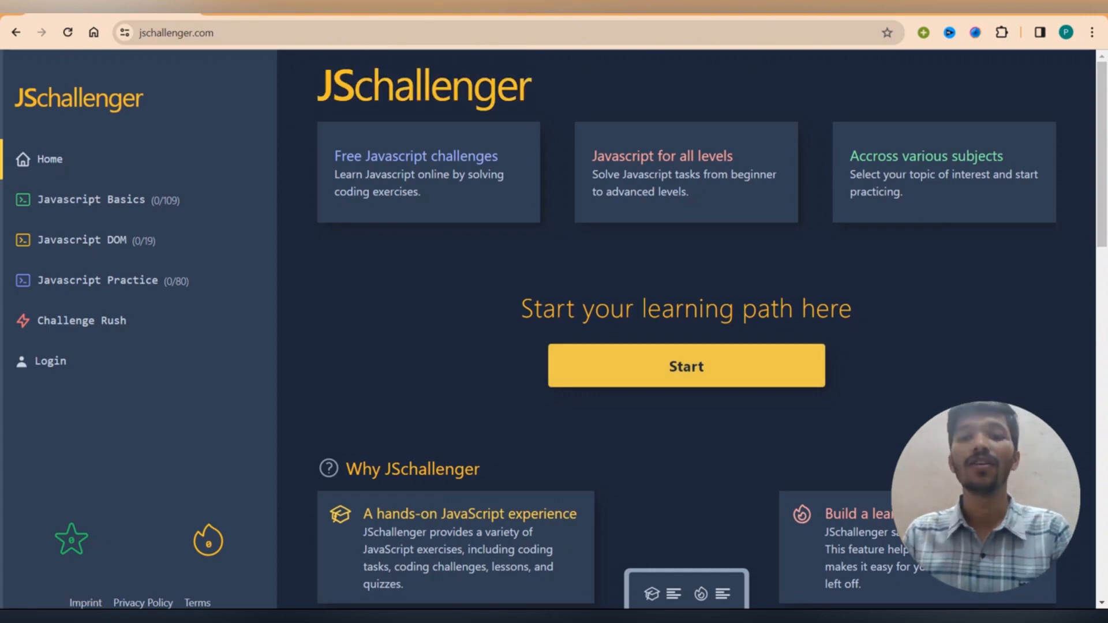
click(684, 366)
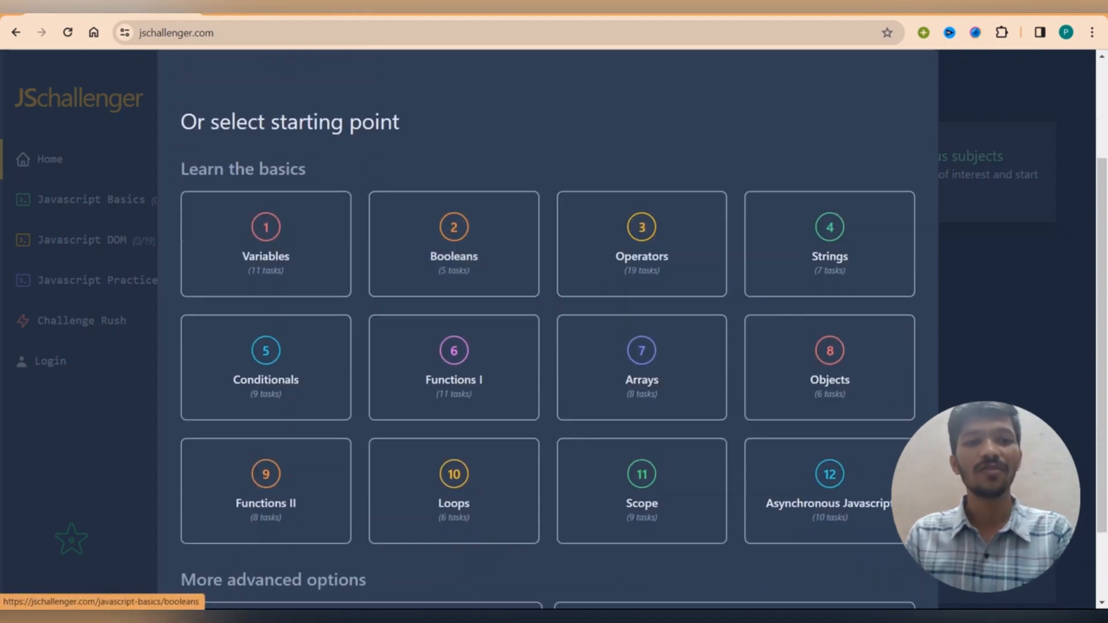
mouse_move(452, 244)
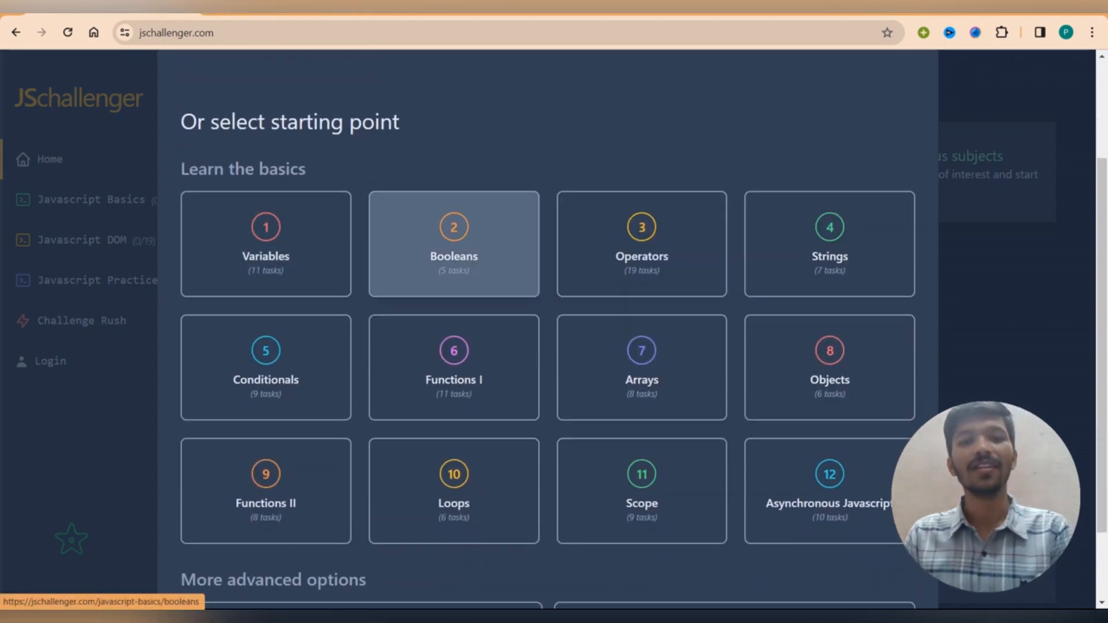
mouse_move(828, 243)
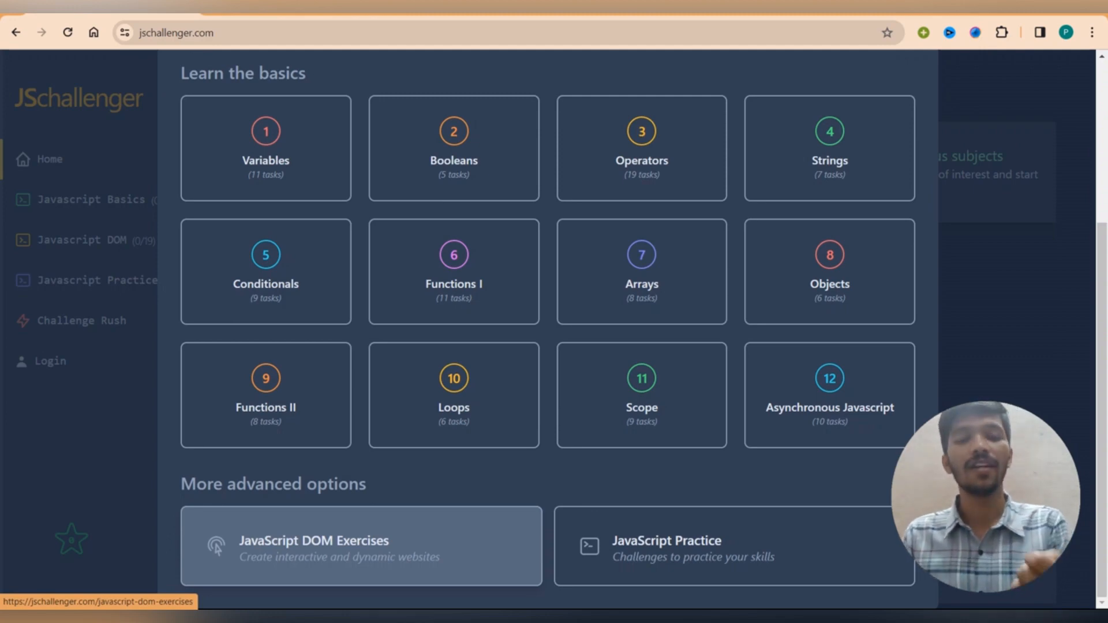
mouse_move(706, 546)
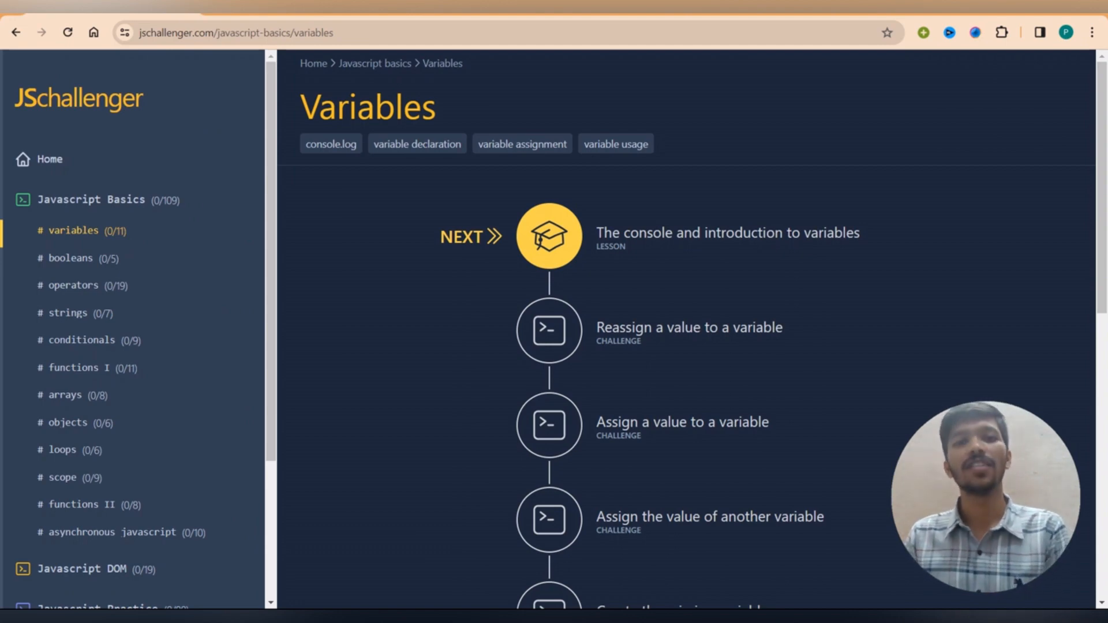
Start 'The console and introduction to variables' lesson and read its opening content
click(548, 236)
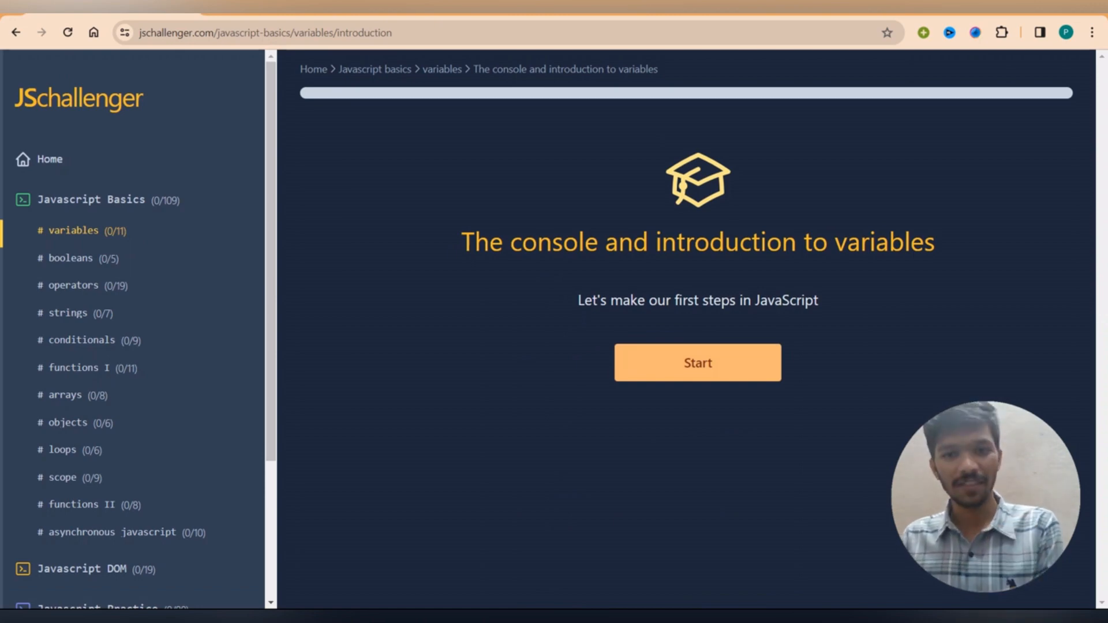
click(697, 362)
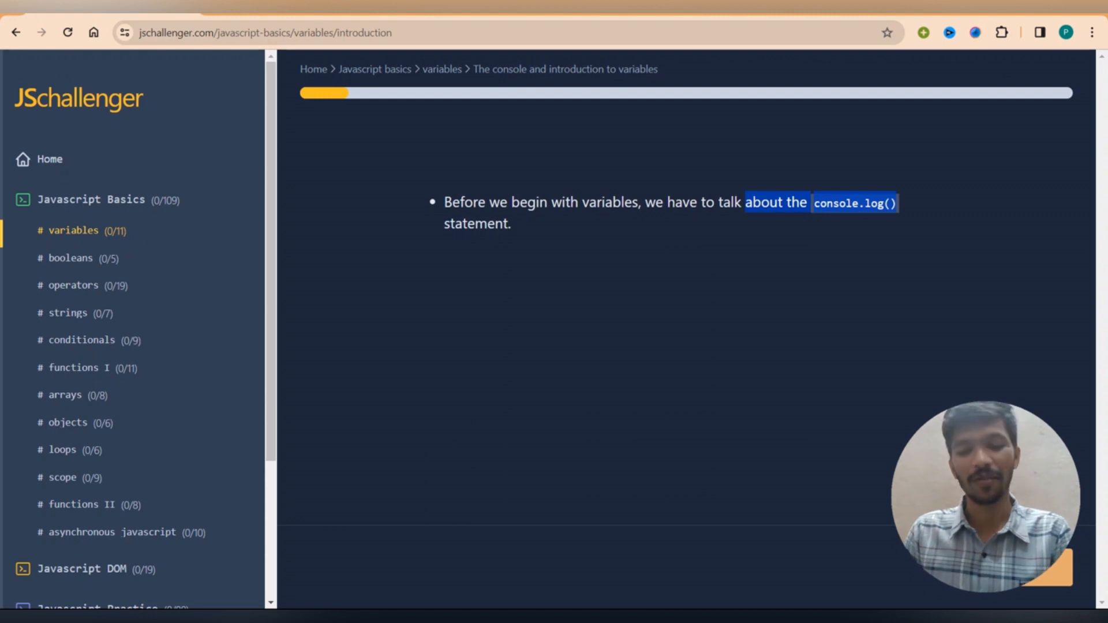
scroll(down, 3)
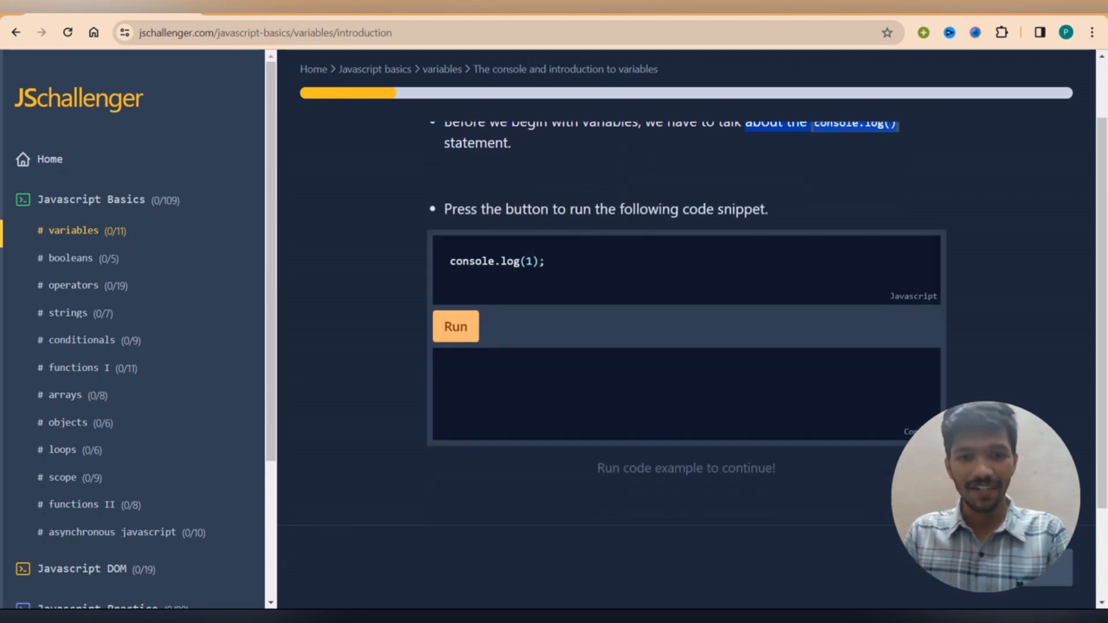
Run the console.log(1) snippet so the console prints 1 and continue to the explanation
click(455, 326)
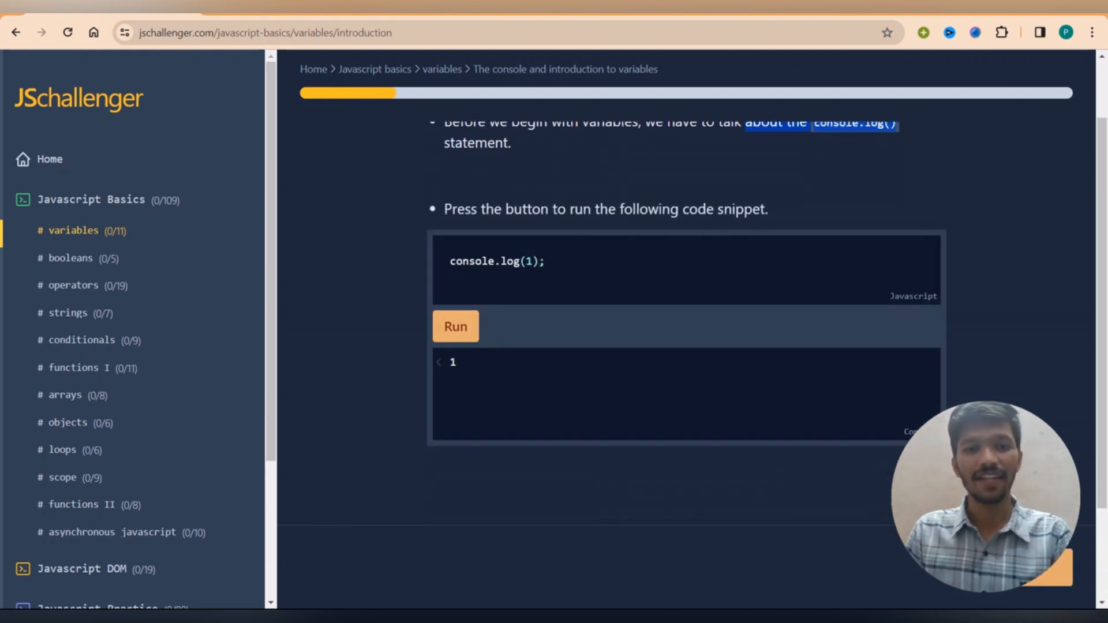
double_click(453, 361)
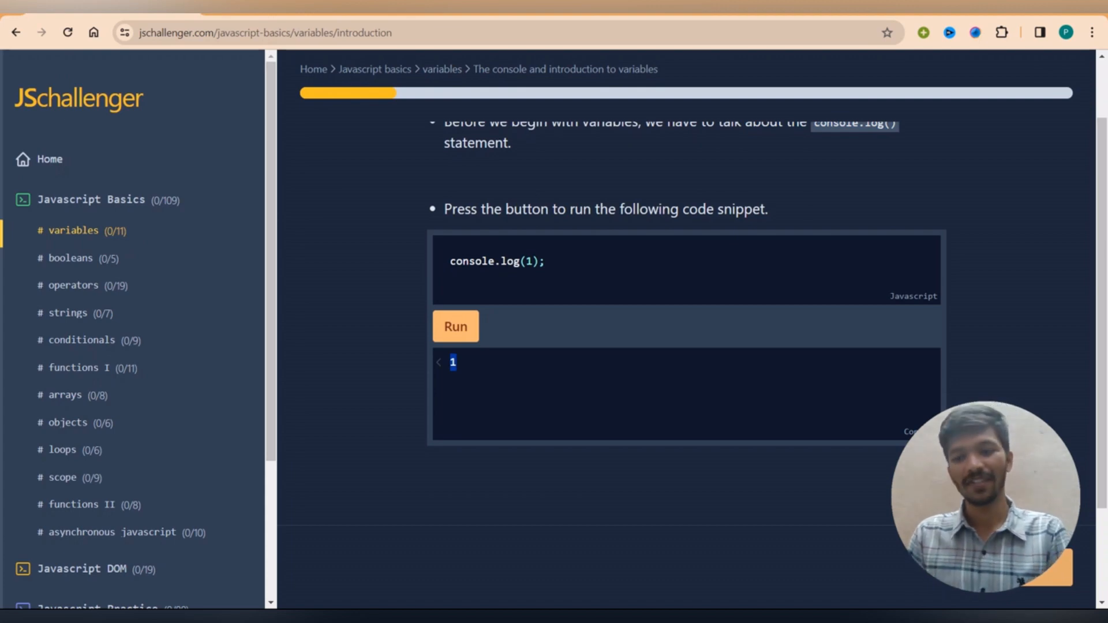
scroll(down, 3)
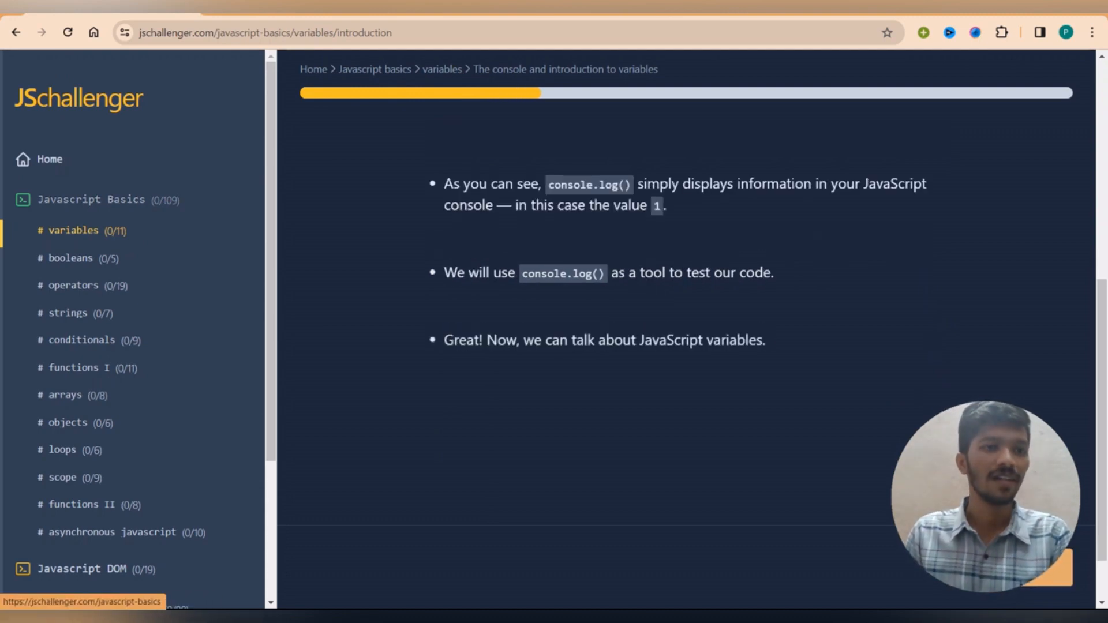
mouse_move(68, 313)
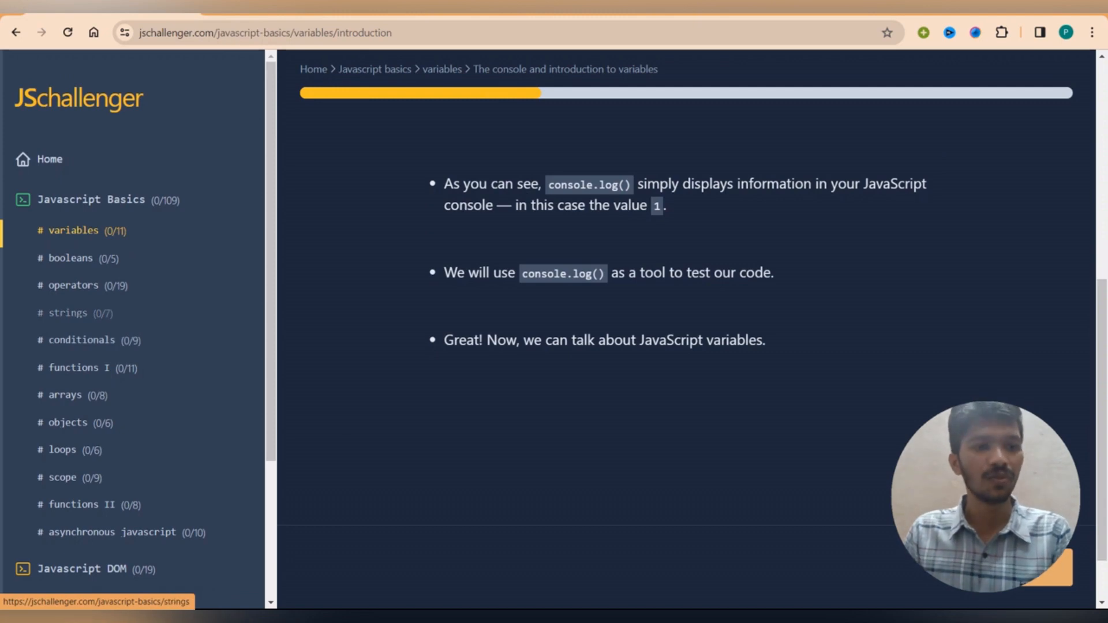
mouse_move(70, 257)
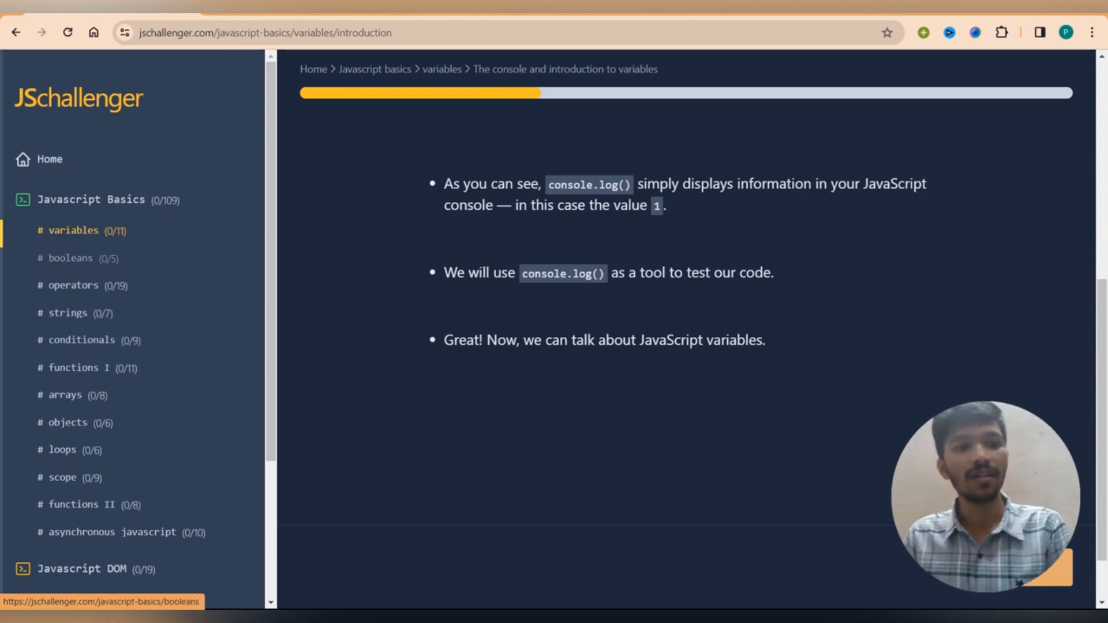
mouse_move(73, 231)
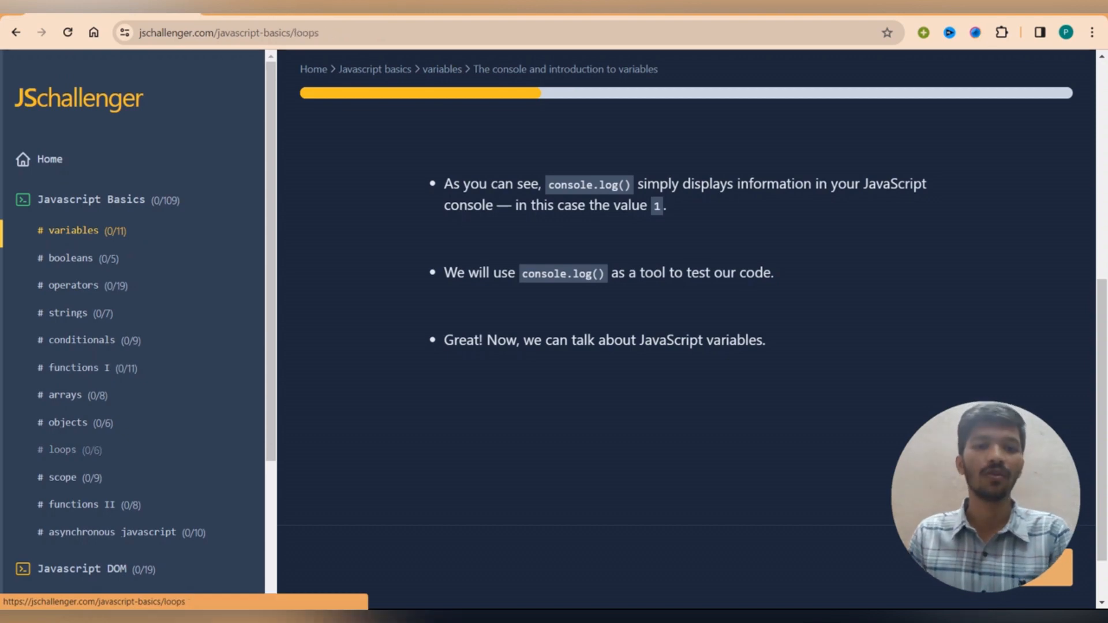
Browse the Loops, Objects, Variables and Booleans topic pages, then the JavaScript DOM exercises section
click(62, 449)
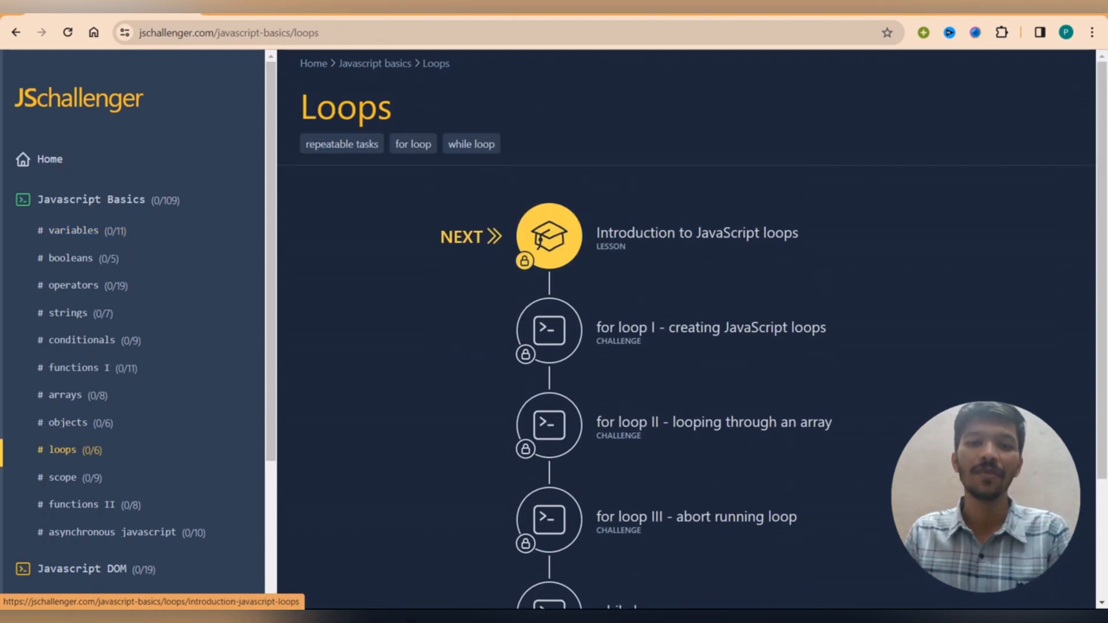
mouse_move(68, 422)
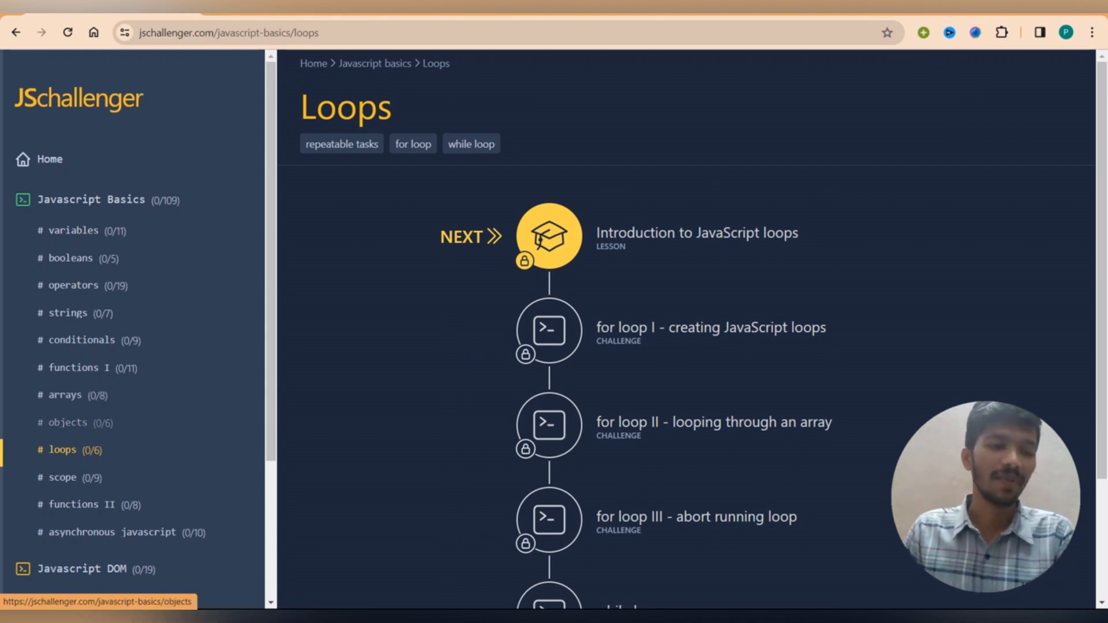
click(68, 423)
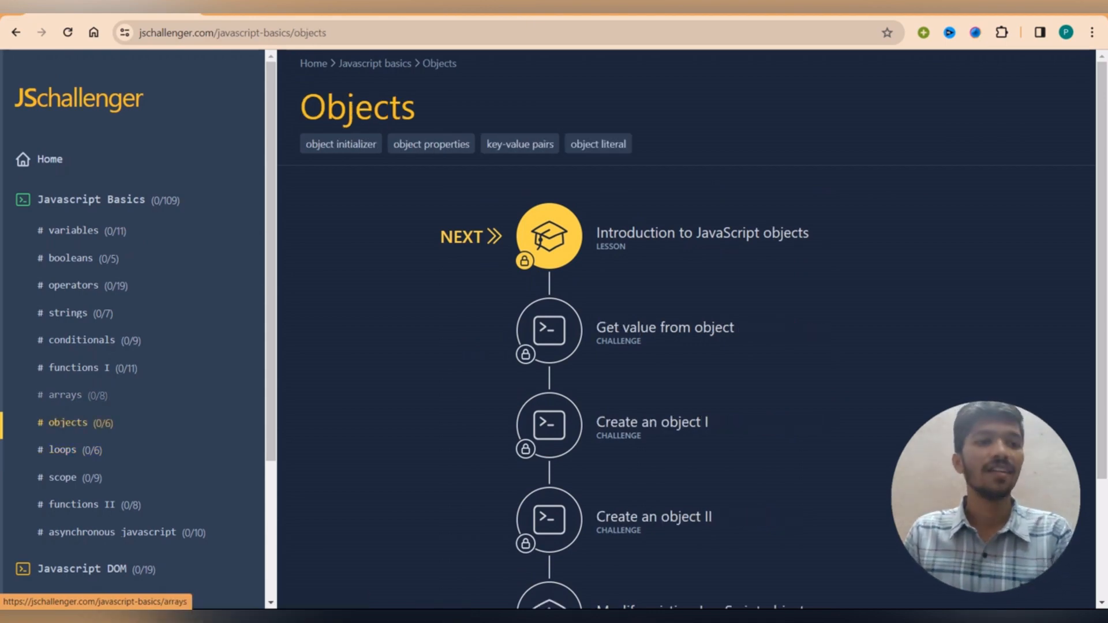
click(73, 231)
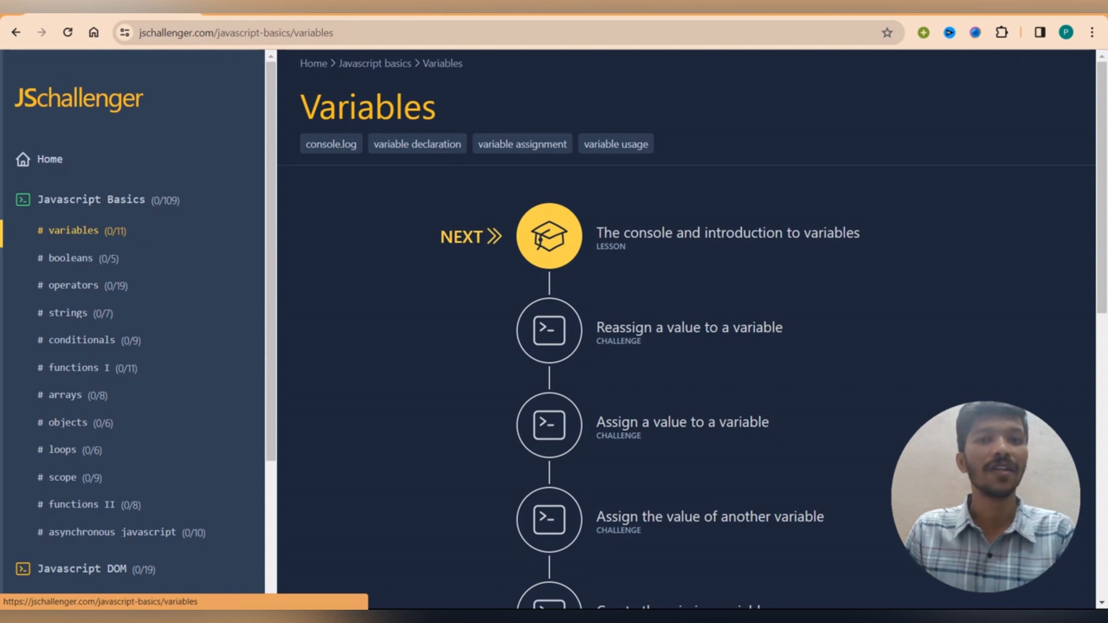
click(70, 258)
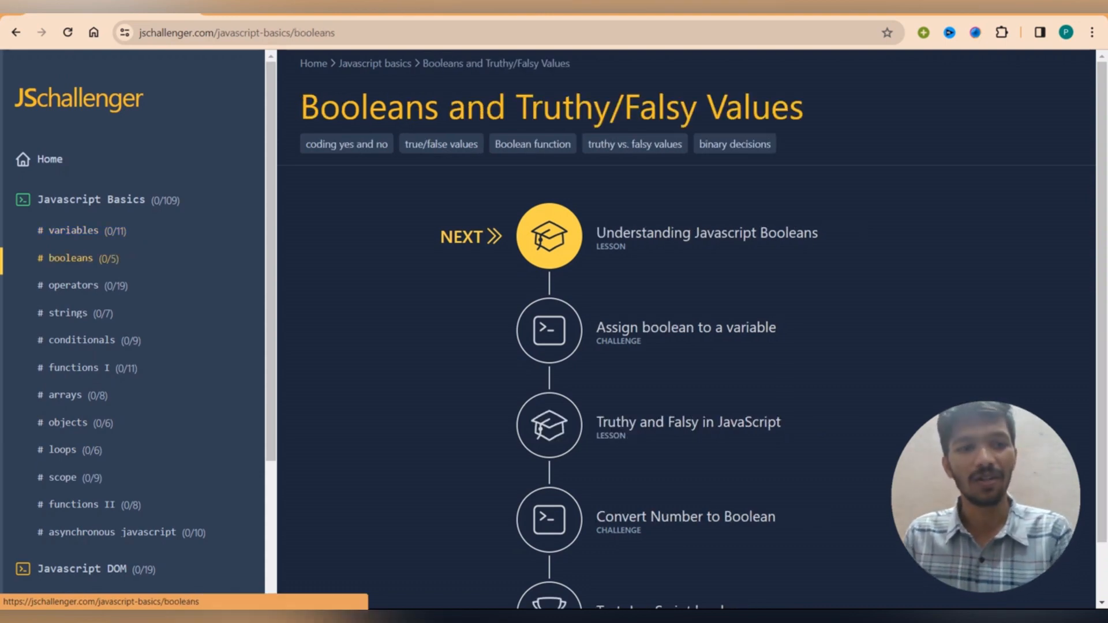
scroll(down, 3)
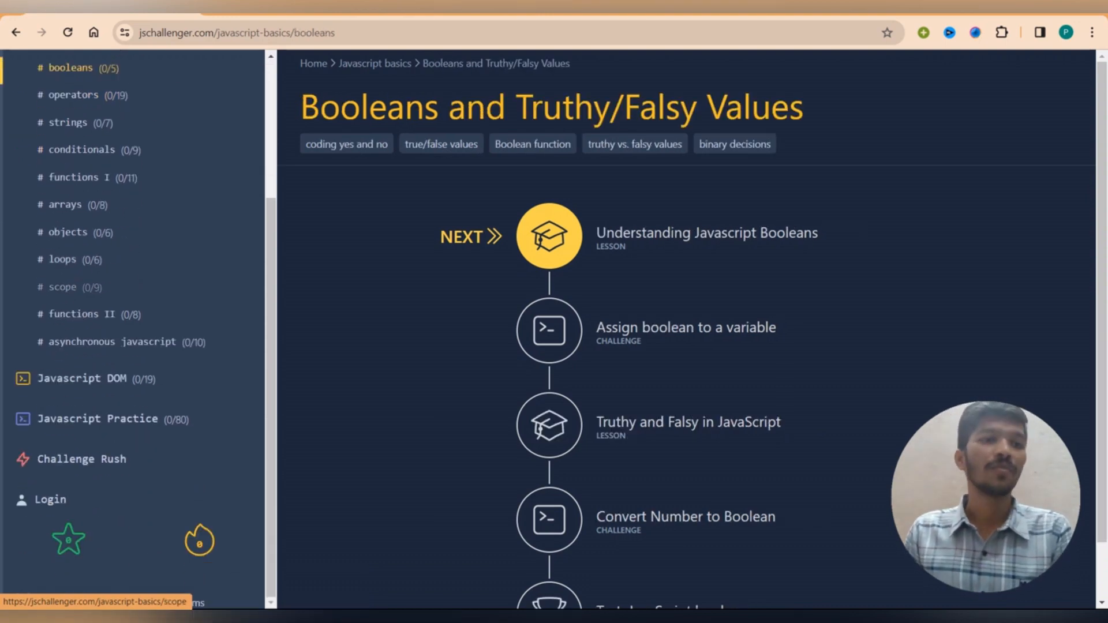
mouse_move(80, 379)
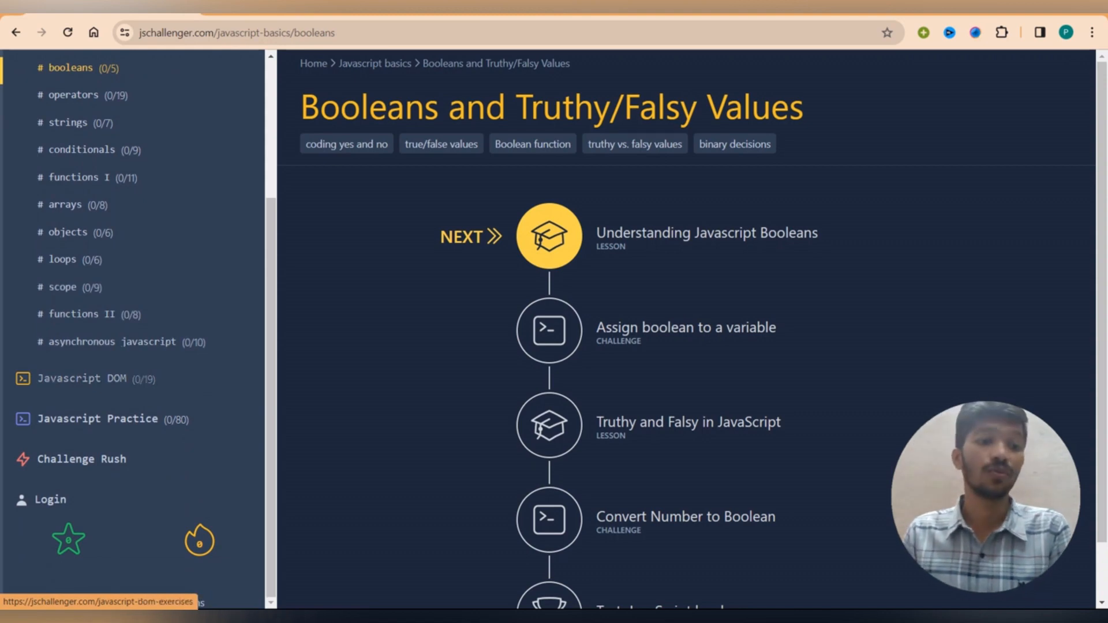
click(83, 378)
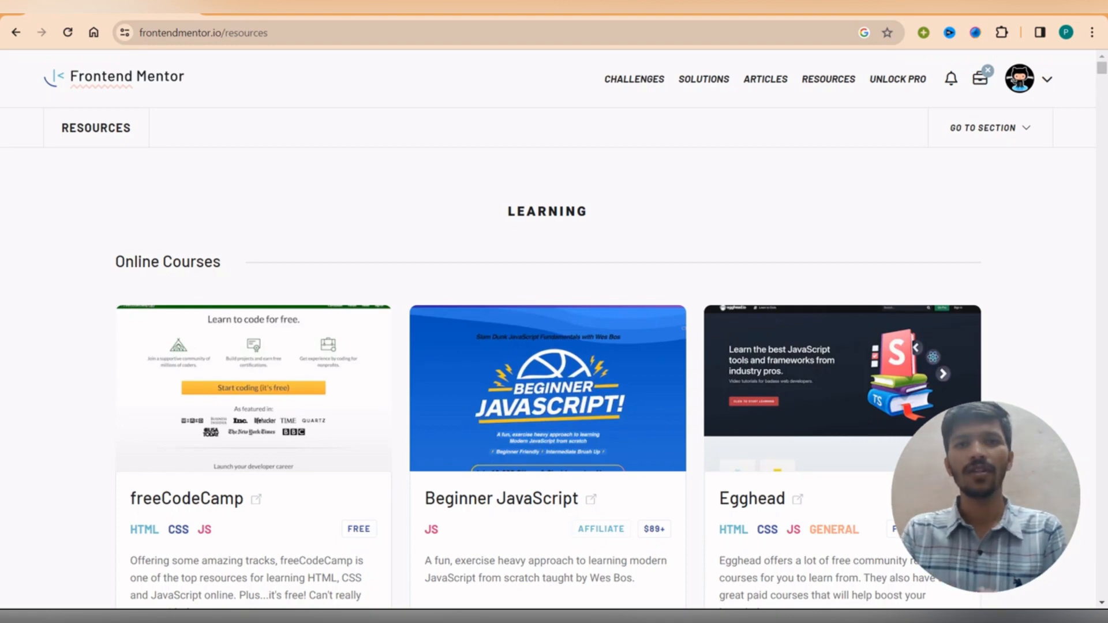
Scroll the resources page to reveal more courses like Codecademy, Treehouse and Udacity, then return to the top
scroll(down, 3)
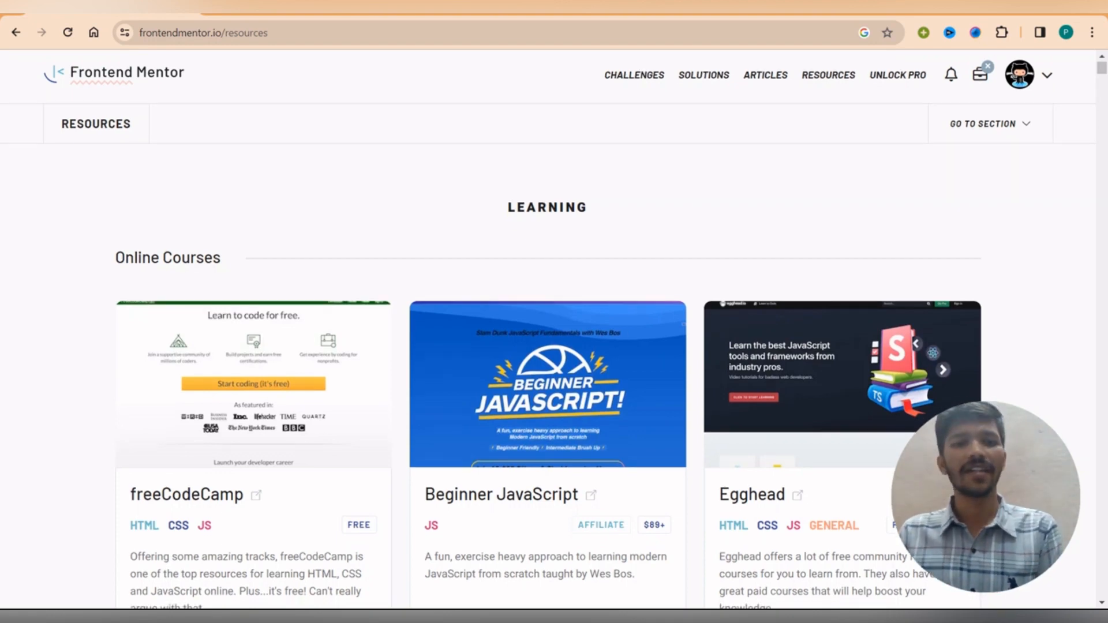
scroll(down, 3)
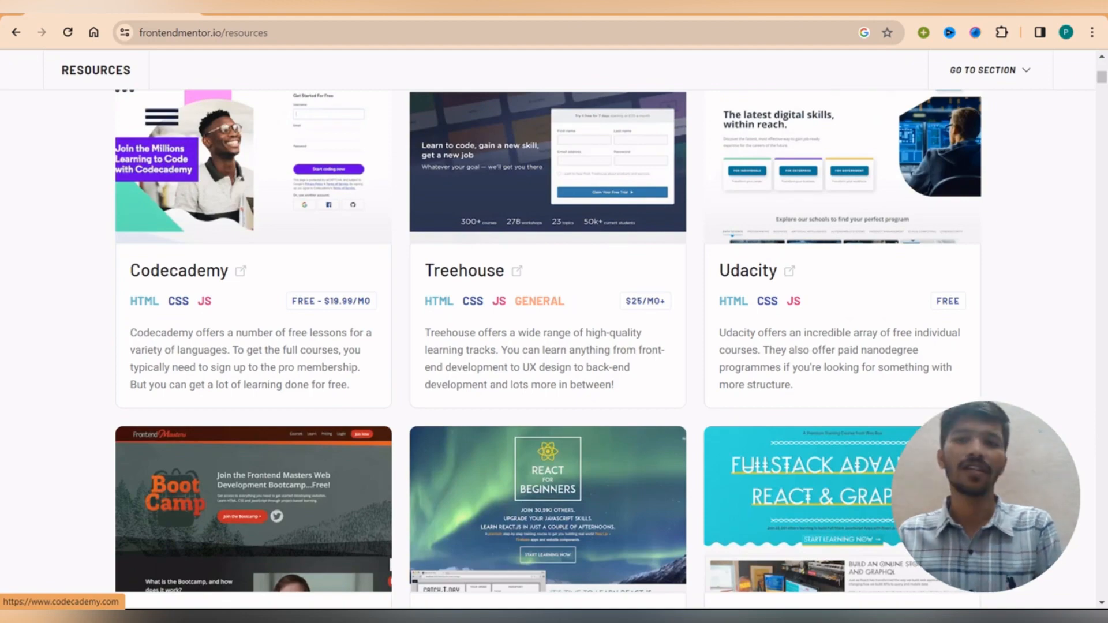
scroll(up, 3)
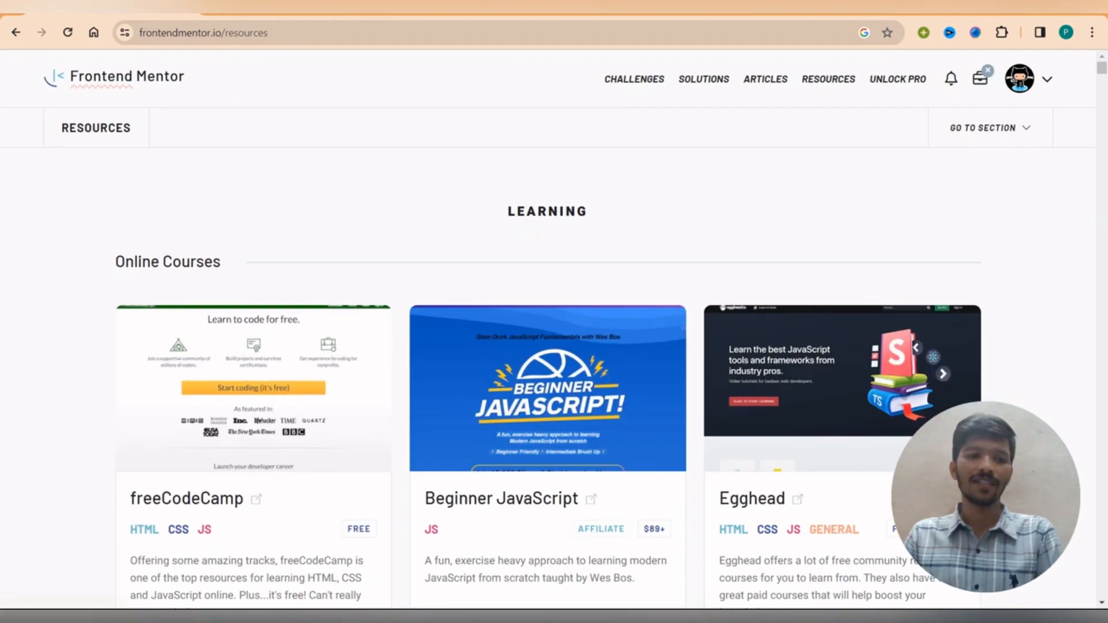
scroll(down, 3)
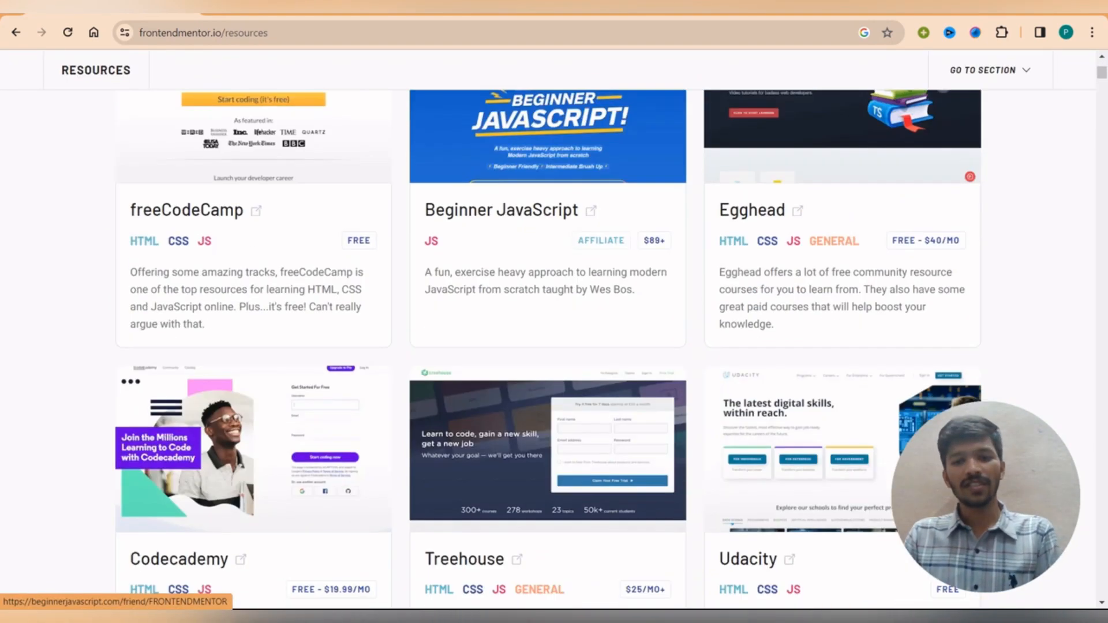
scroll(up, 3)
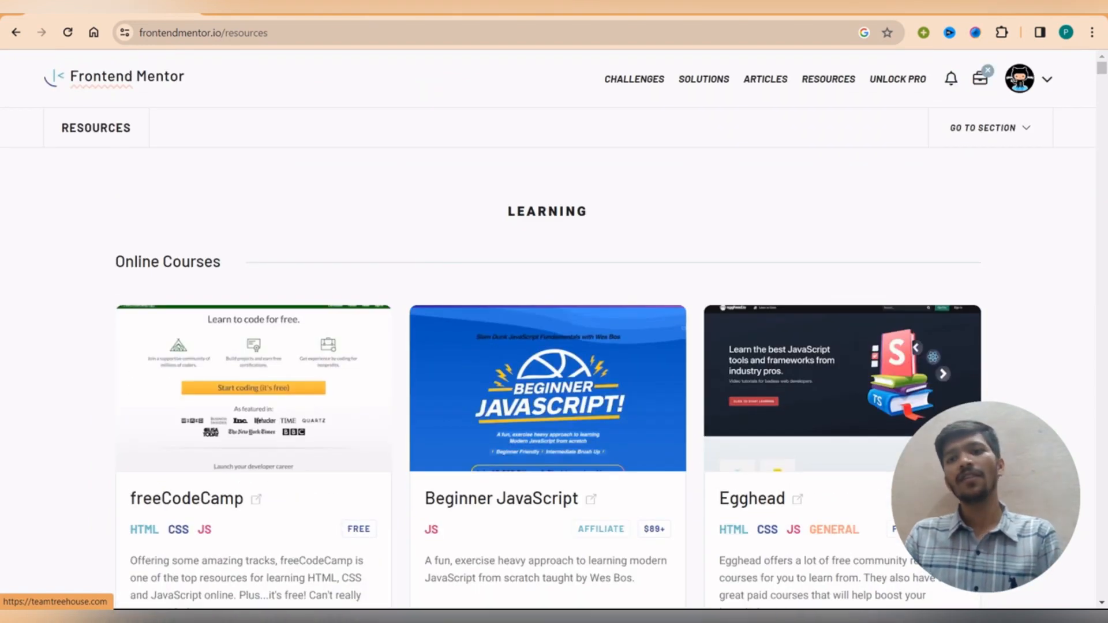
mouse_move(187, 498)
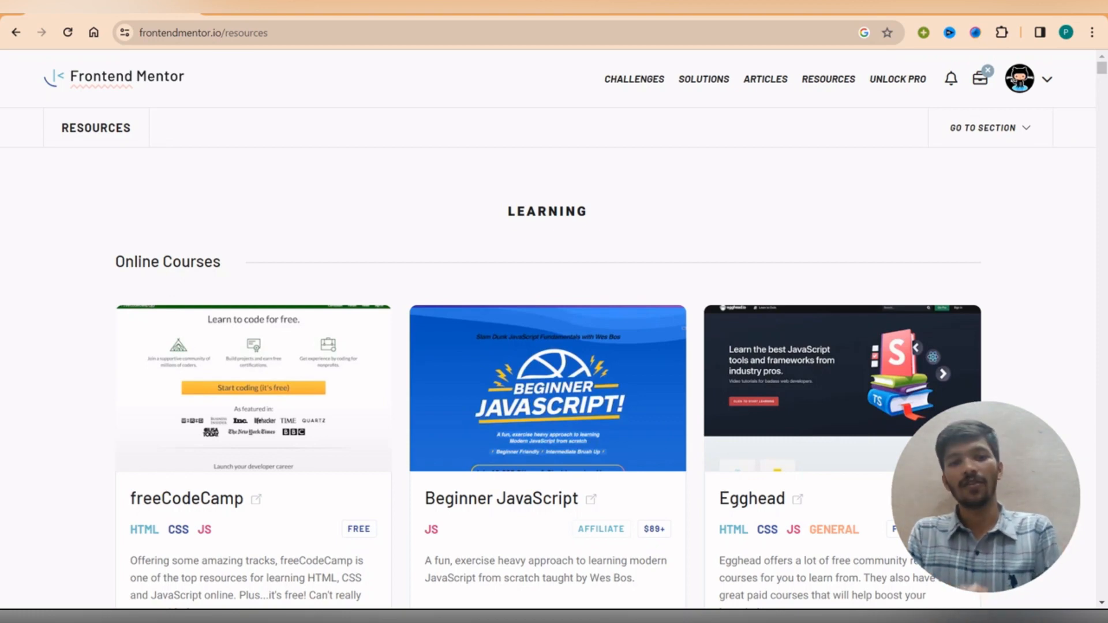
scroll(down, 3)
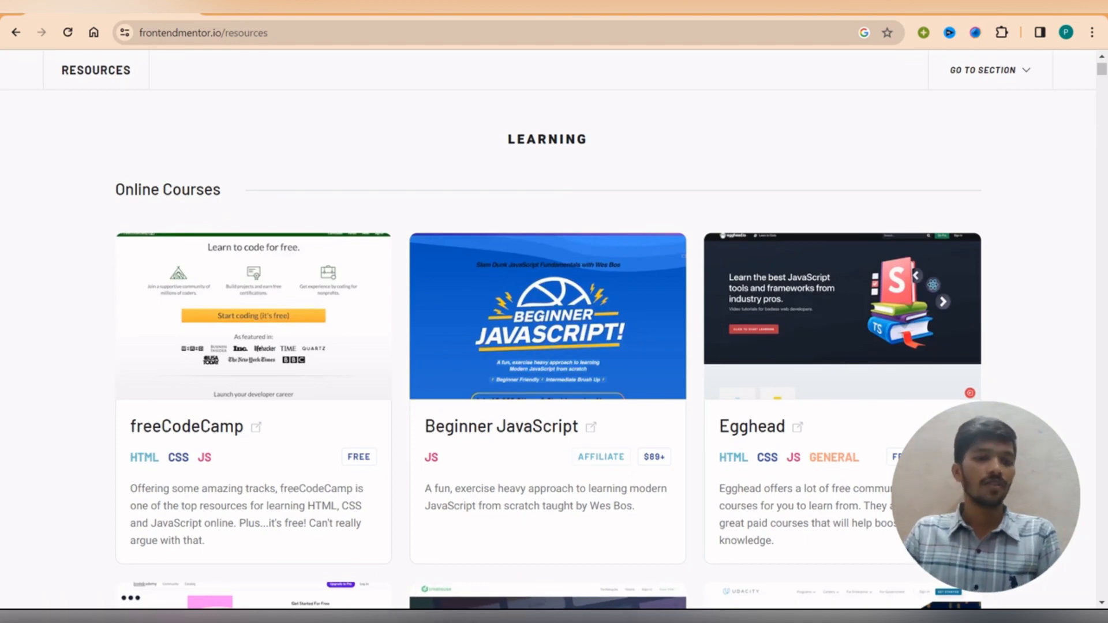
scroll(down, 3)
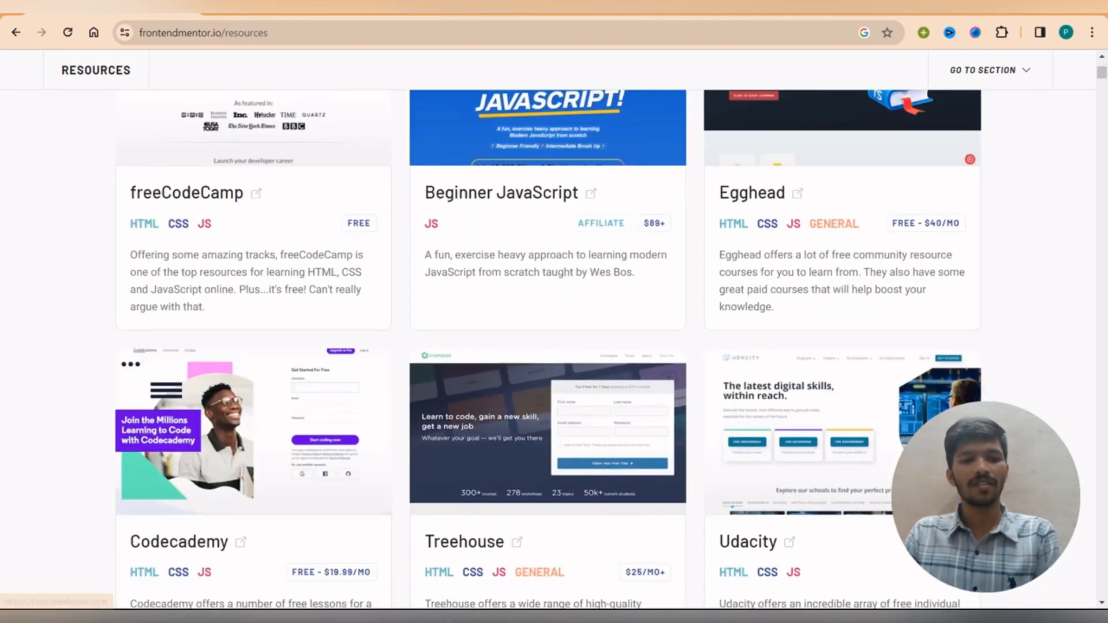
scroll(down, 3)
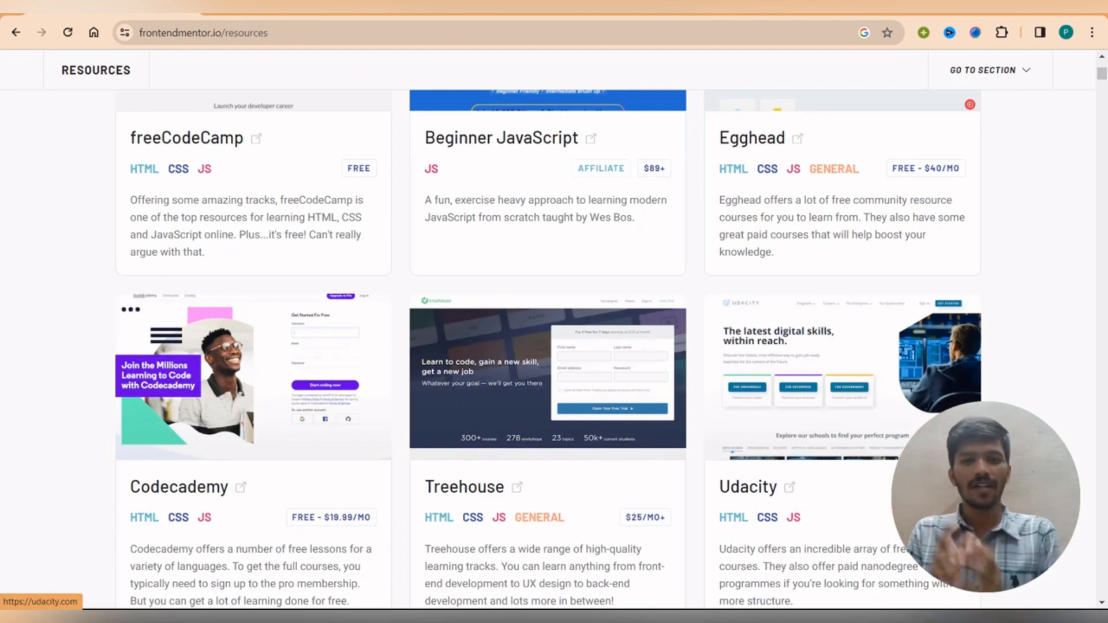
scroll(down, 3)
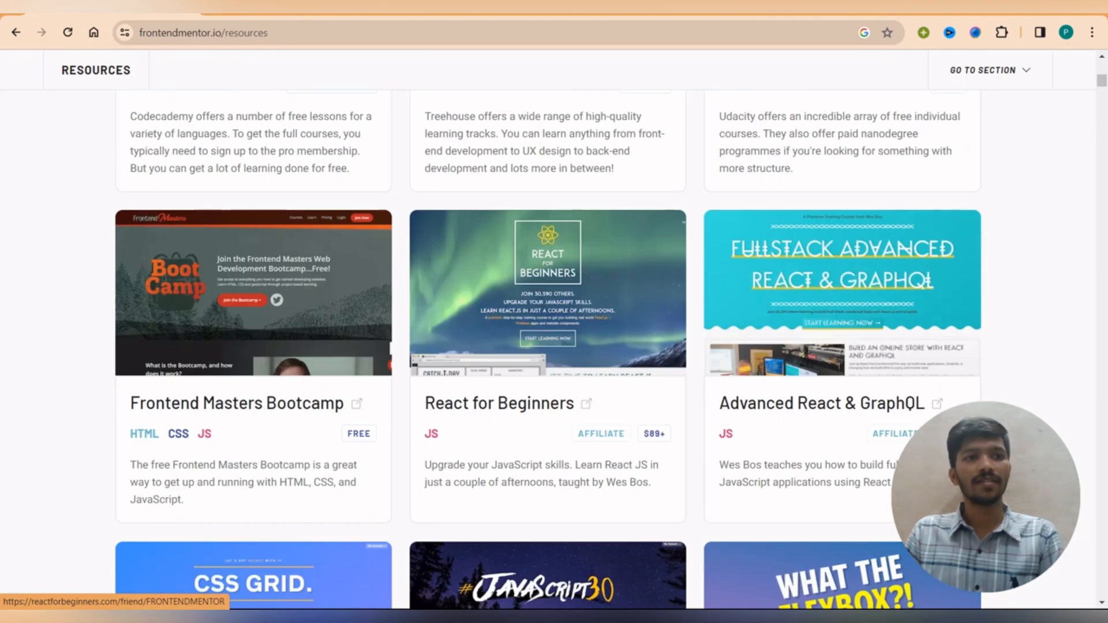
scroll(down, 3)
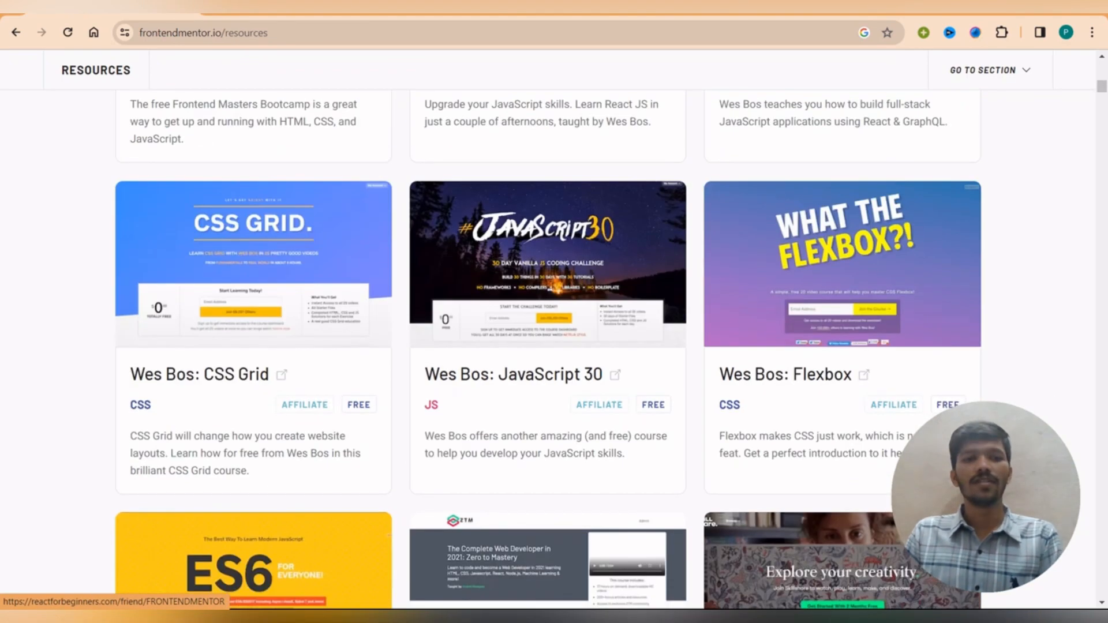
mouse_move(253, 264)
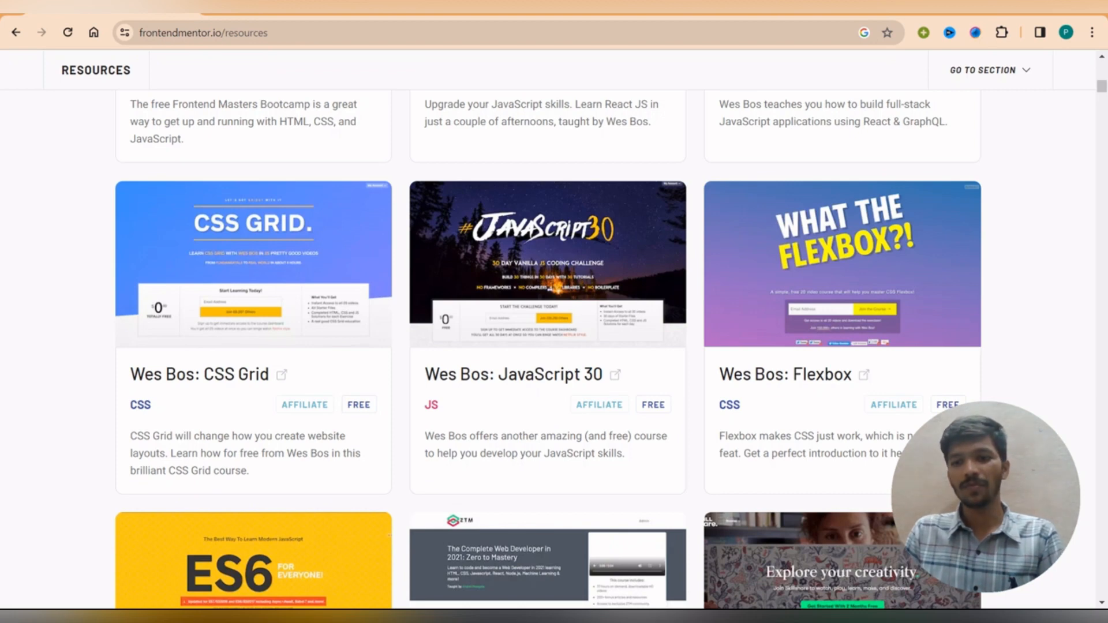
scroll(up, 3)
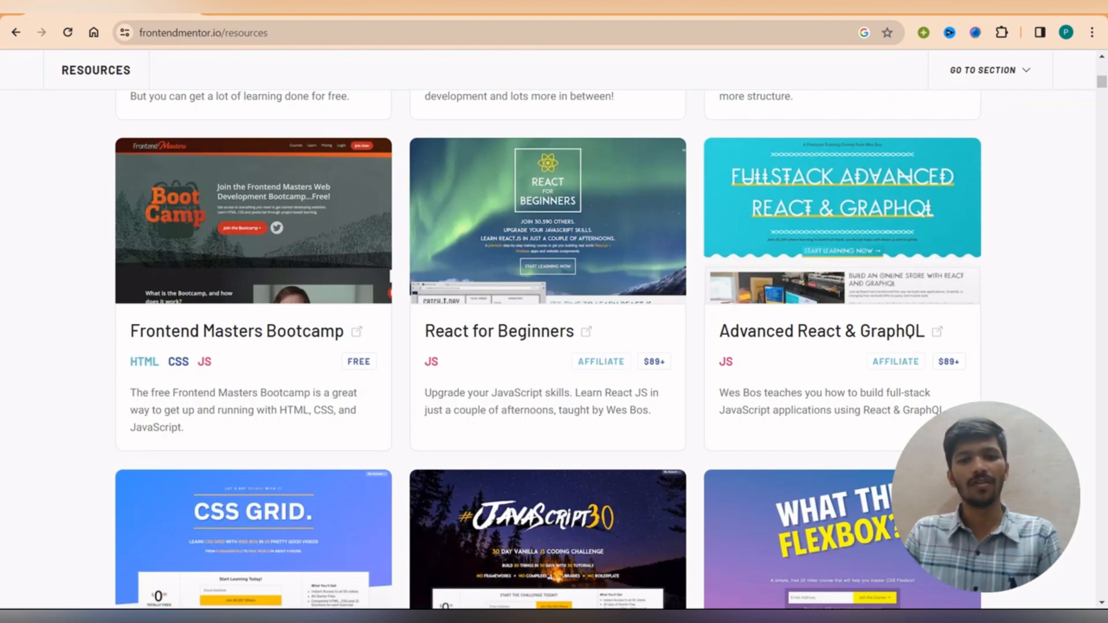
scroll(up, 3)
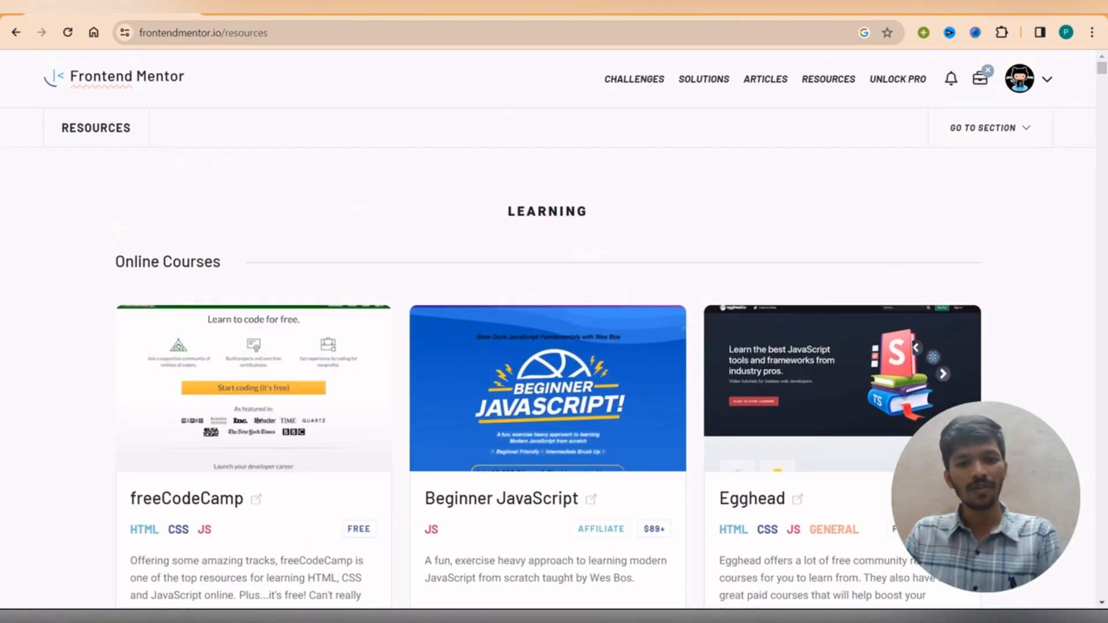
scroll(down, 3)
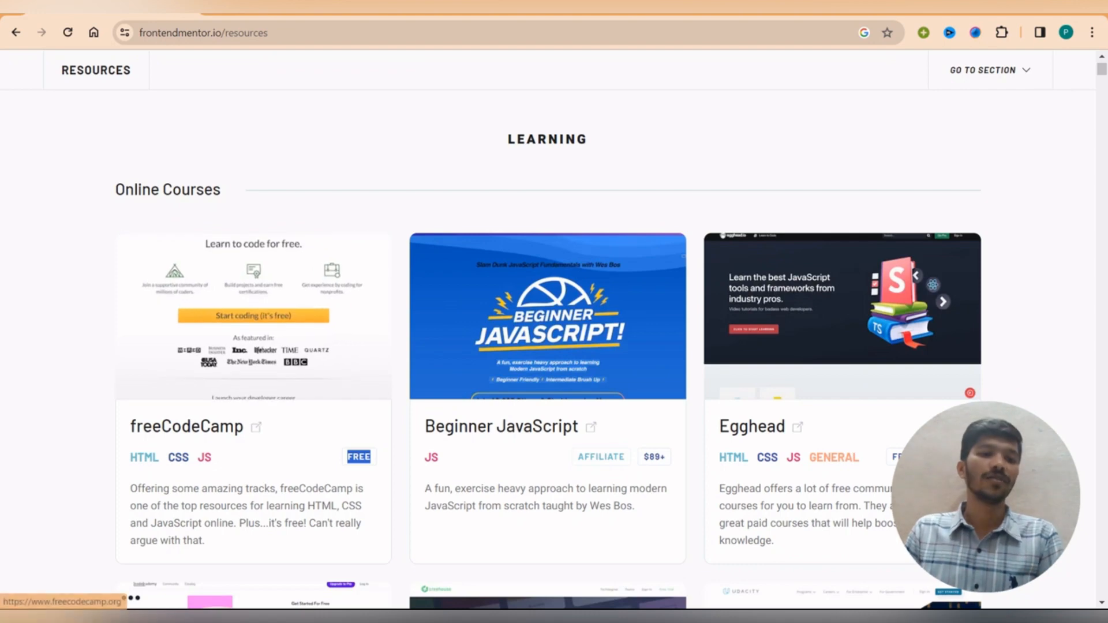
Open freeCodeCamp from the course listing and look over its homepage
double_click(186, 426)
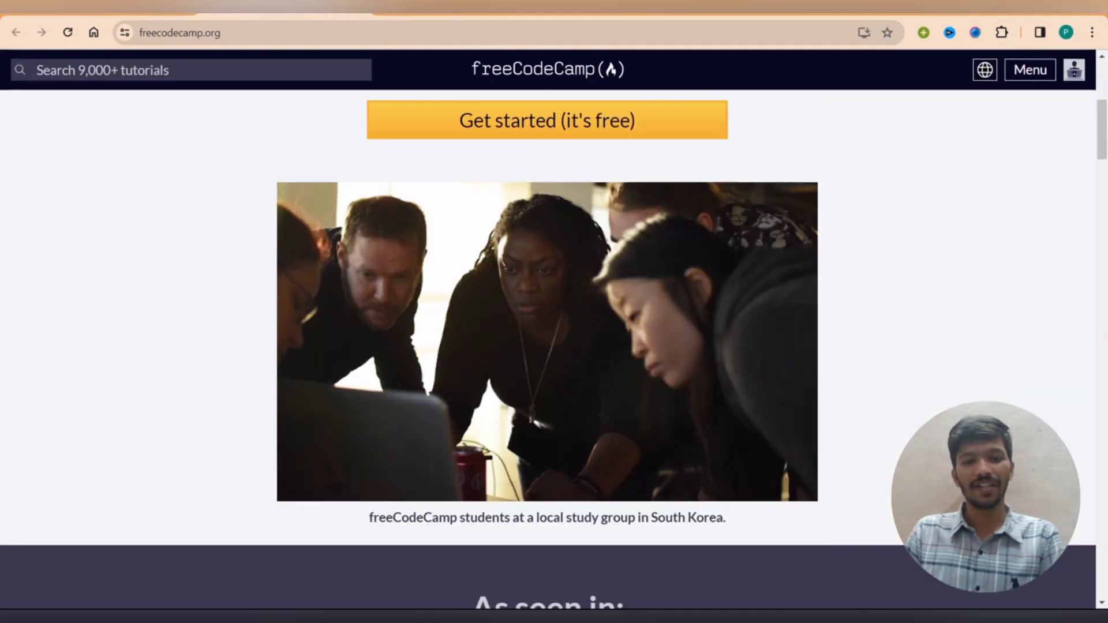
scroll(down, 3)
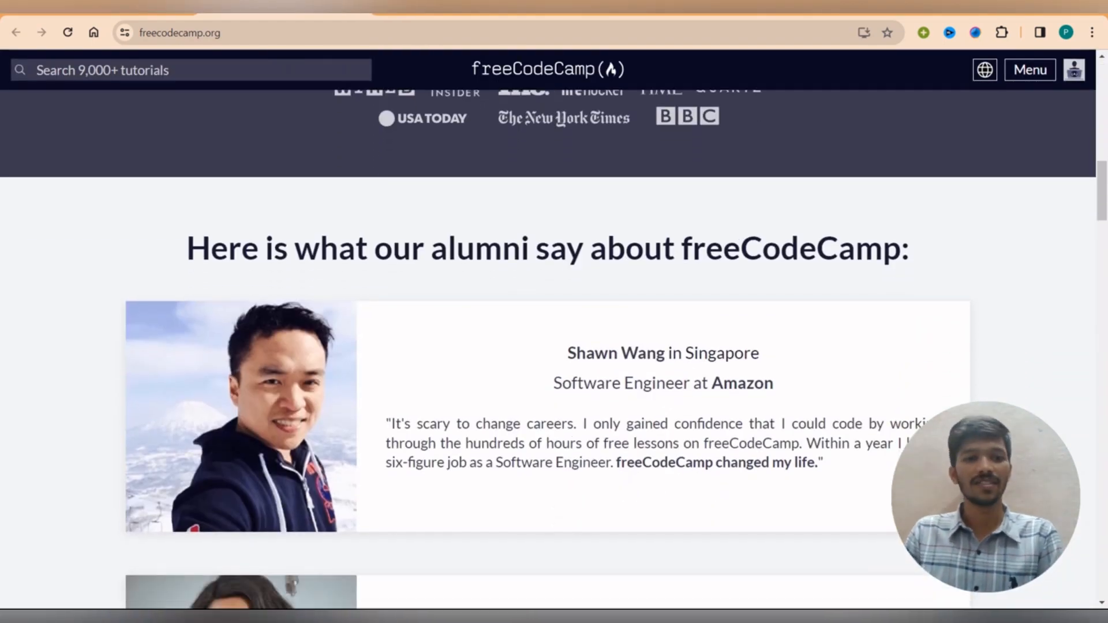
scroll(up, 3)
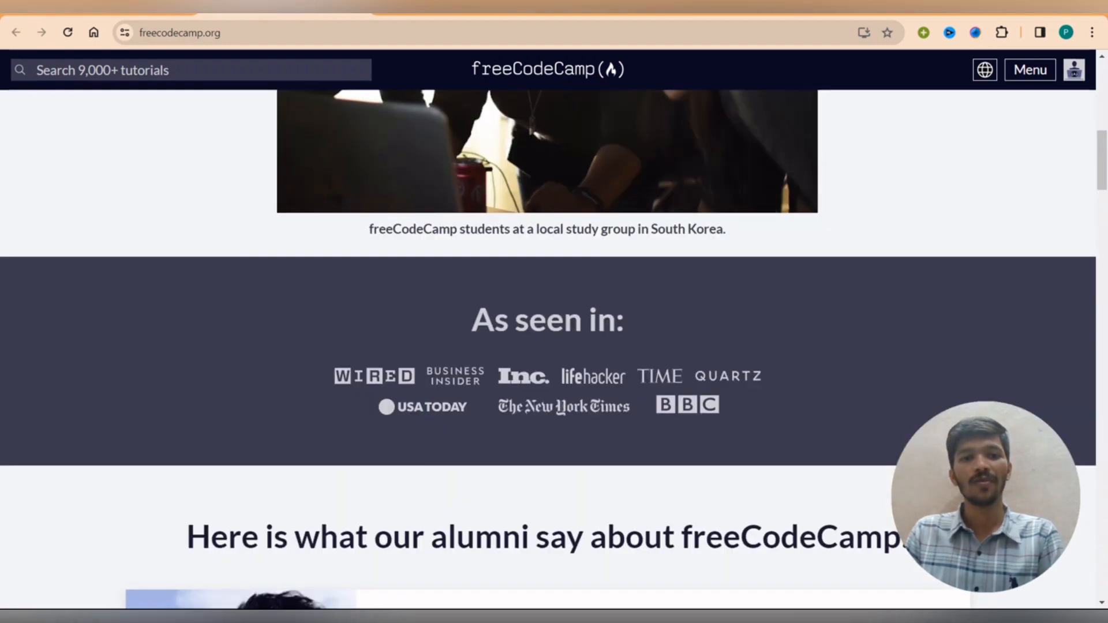
scroll(up, 3)
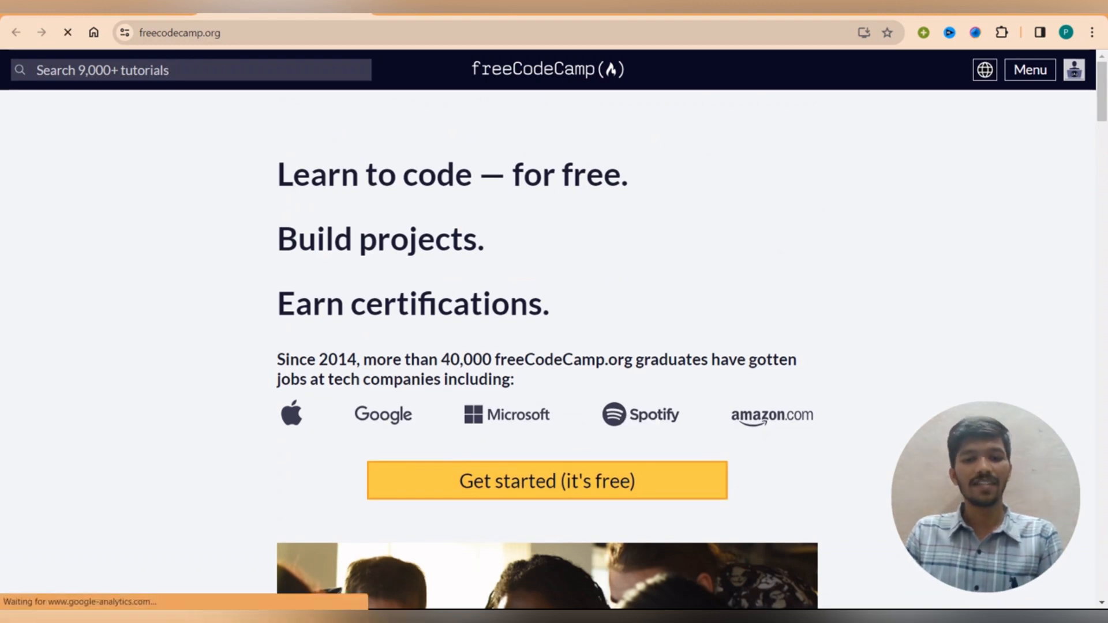
Choose 'Get started (it's free)' and scroll the core curriculum certification list
click(546, 480)
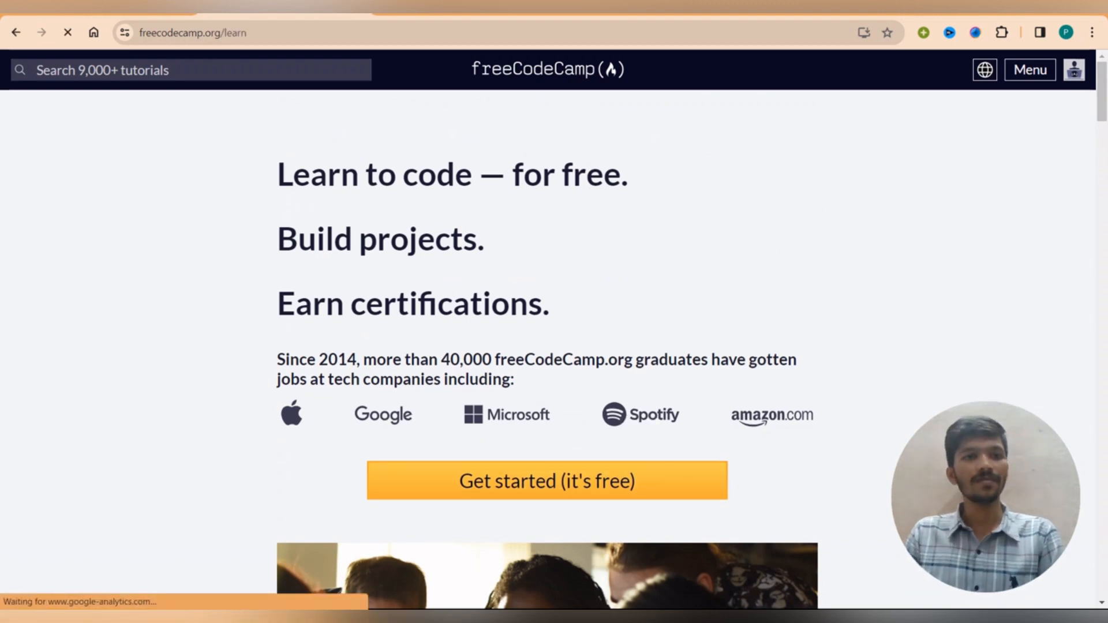
click(546, 480)
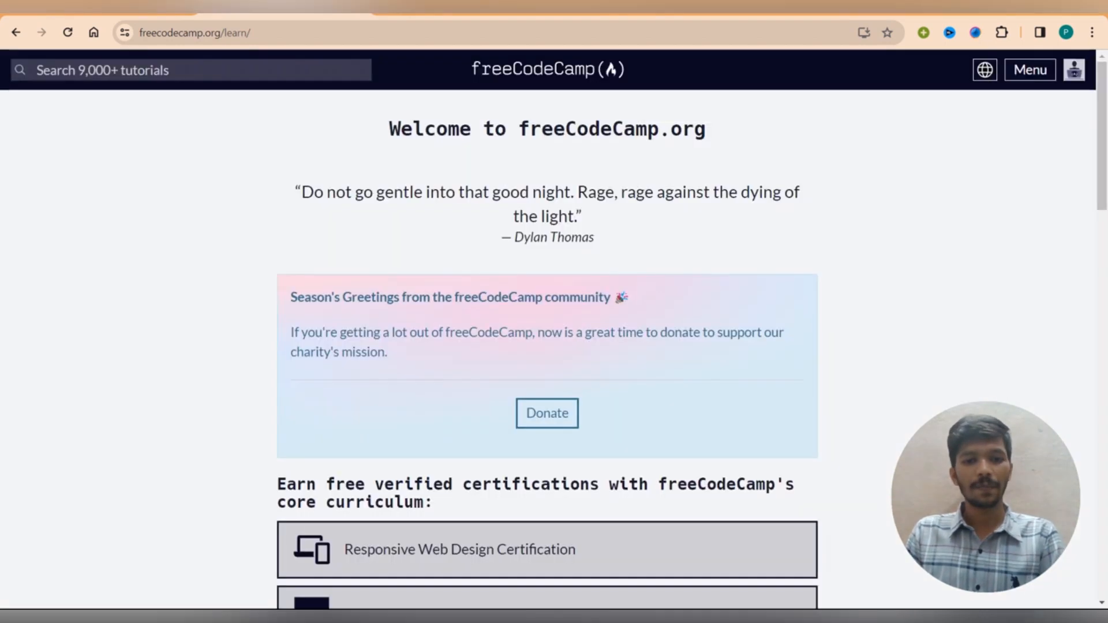
scroll(down, 3)
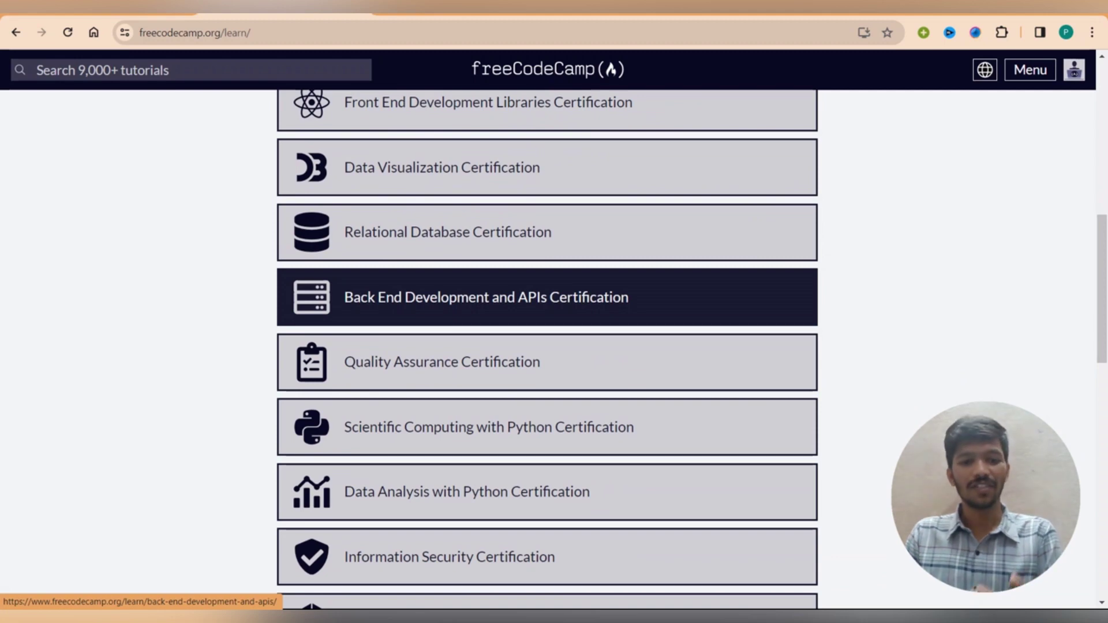
scroll(up, 3)
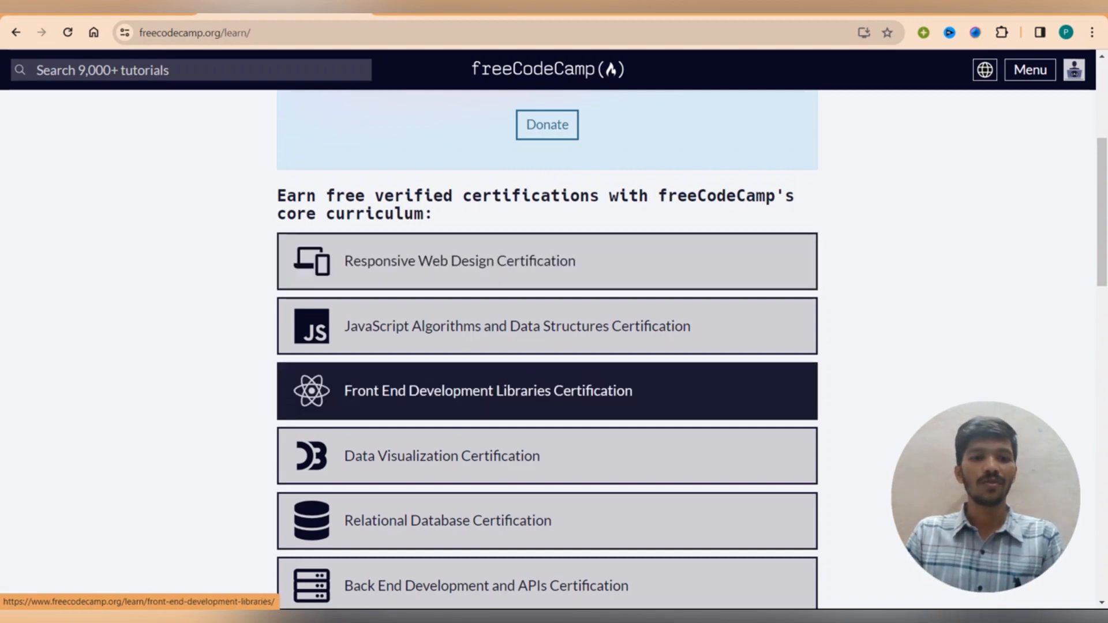
mouse_move(516, 326)
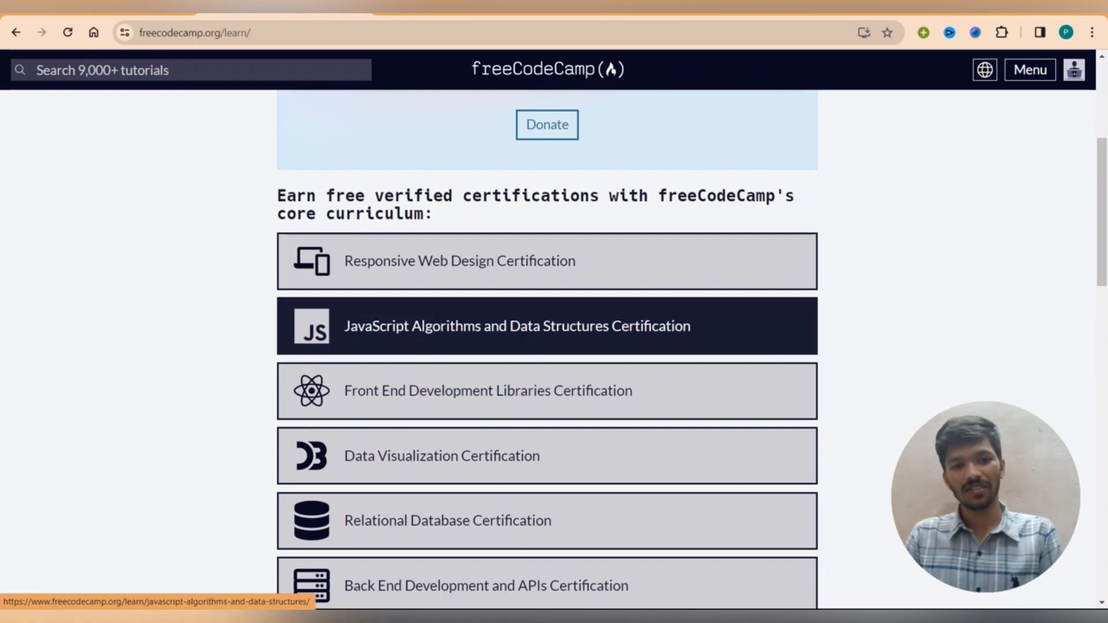
Enter the JavaScript Algorithms and Data Structures certification and open 'Declare JavaScript Variables' in Basic JavaScript
click(516, 325)
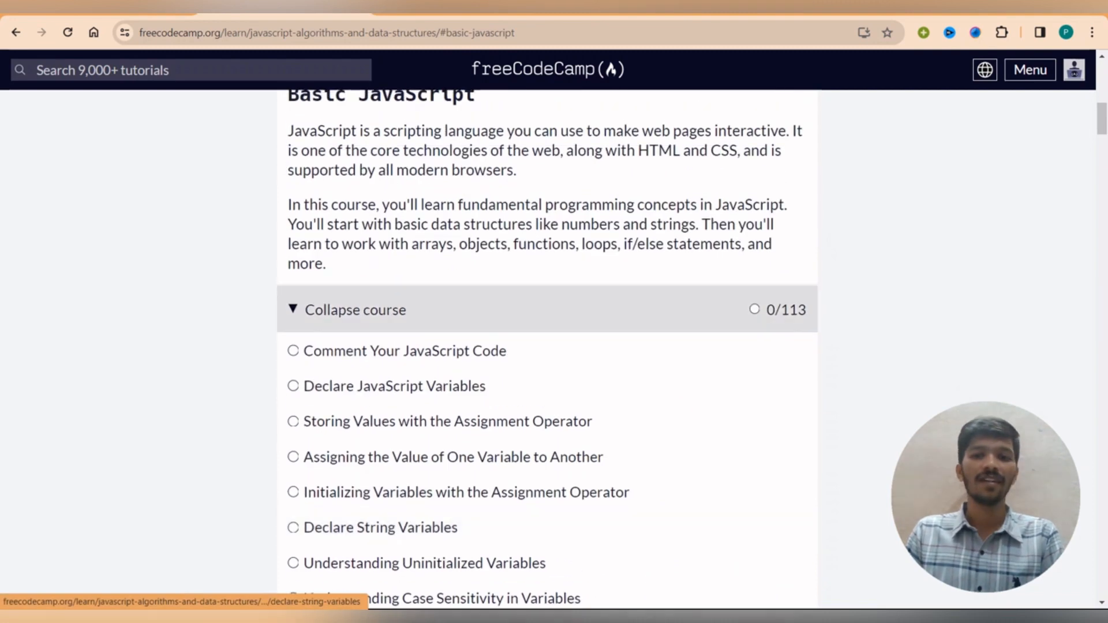
click(351, 309)
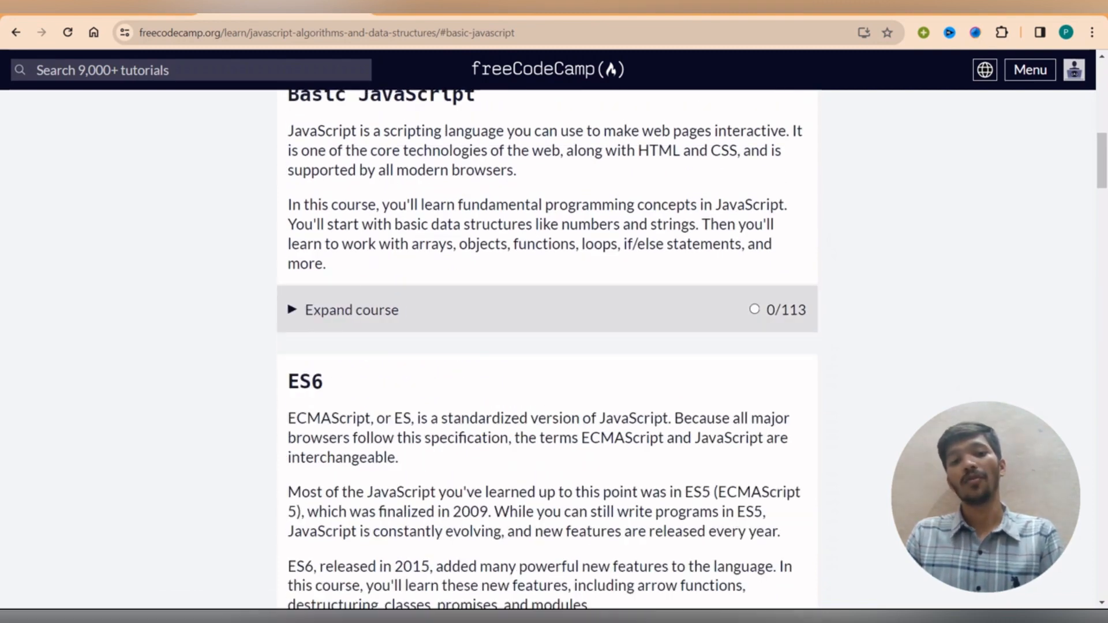
click(351, 309)
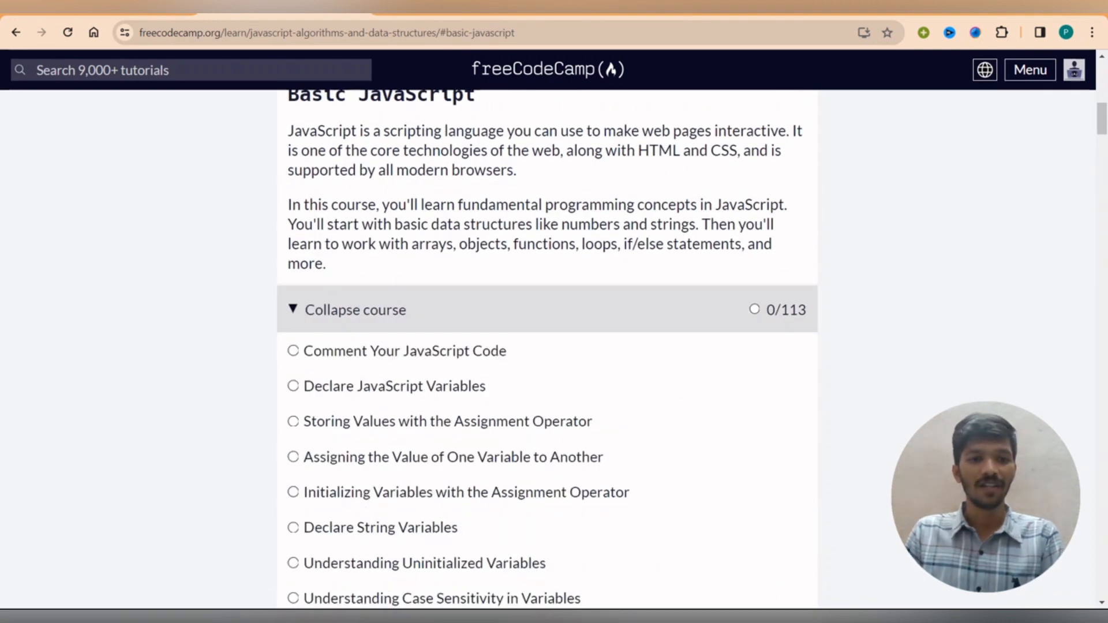
mouse_move(403, 351)
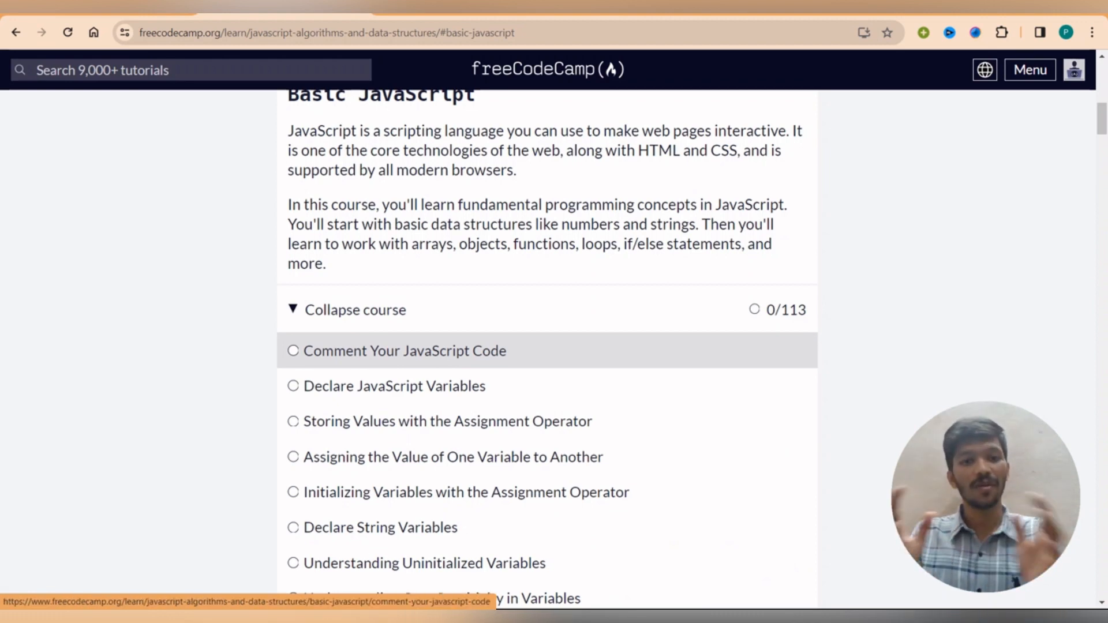
scroll(down, 3)
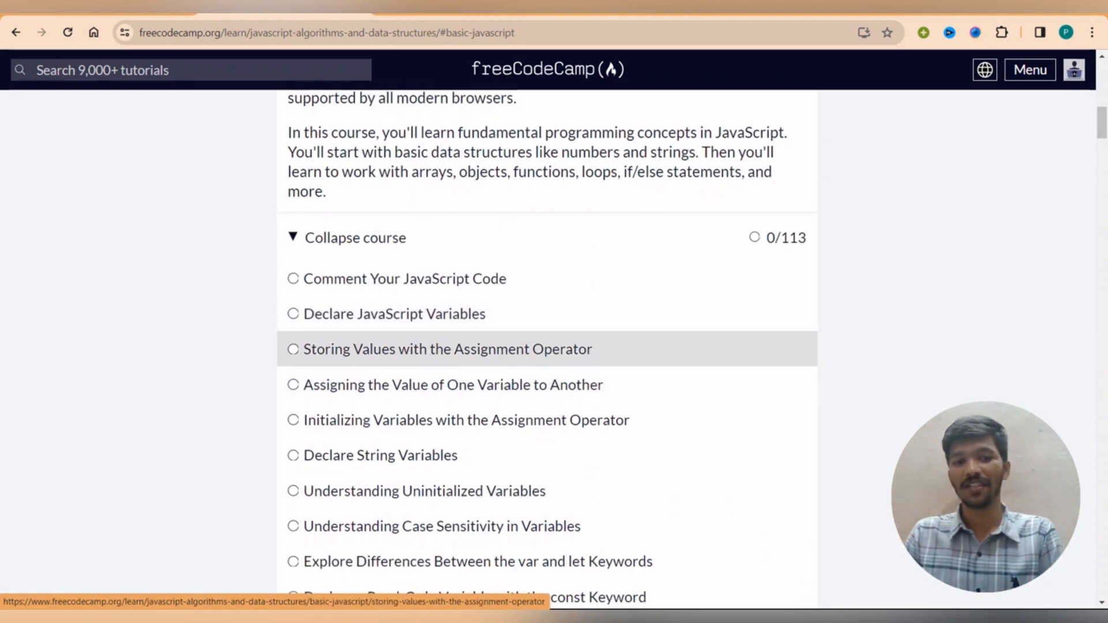
click(394, 314)
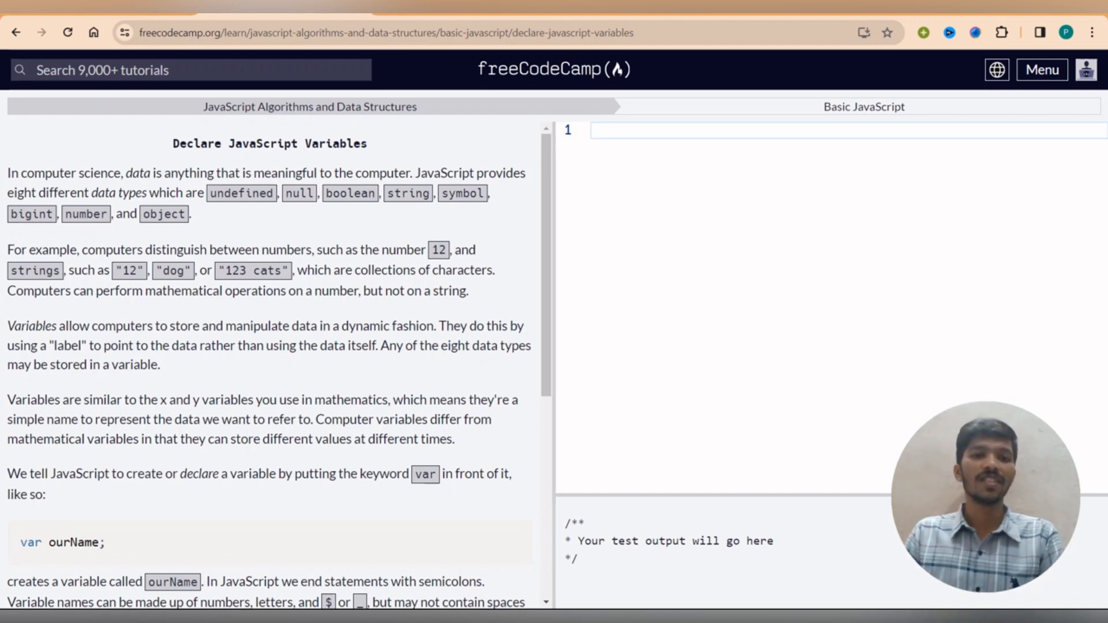
Skim the Declare JavaScript Variables lesson before switching to frontendmentor.io/resources
scroll(down, 3)
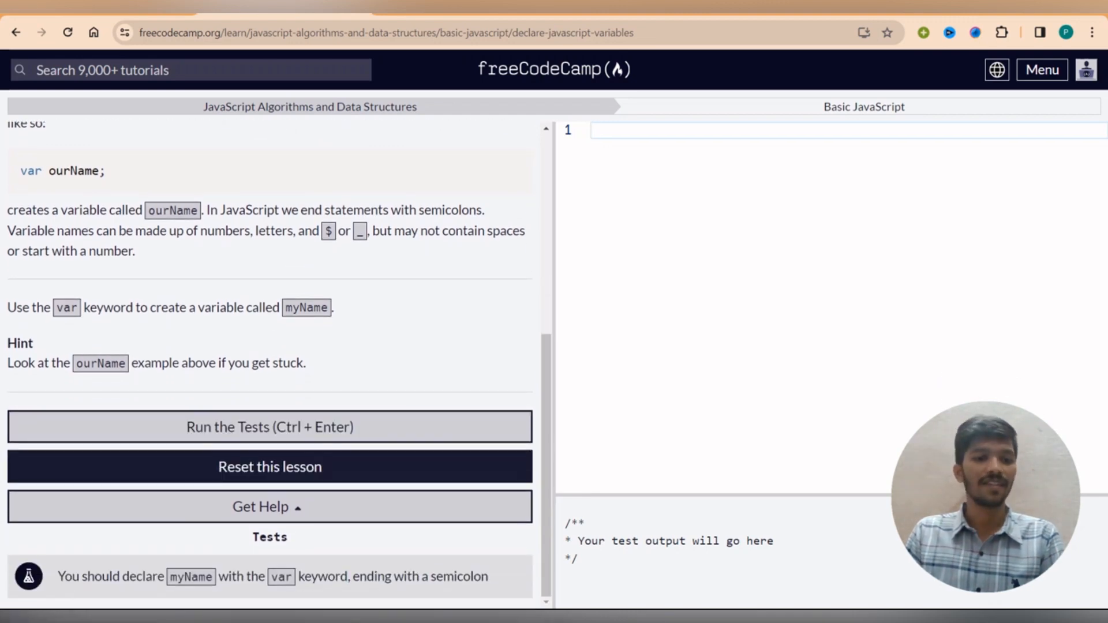
scroll(up, 3)
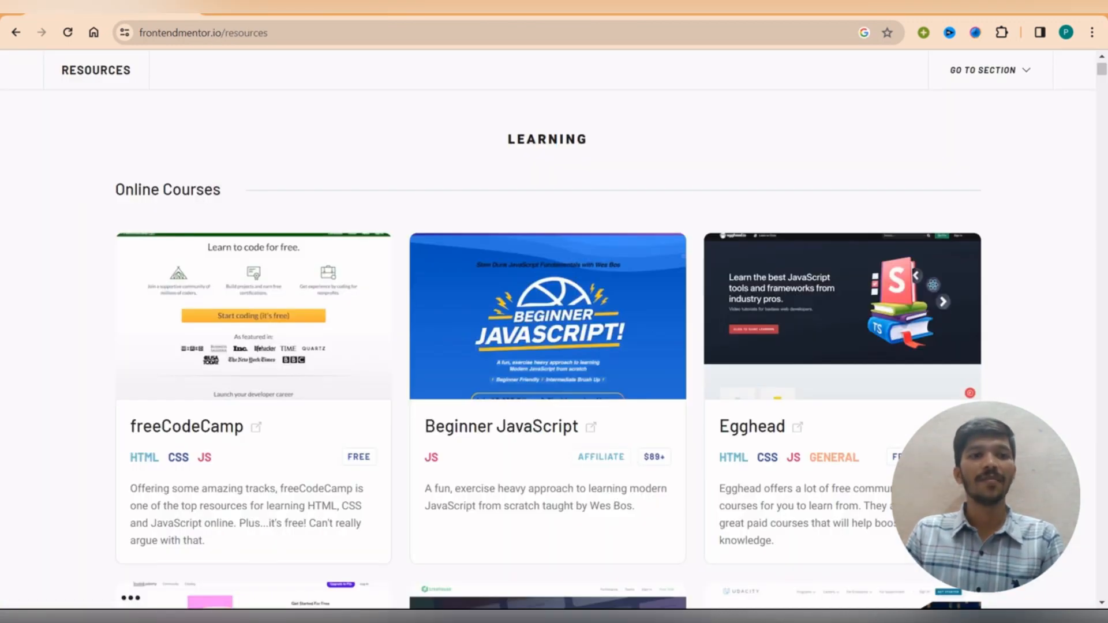
Scroll the Frontend Mentor online courses list before heading to learnjavascript.online
scroll(up, 3)
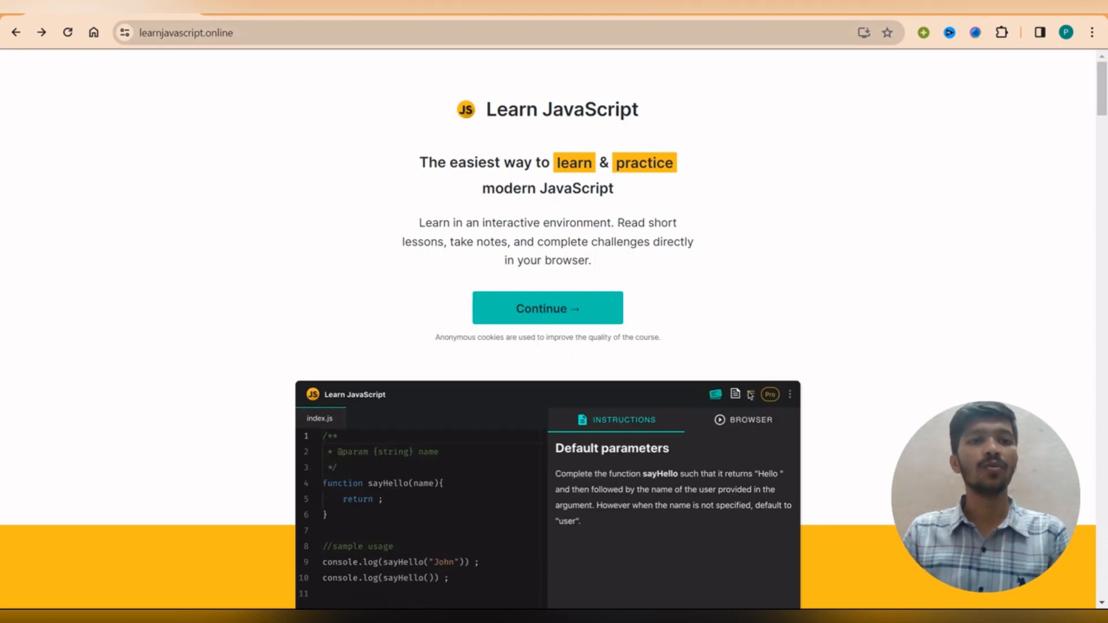
Try the landing page's demo editor with 'user', then Continue into the course app's Basic sum exercise
click(735, 395)
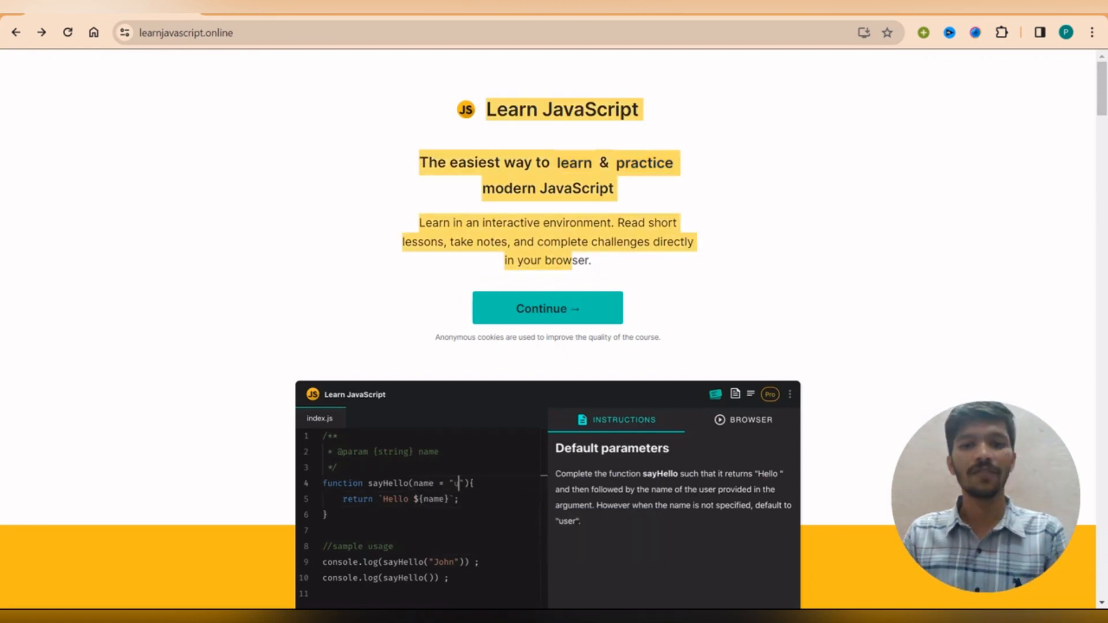
text(user)
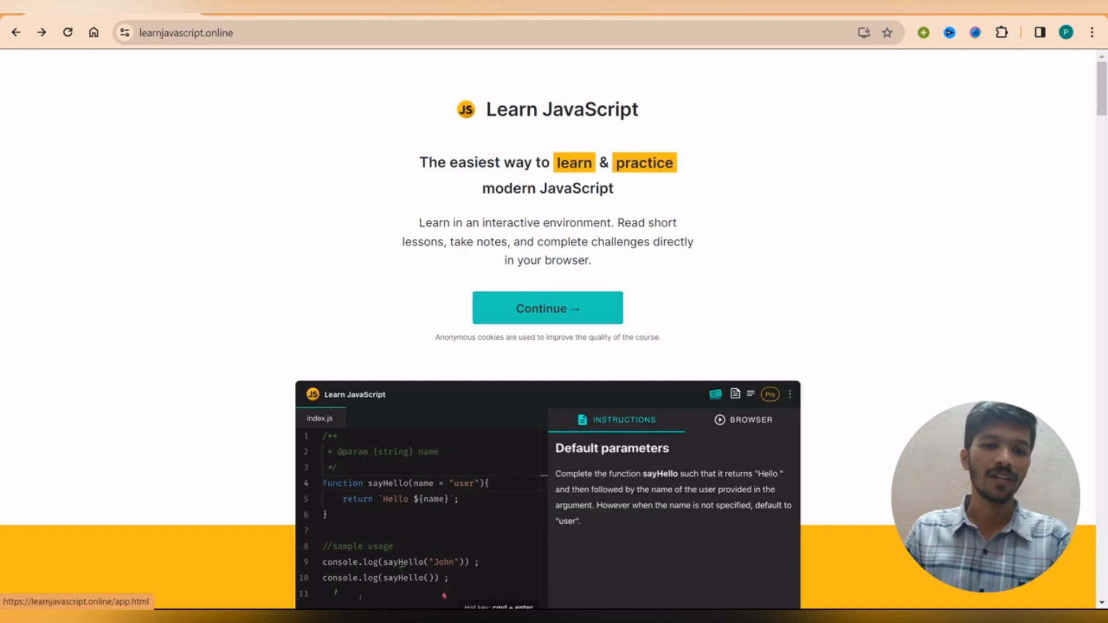
click(547, 307)
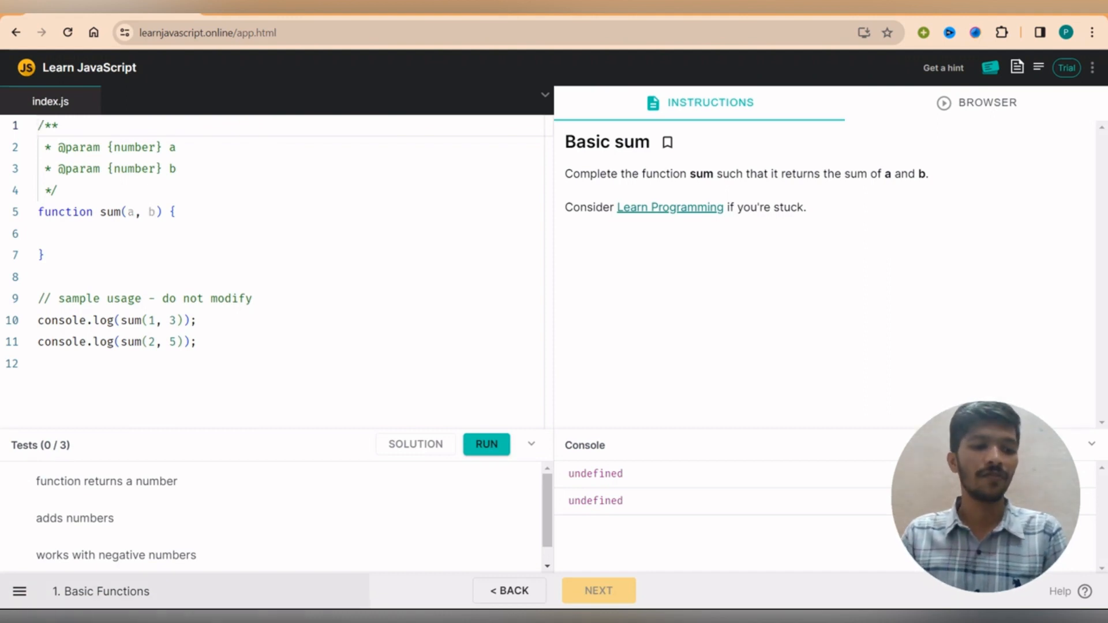
Browse the chapter list from the hamburger menu and pick Intro under 1. Basic Functions
click(19, 590)
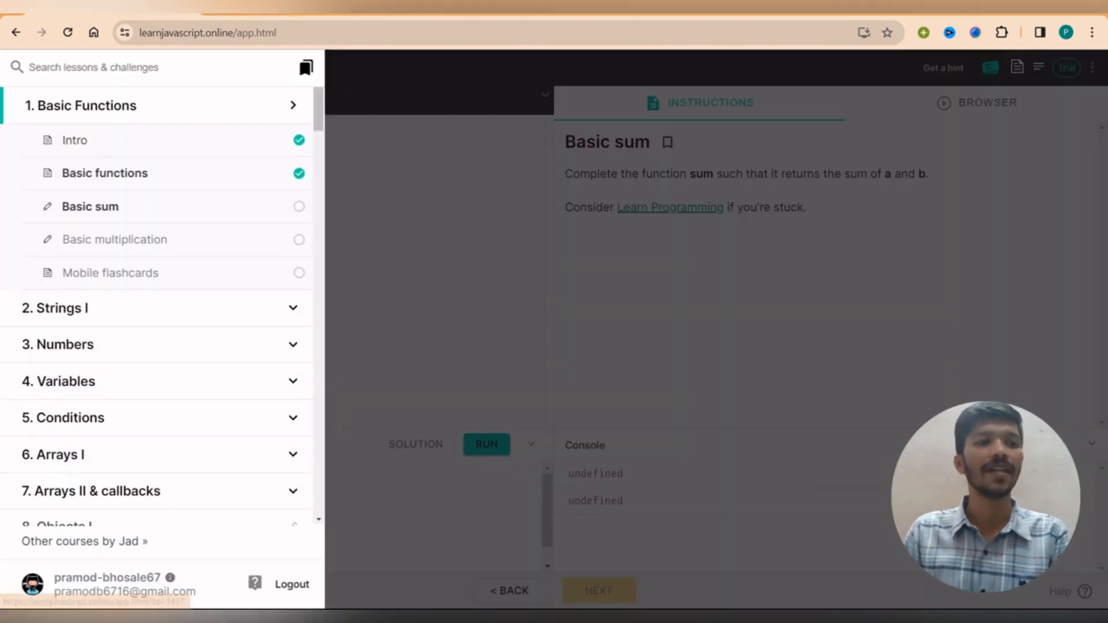
scroll(down, 3)
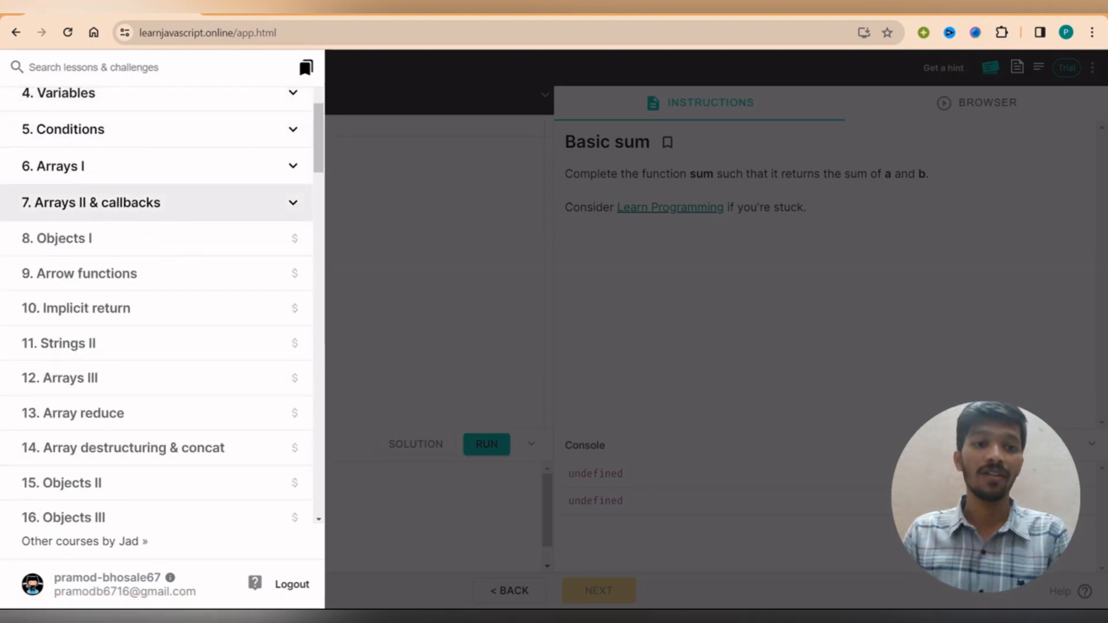
scroll(down, 3)
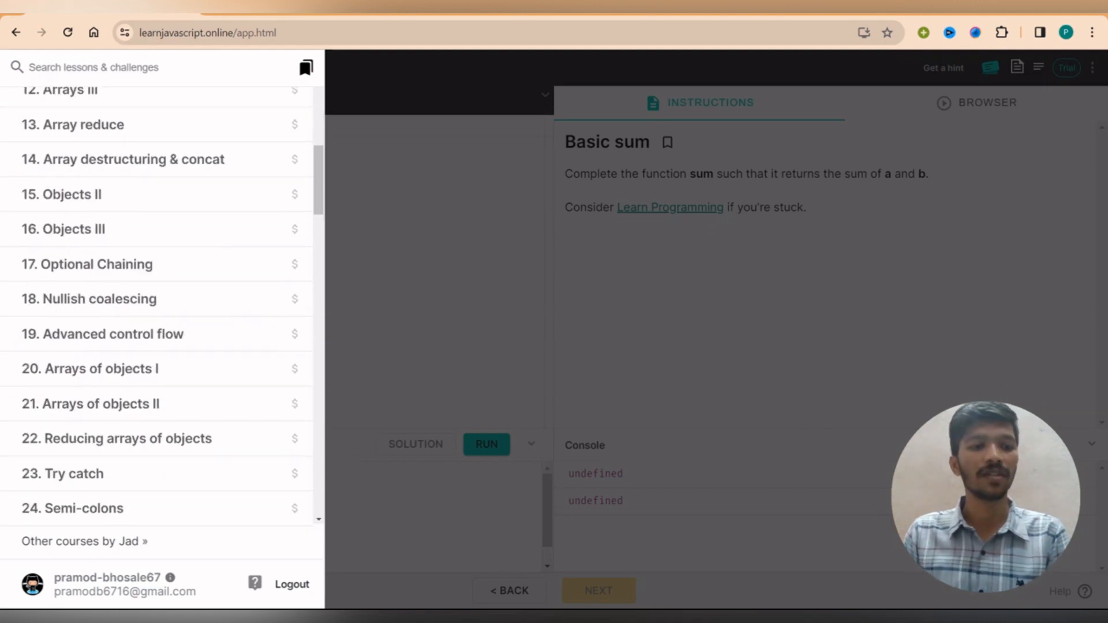
scroll(up, 3)
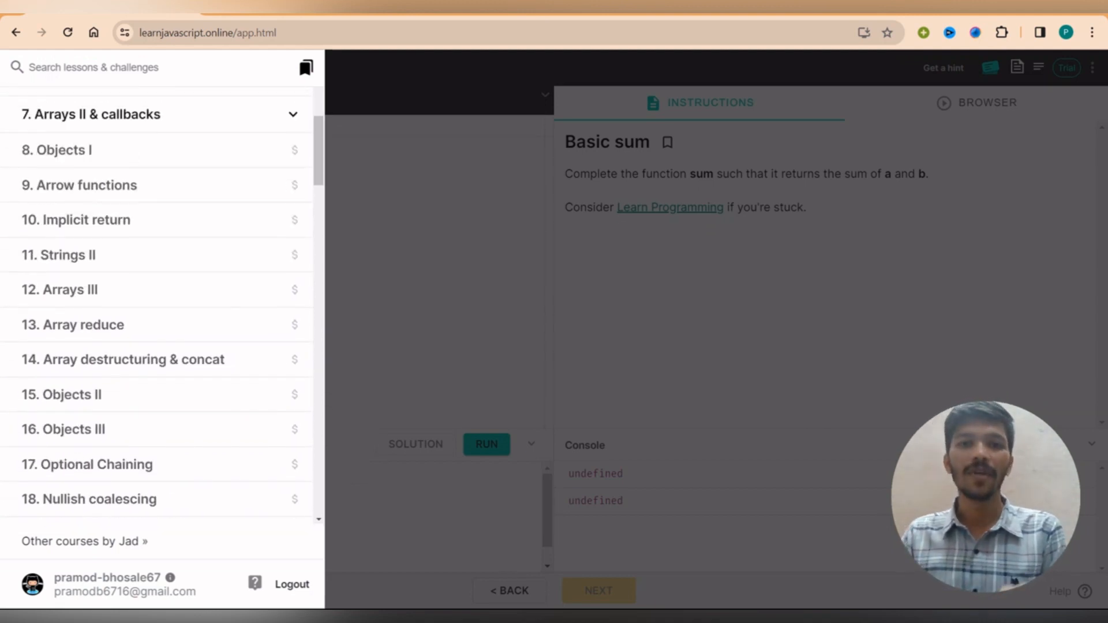
scroll(up, 3)
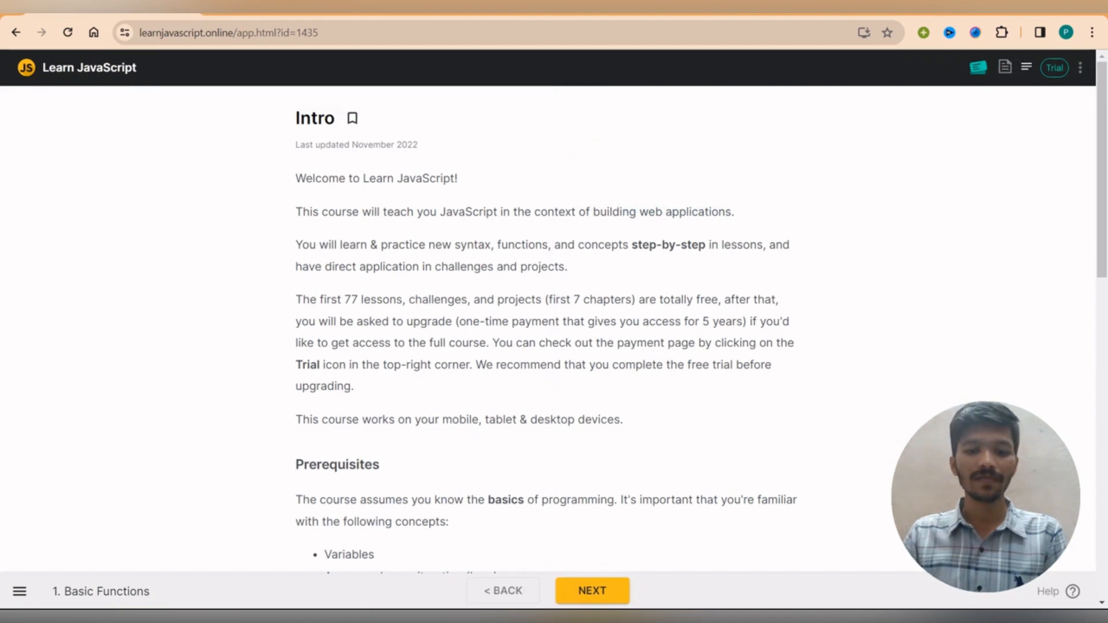
Go NEXT to the Basic functions lesson, reopen the side menu and select the sum paragraph for saving
scroll(down, 3)
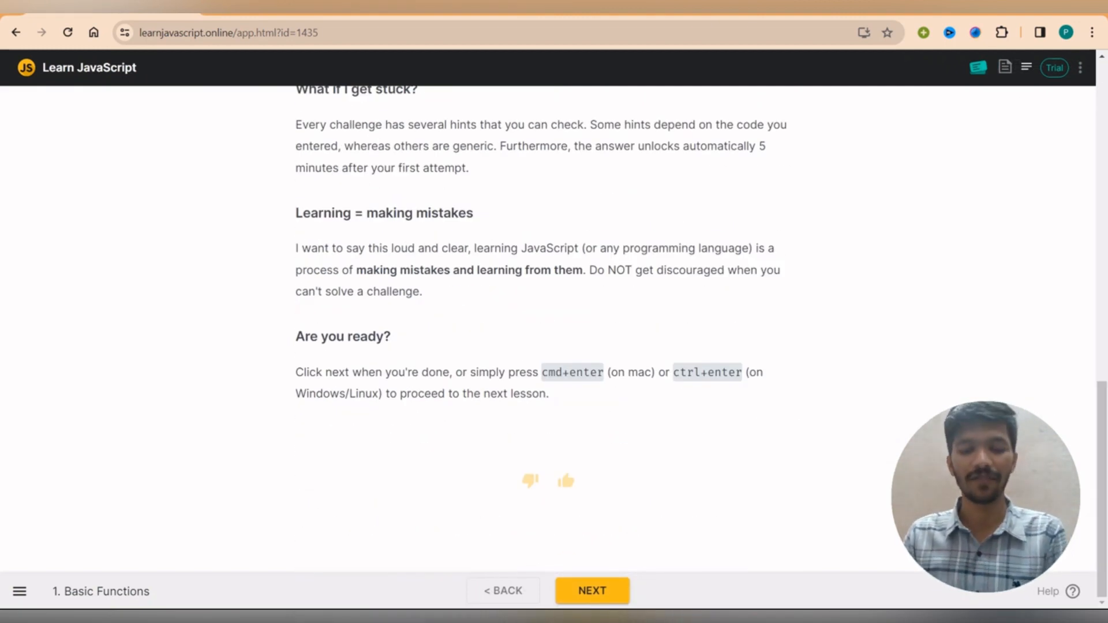
click(591, 591)
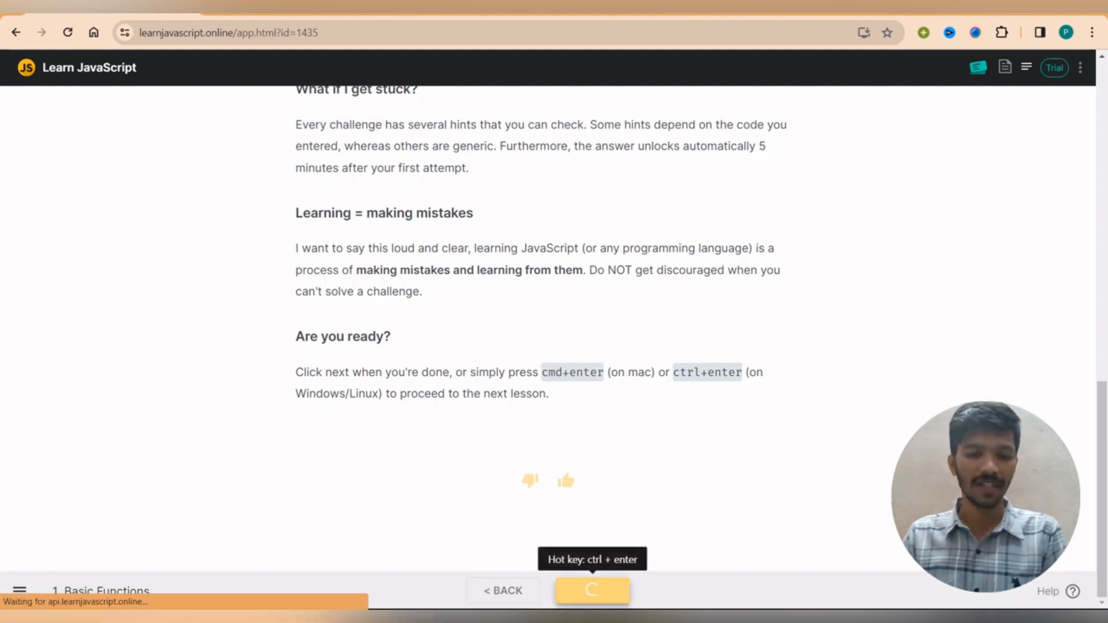
click(591, 590)
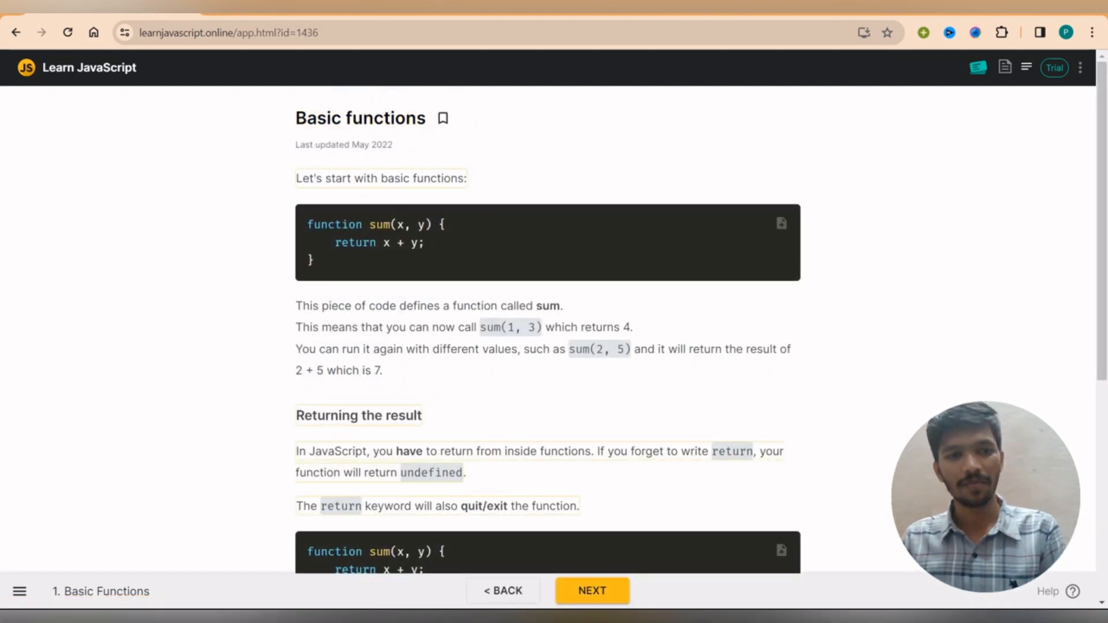
click(19, 591)
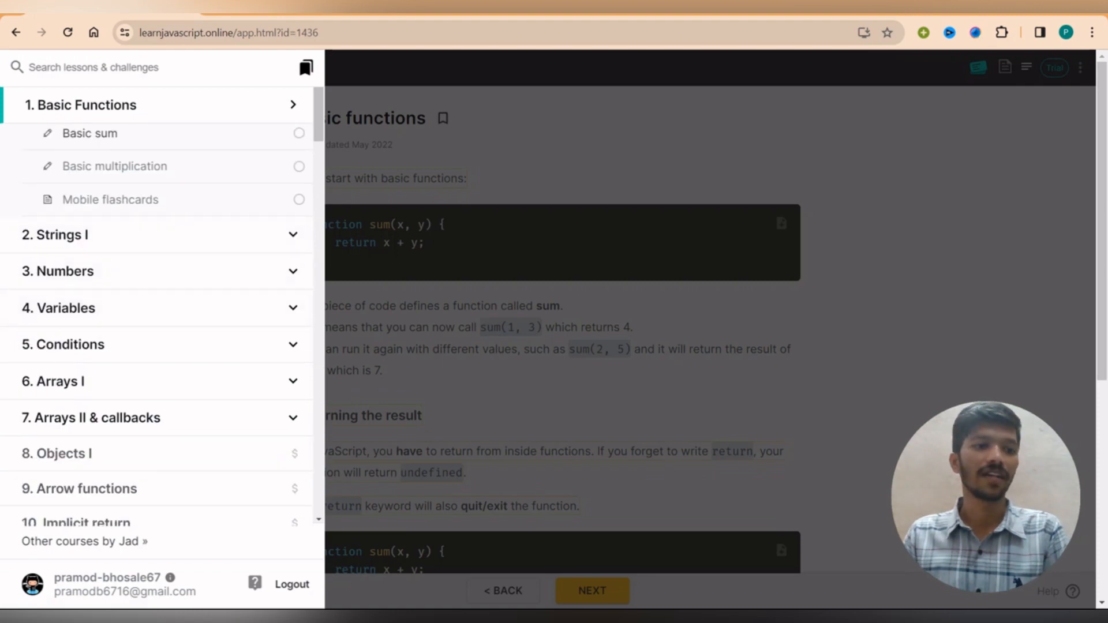
scroll(down, 3)
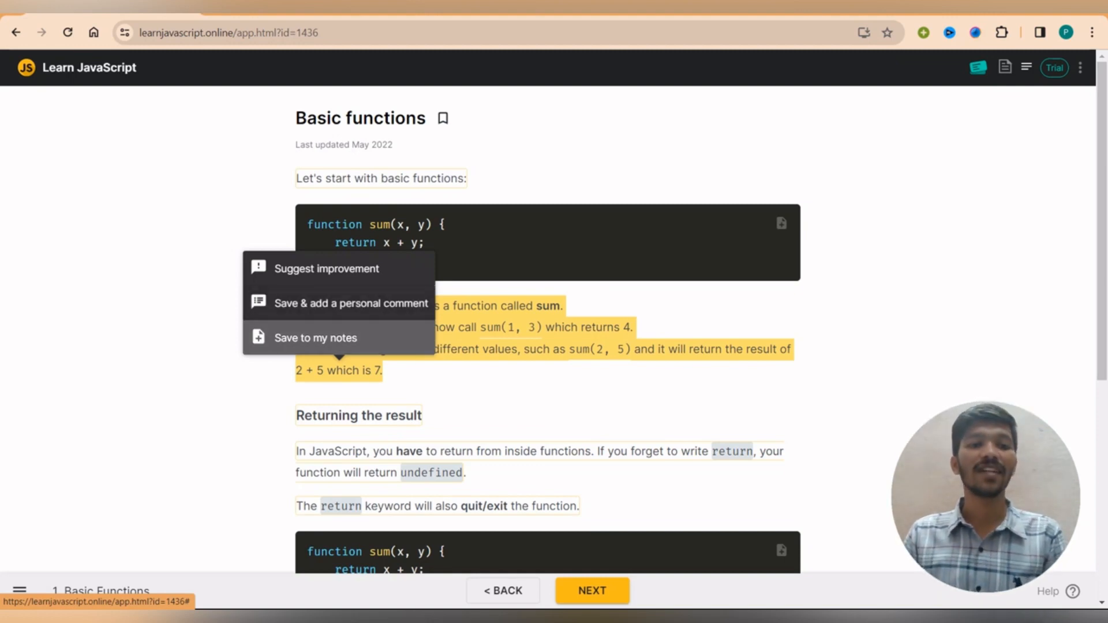
Save the sum paragraph to my notes, select it in the notes panel, then scroll to the return example
click(315, 338)
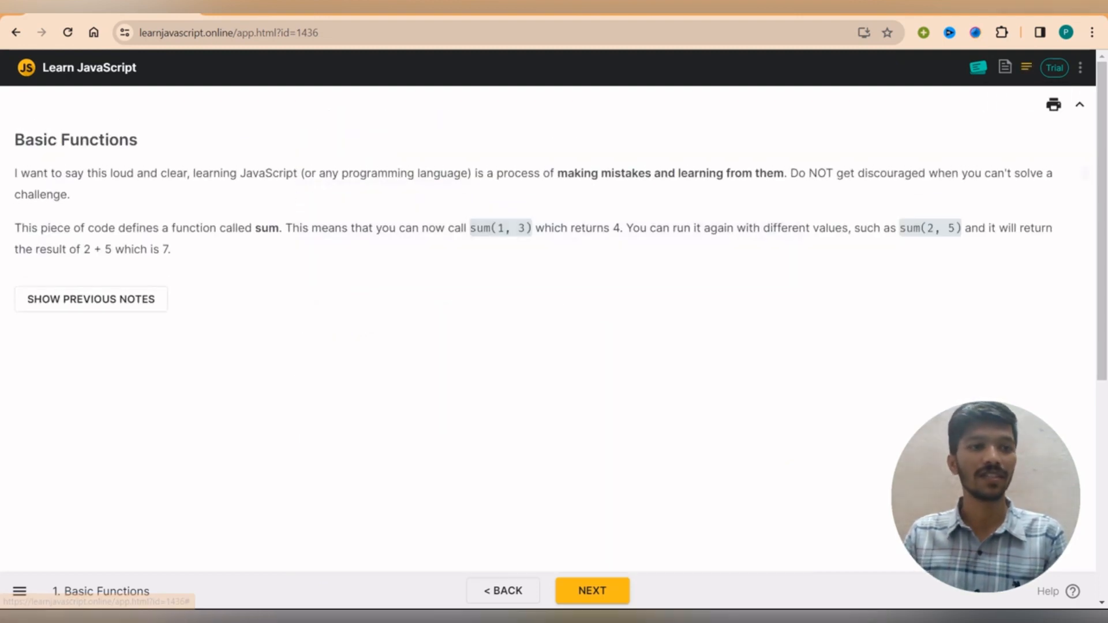
drag(13, 172, 171, 250)
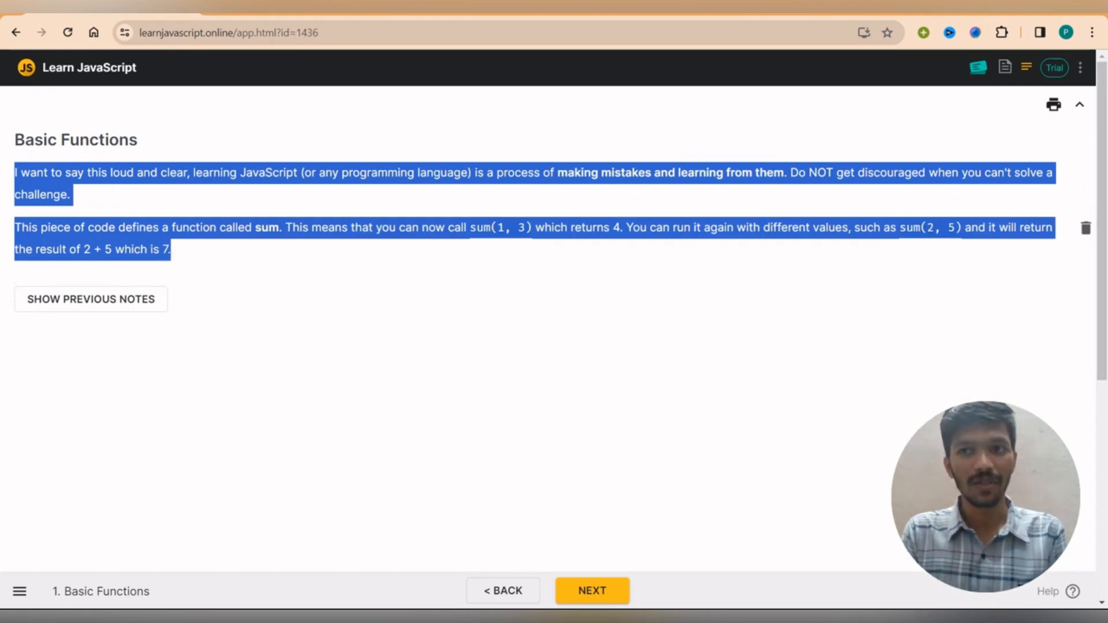
mouse_move(1053, 105)
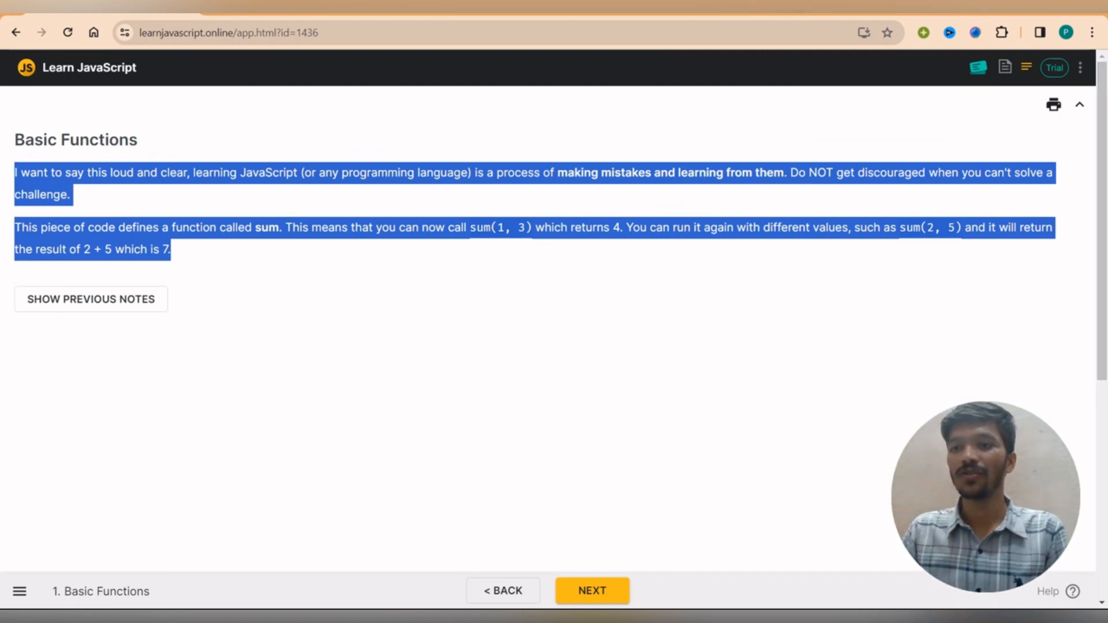
scroll(down, 3)
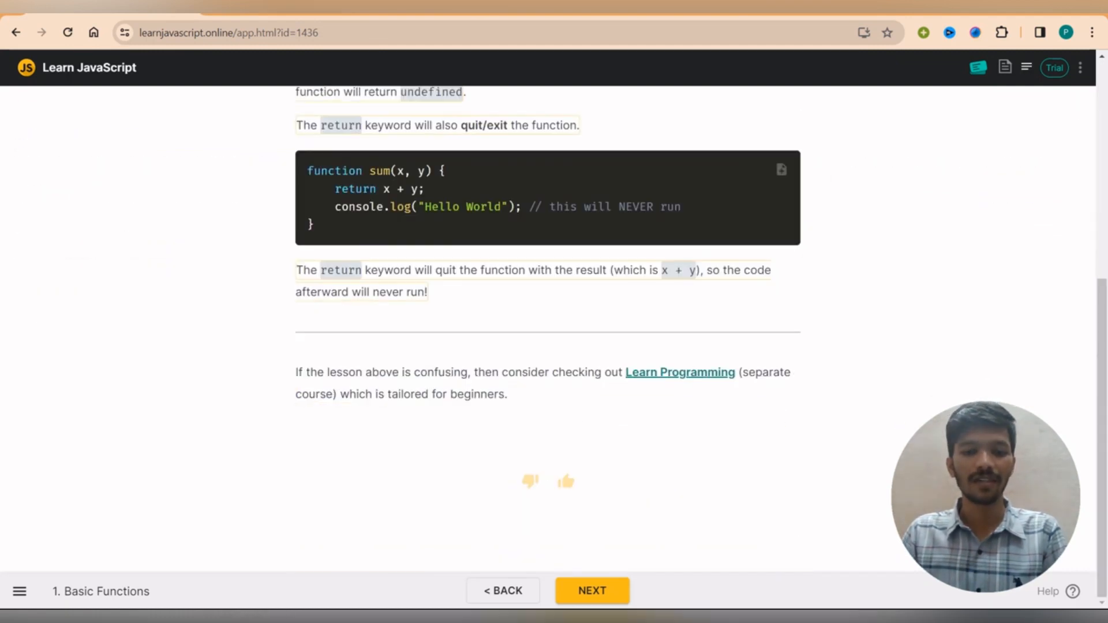
Go NEXT to the Basic sum challenge and show its BROWSER preview instead of the console
click(592, 591)
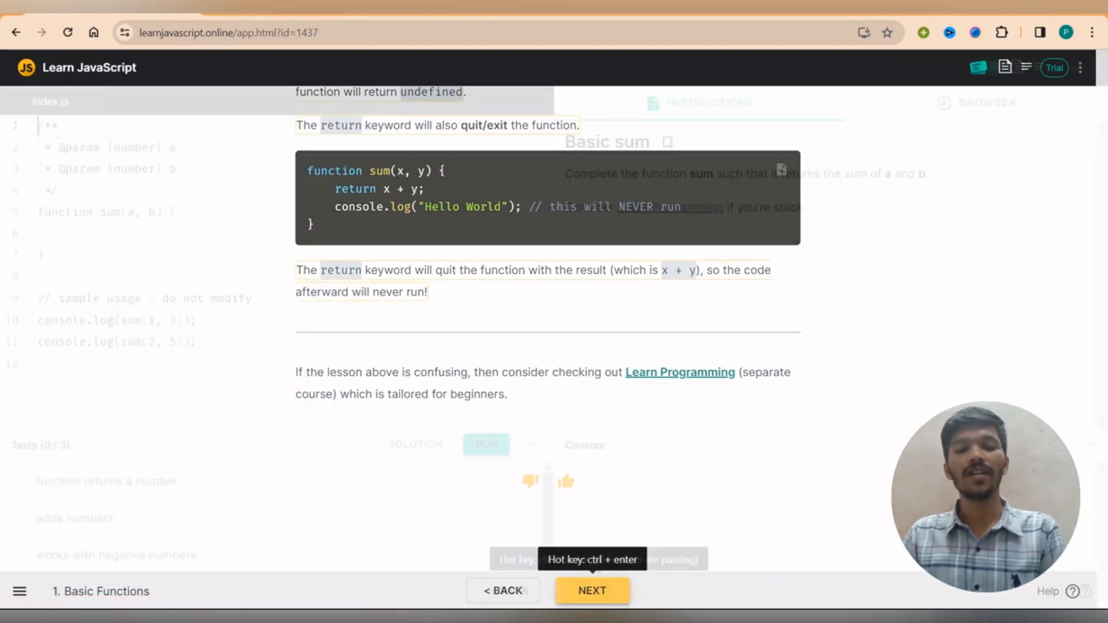
click(486, 443)
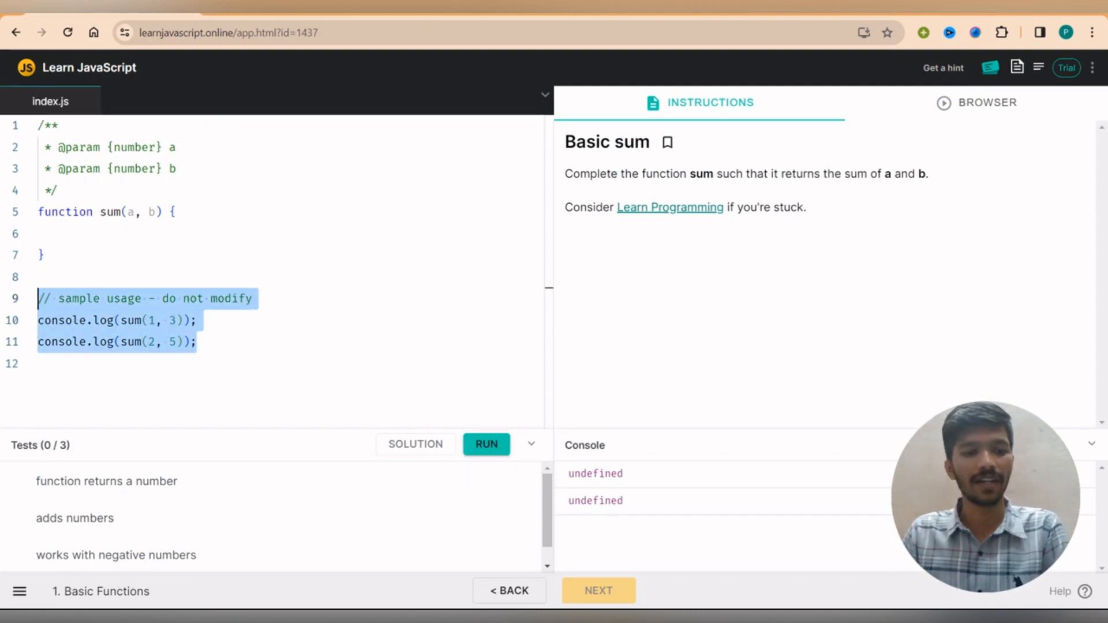
scroll(down, 3)
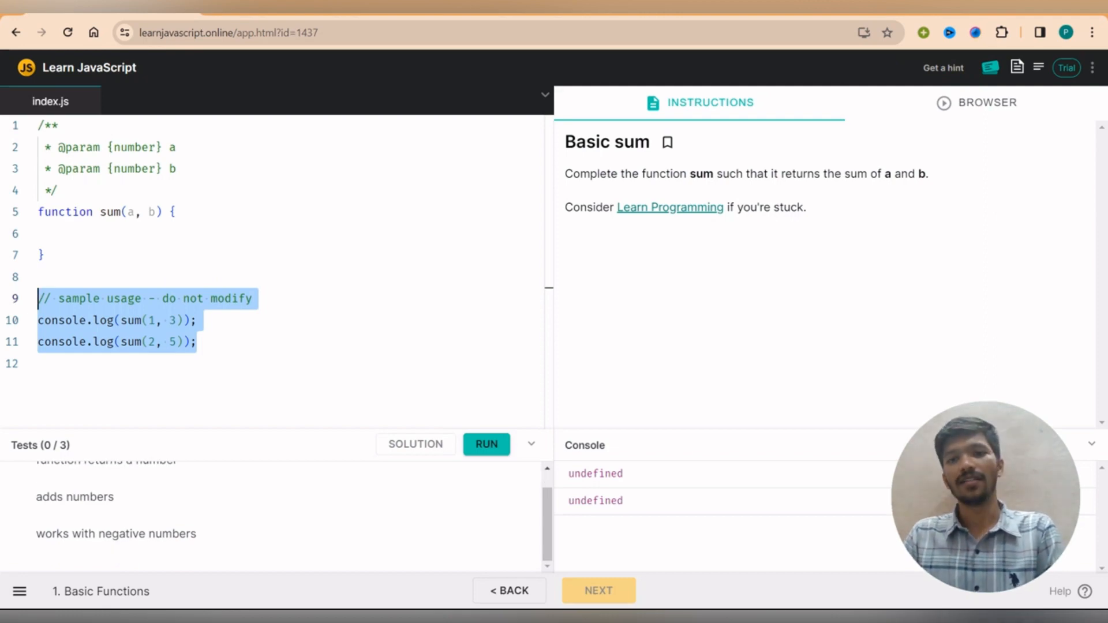
click(976, 103)
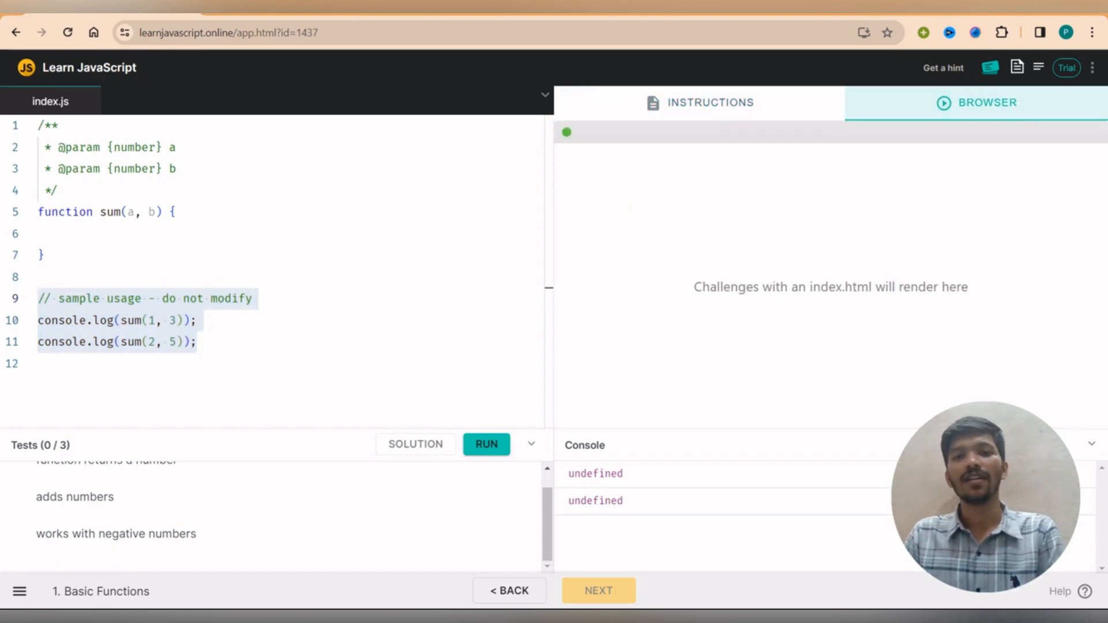